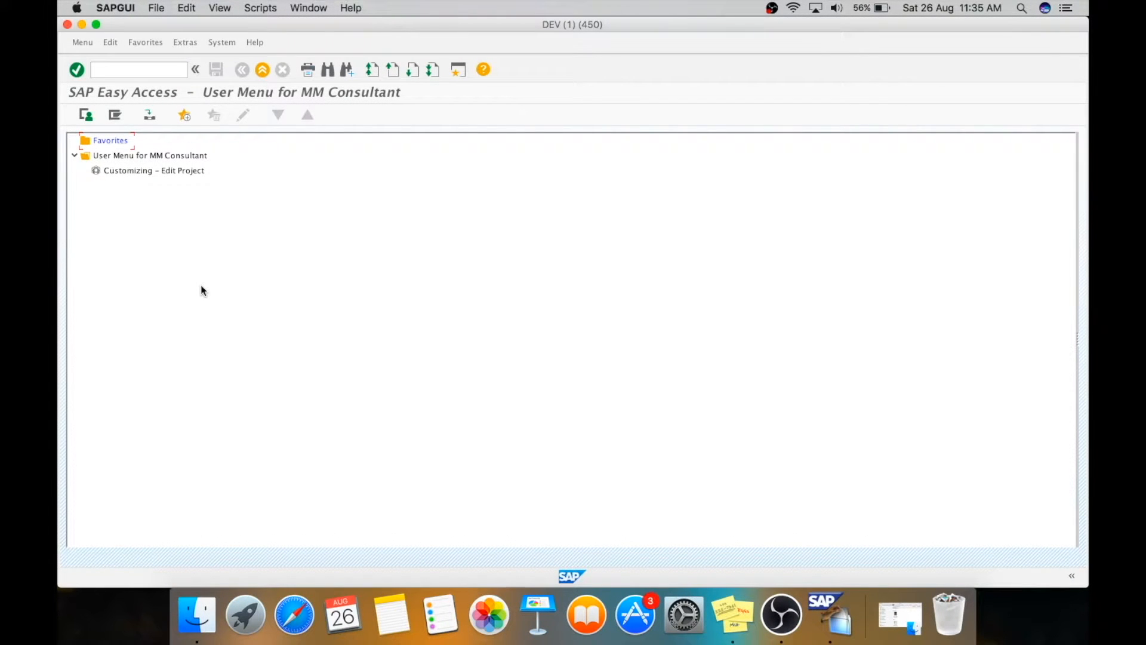
mouse_move(150, 115)
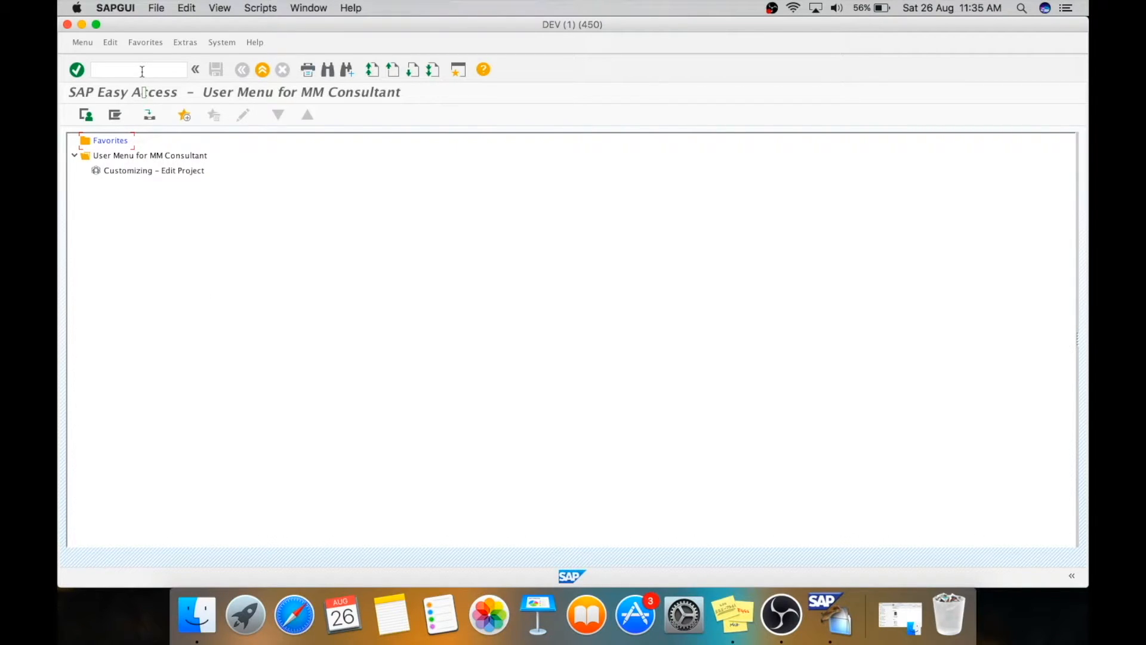
Enter transaction ME21N in the command field to reach Create Purchase Order
click(138, 69)
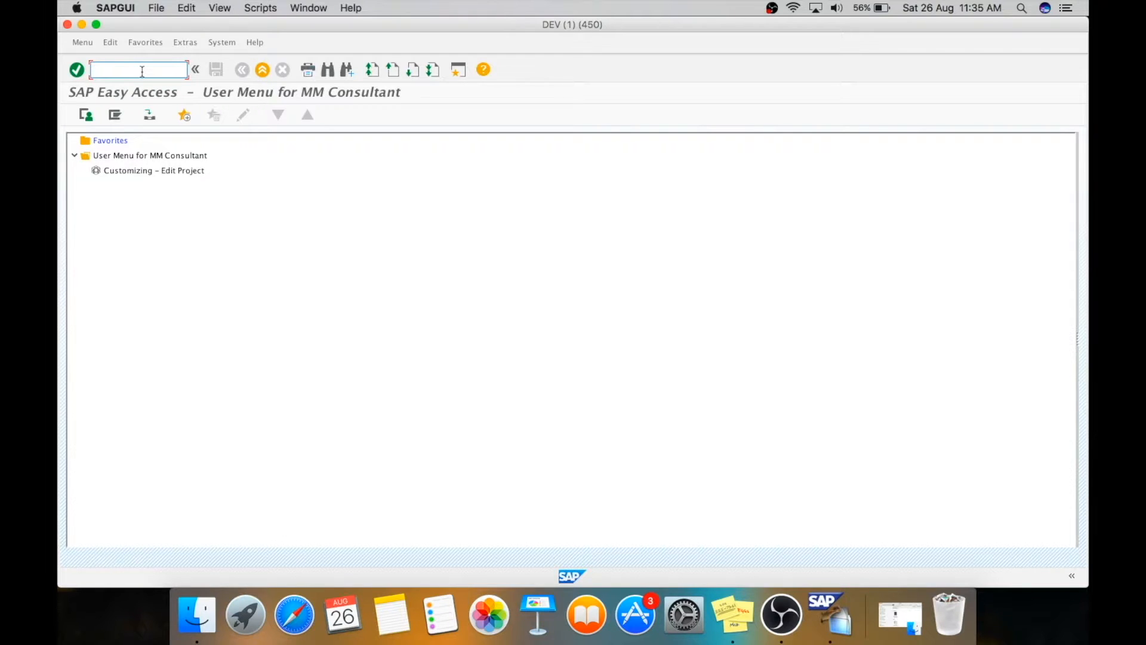
text(me)
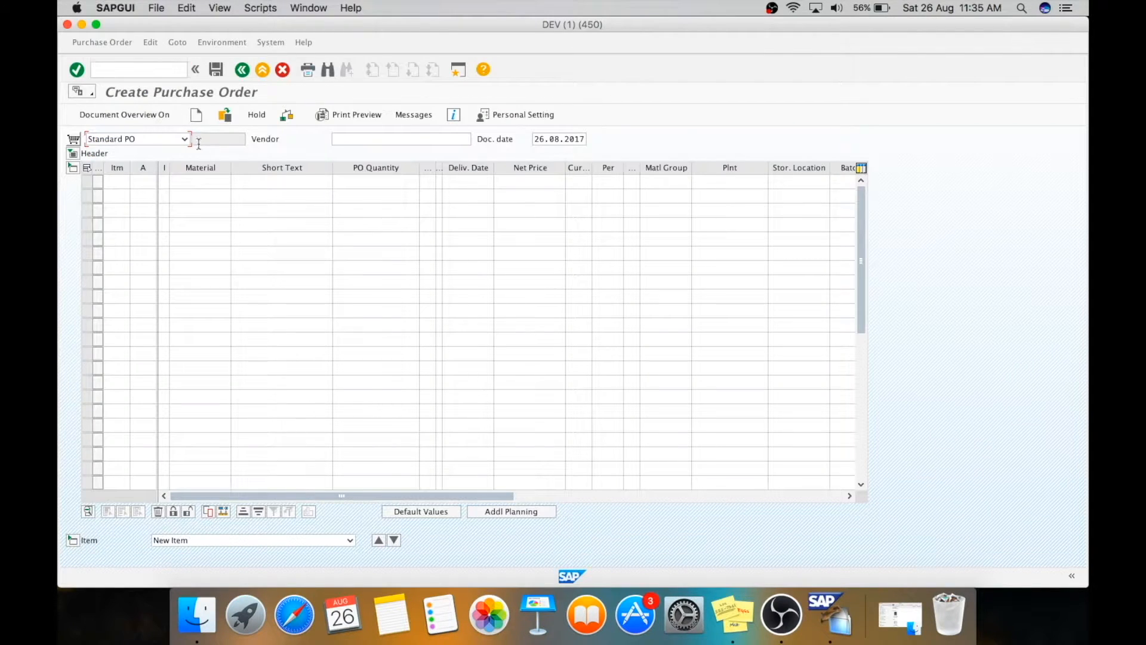
Make it a raw-material purchase order for intra-state vendor 11002000
click(185, 139)
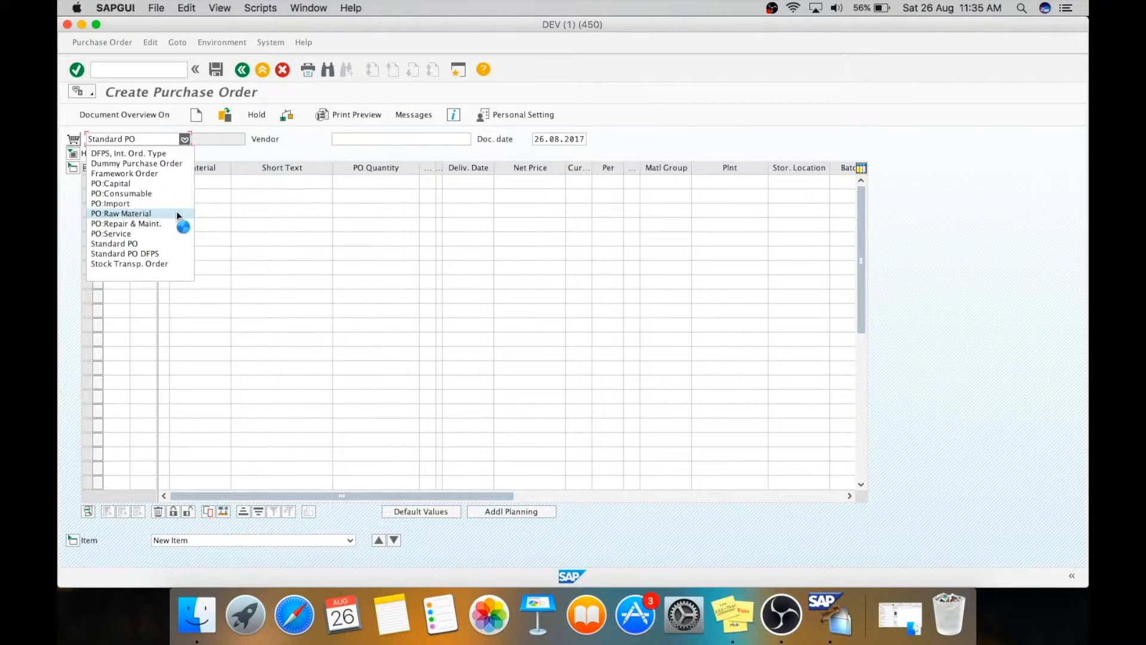
click(120, 213)
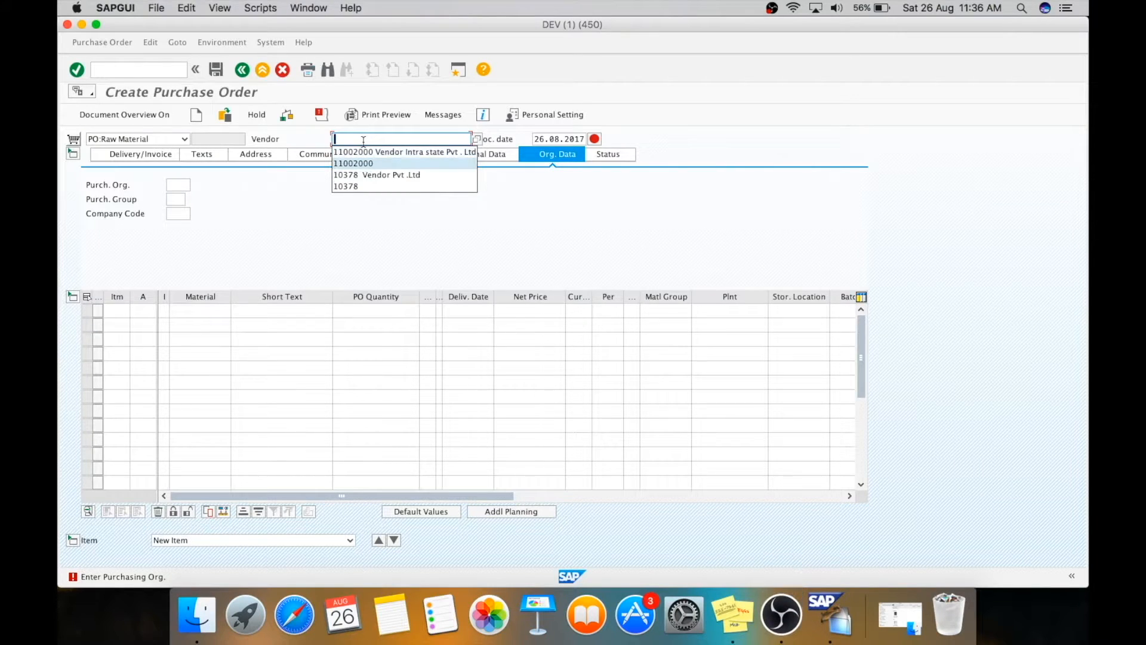
click(352, 151)
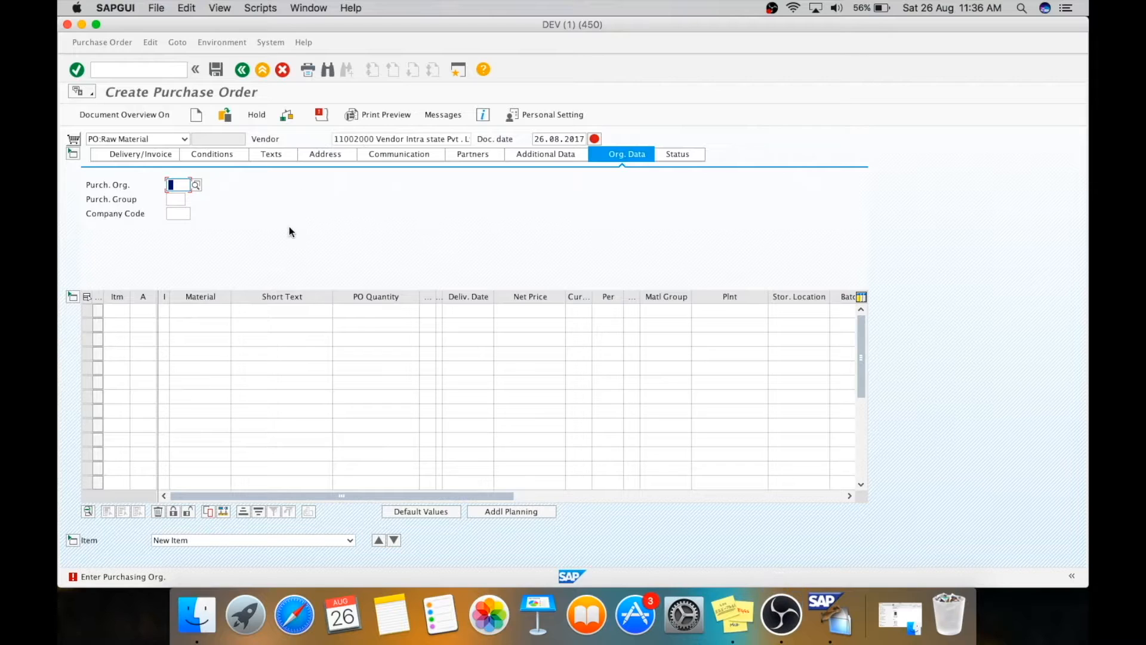
Correct the mistyped purchasing organisation 1101 to 1000
text(1101)
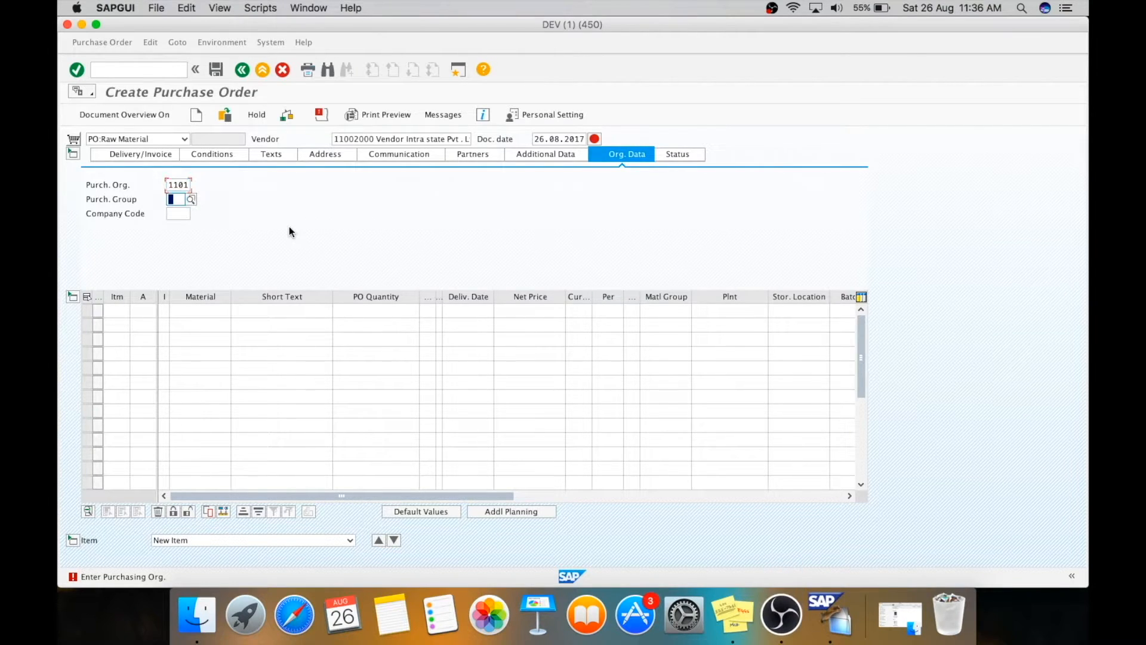
click(178, 184)
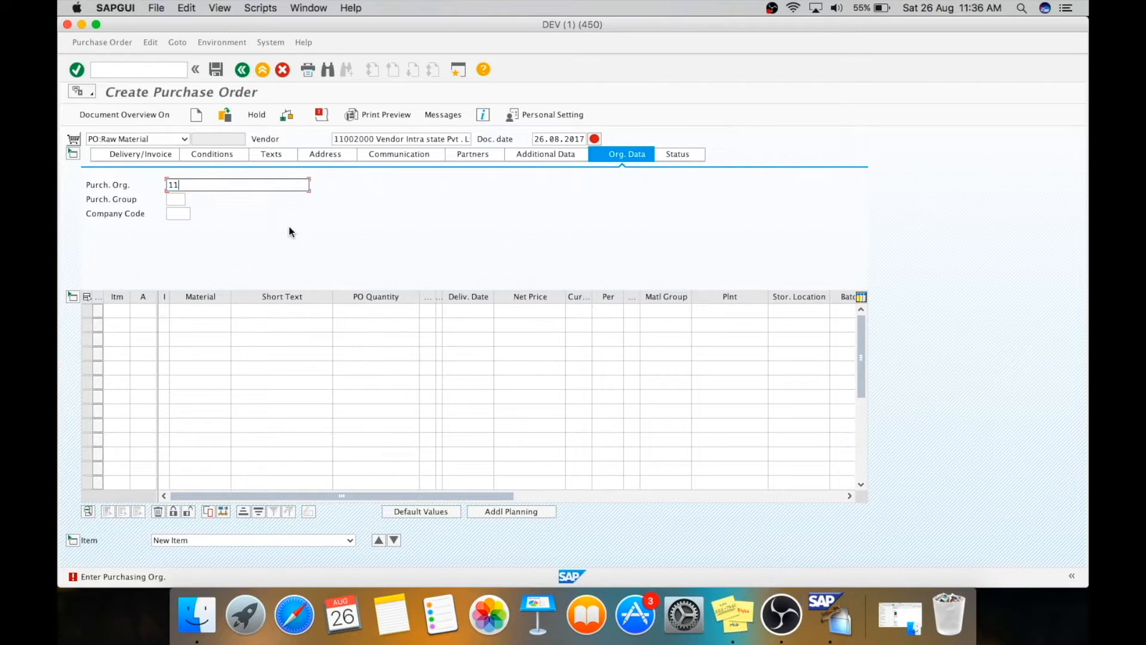
key(Backspace)
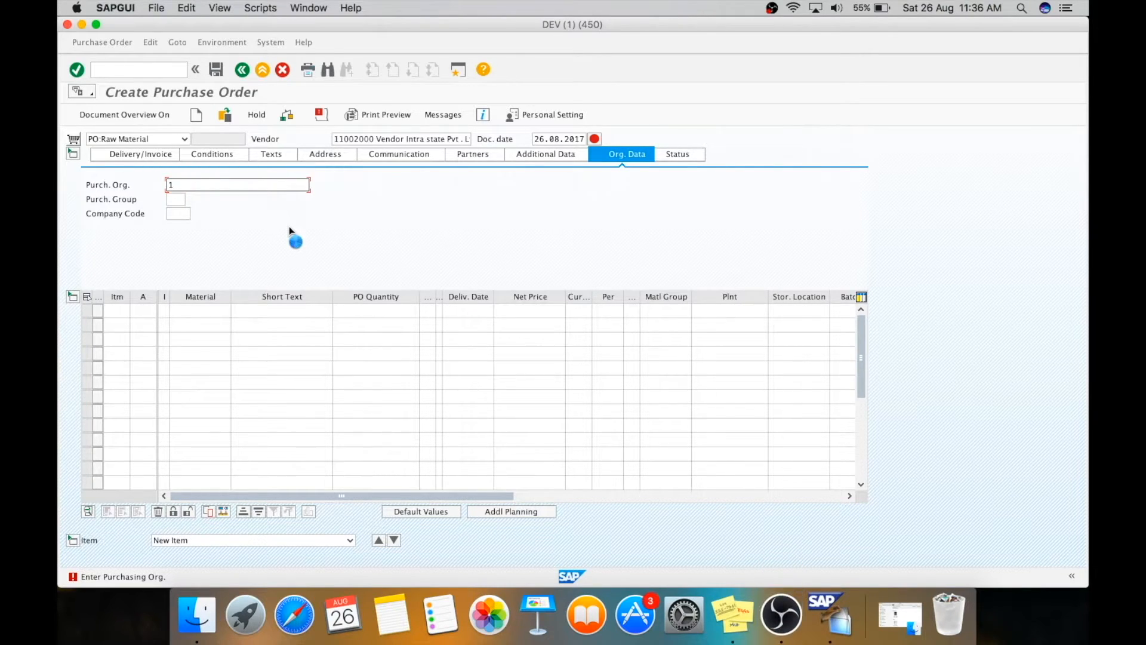
text(1)
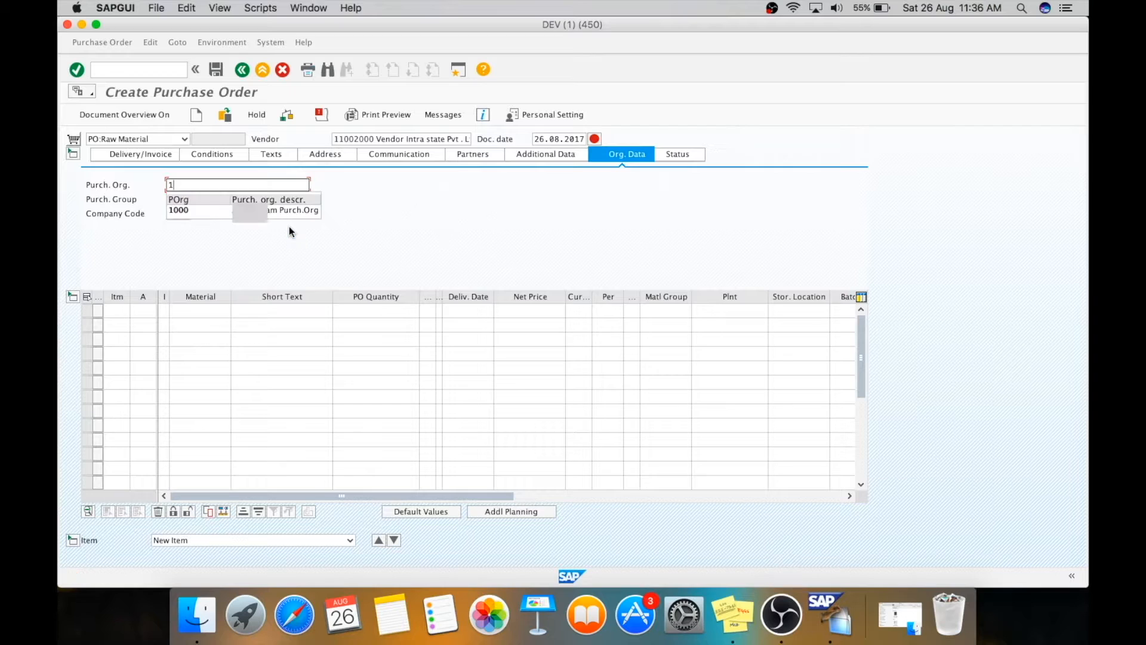
click(178, 210)
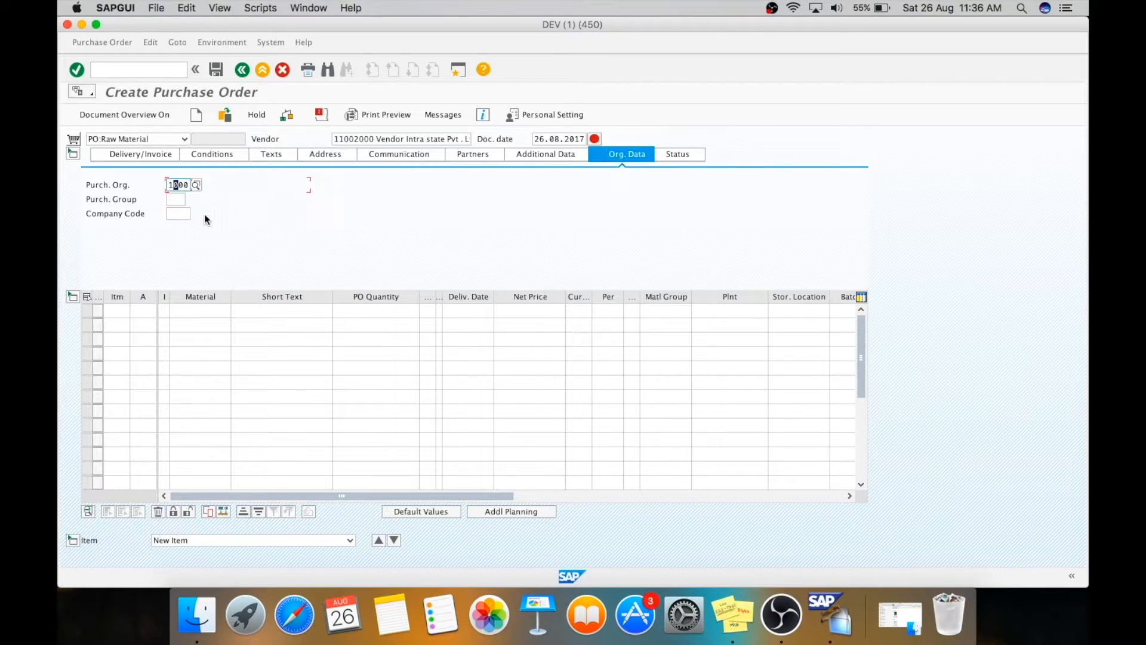
Enter purchasing group 001 and the company code, then show the validity period fields
click(175, 199)
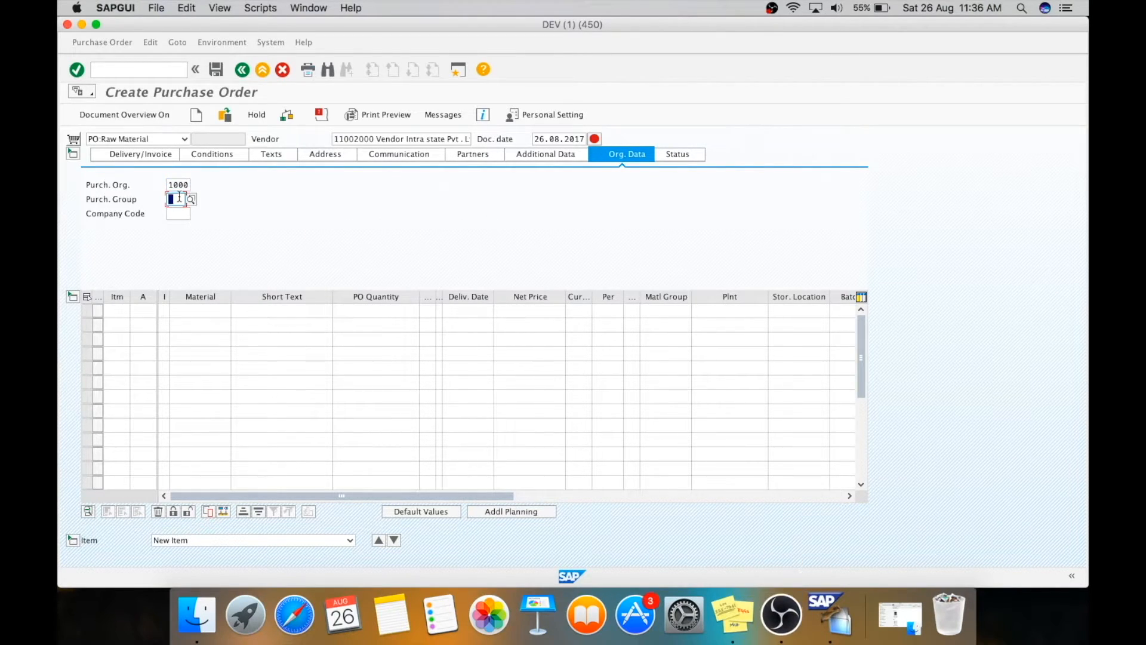
text(001)
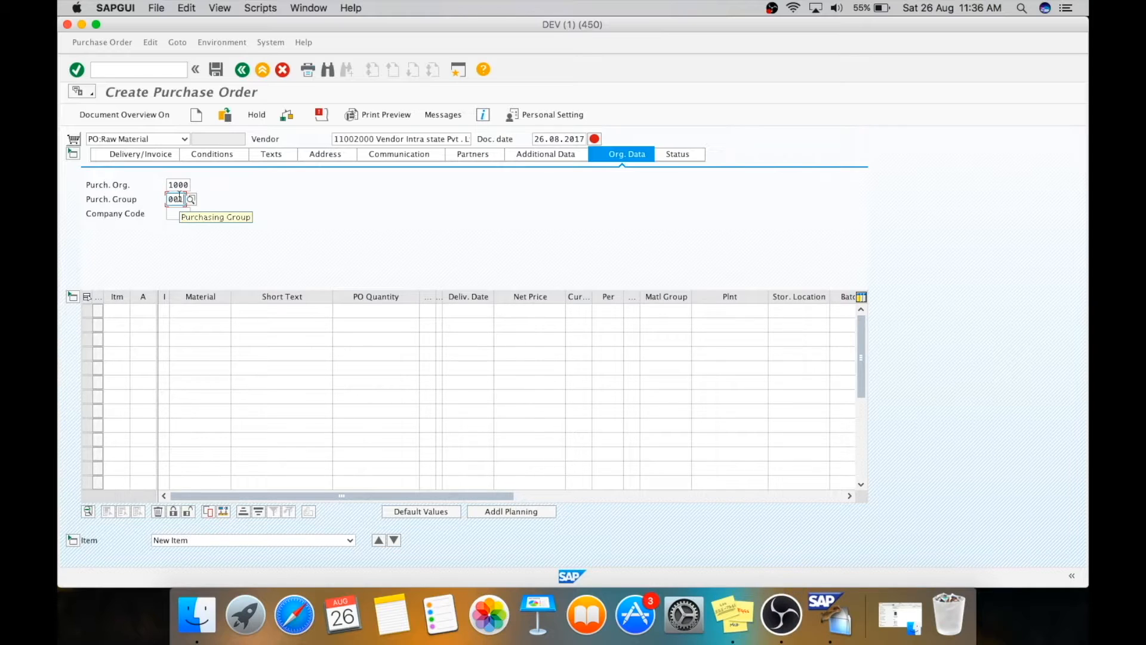
click(191, 198)
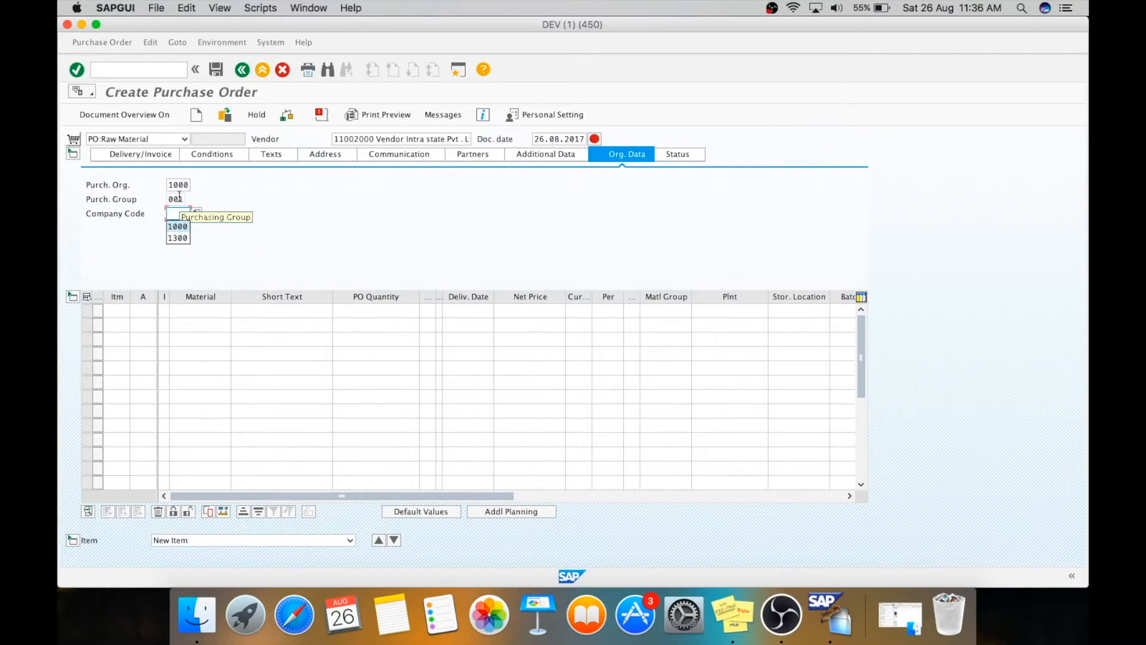
click(178, 226)
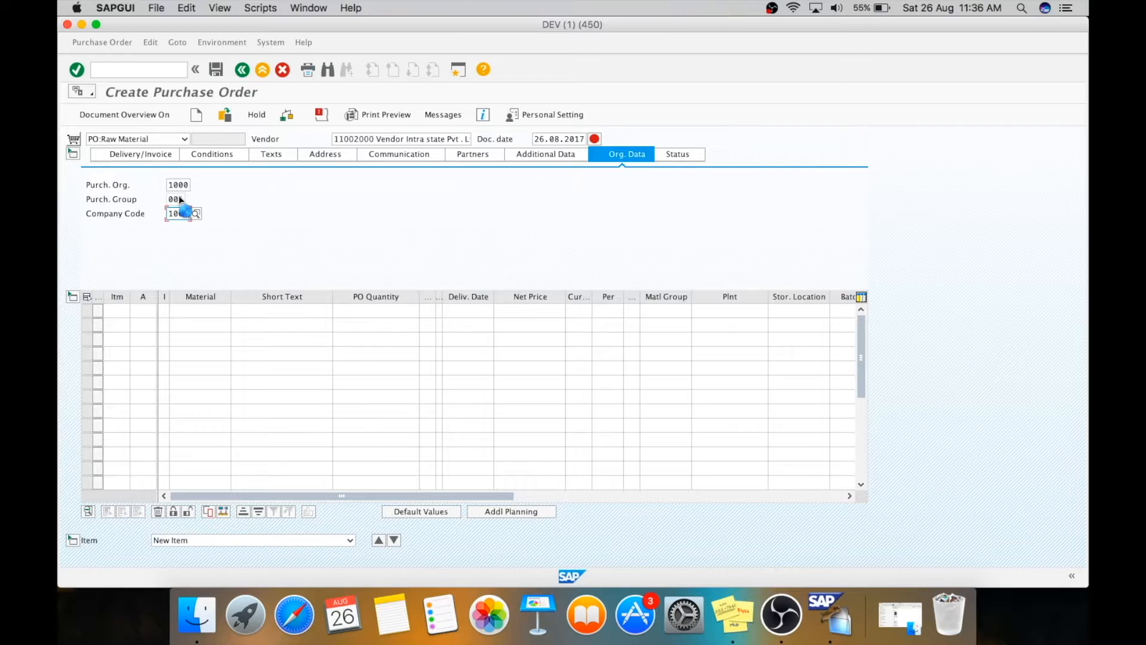
click(552, 154)
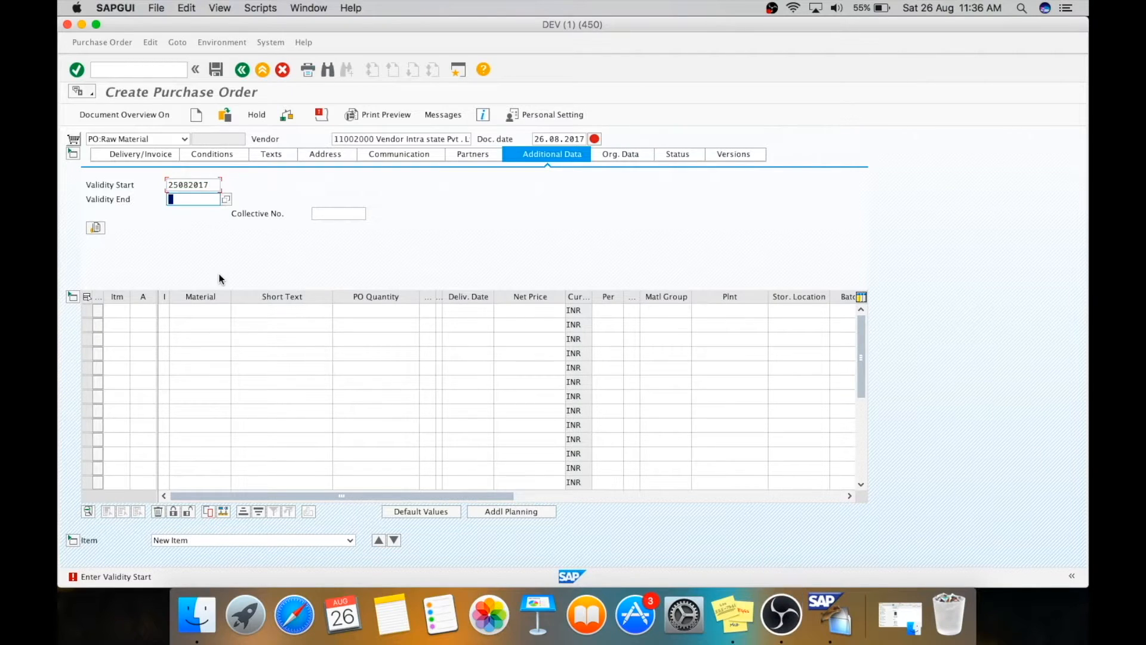
Enter validity end date 25.09.2017 for the purchase order
text(25092017)
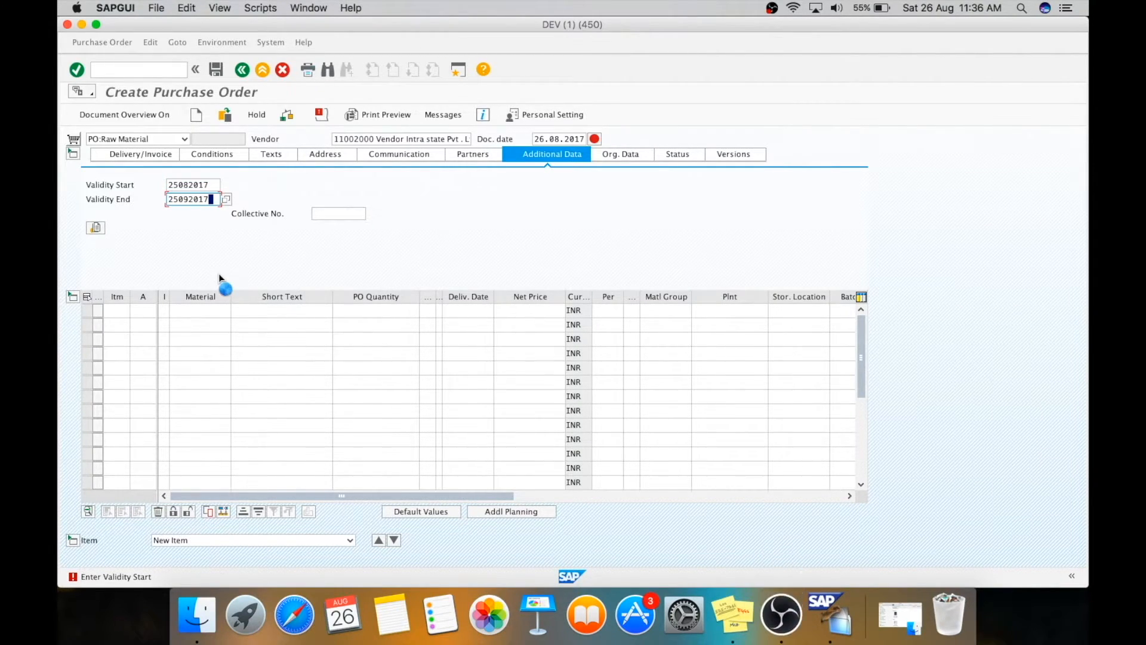
mouse_move(208, 310)
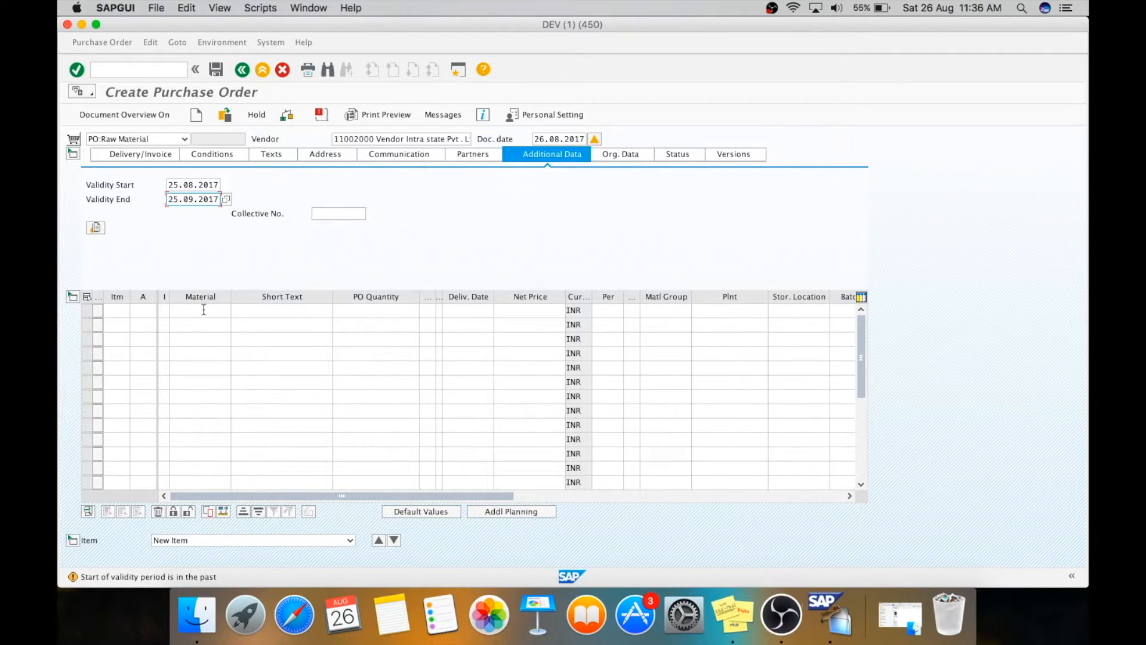
Fill item 10 with material 10600100, quantity 100 and plant 1300
click(201, 310)
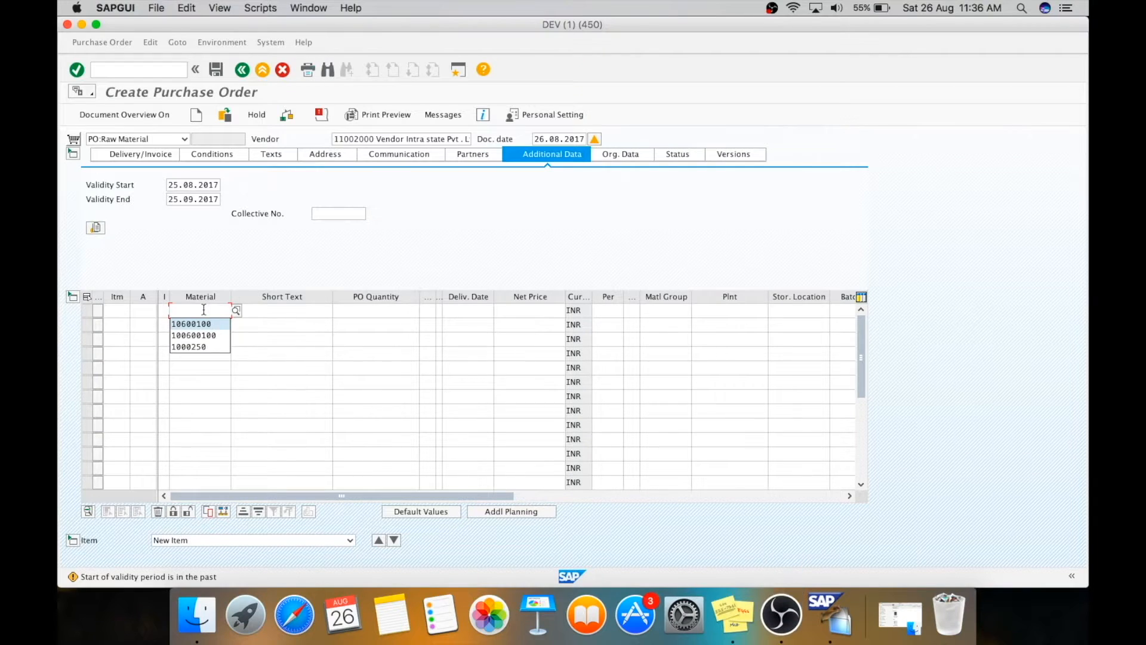
click(191, 323)
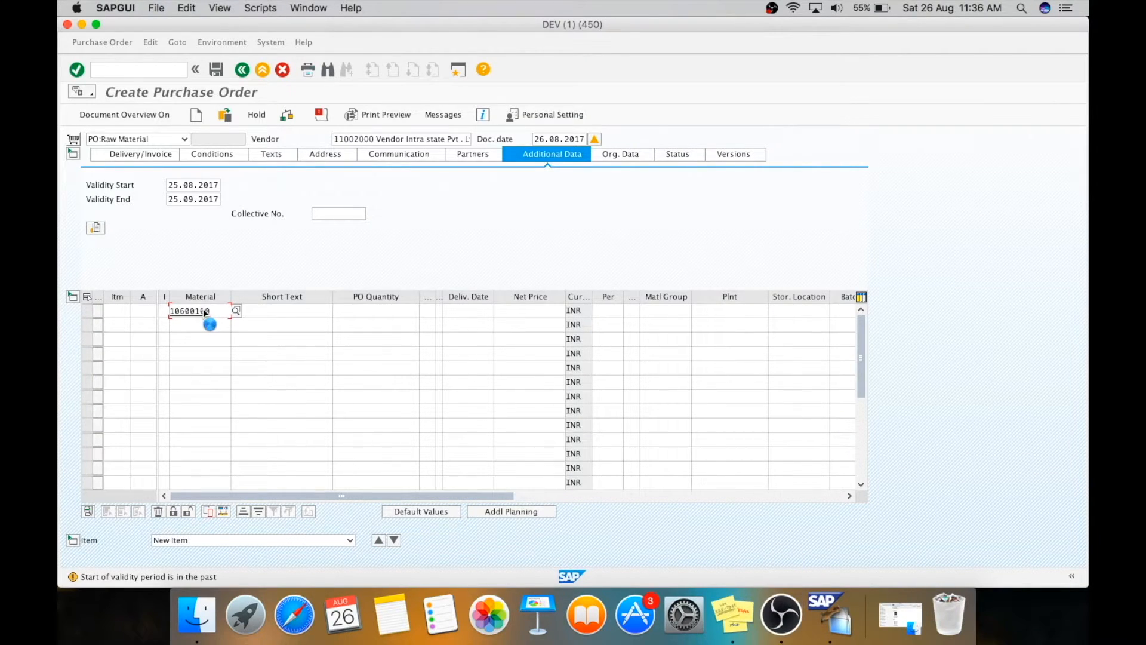
mouse_move(366, 339)
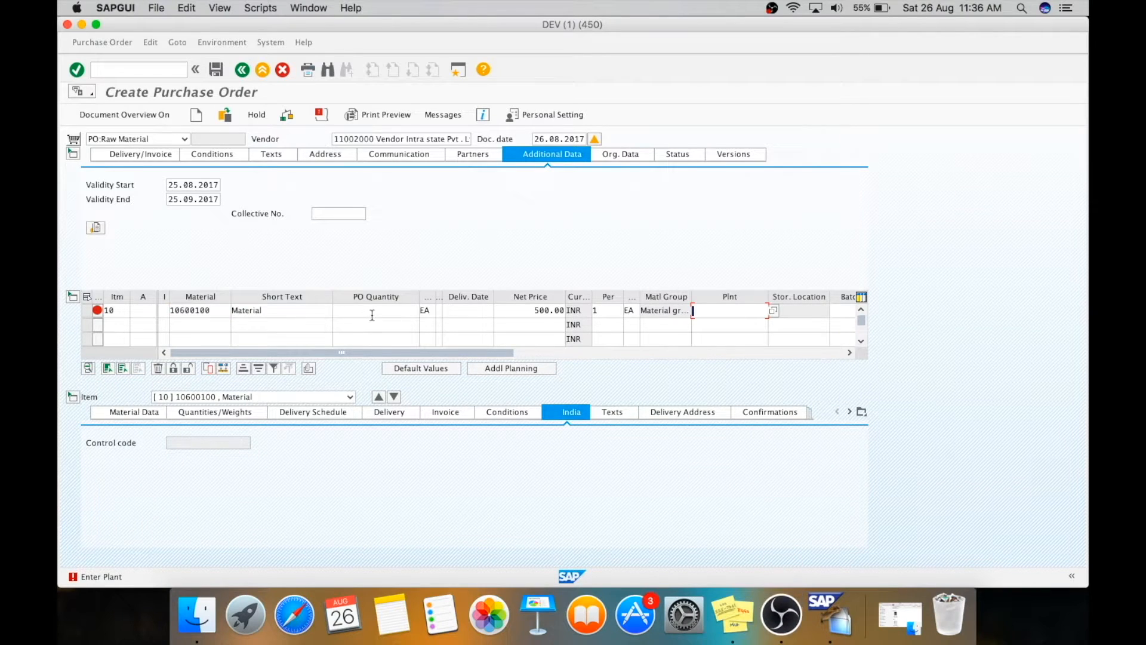
click(375, 310)
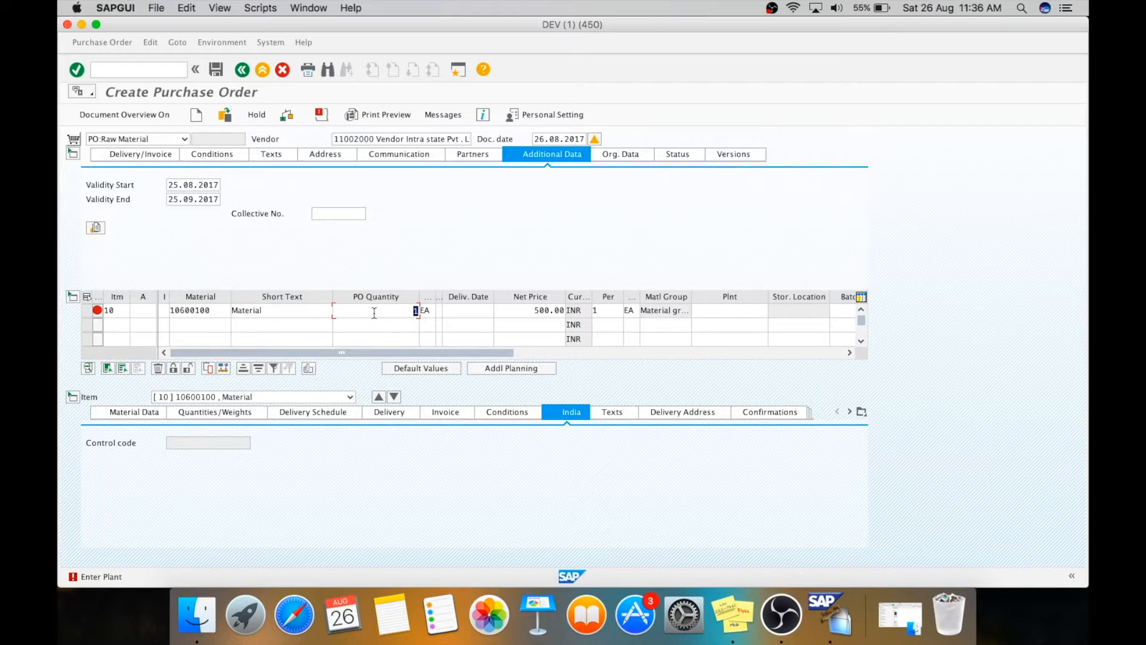
text(100)
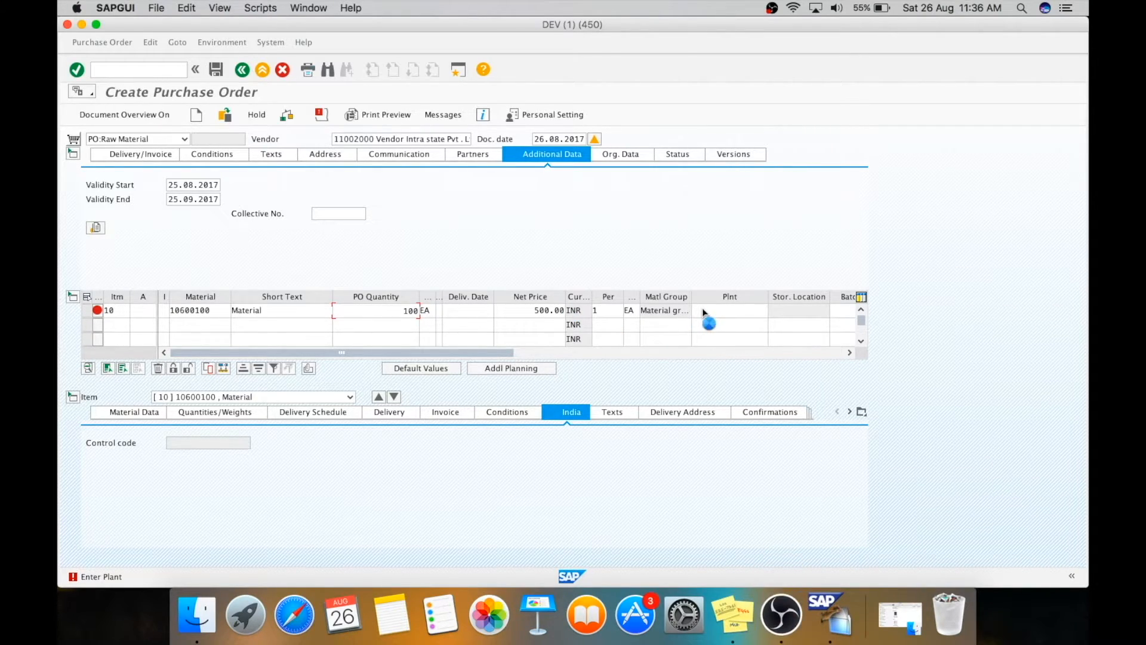
click(729, 310)
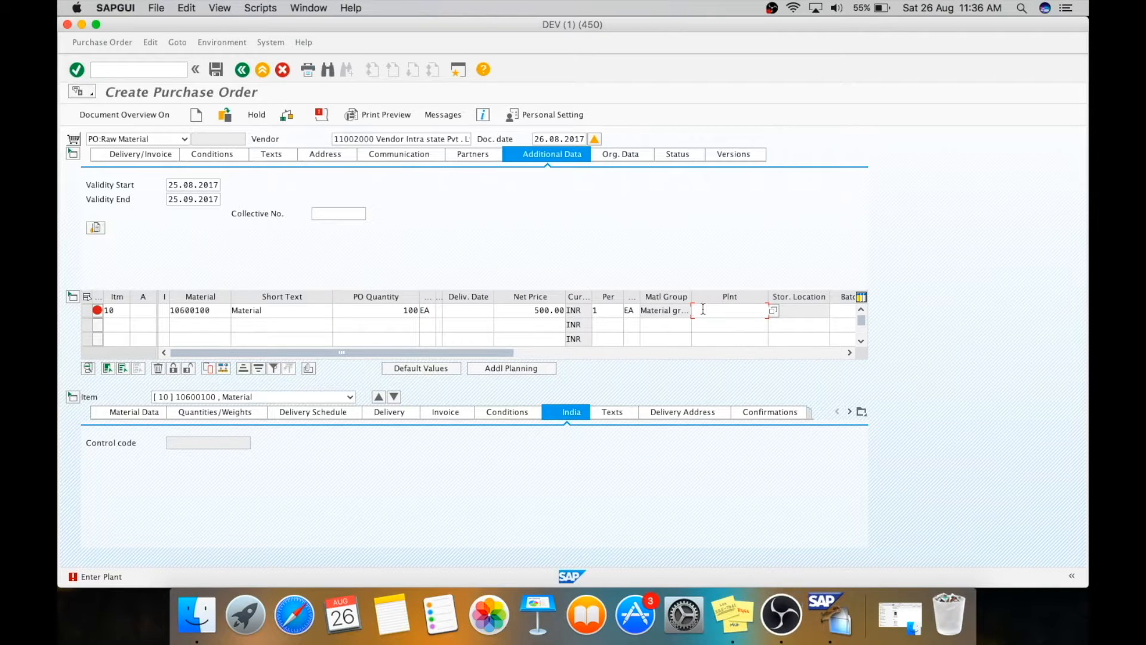
text(1300)
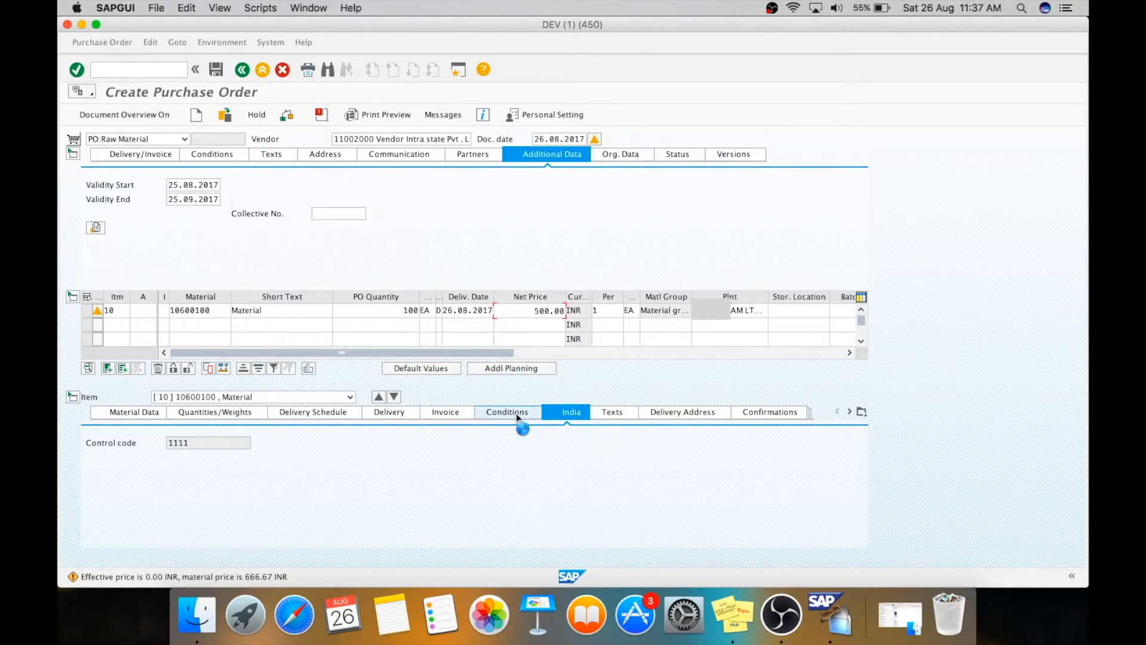
click(507, 411)
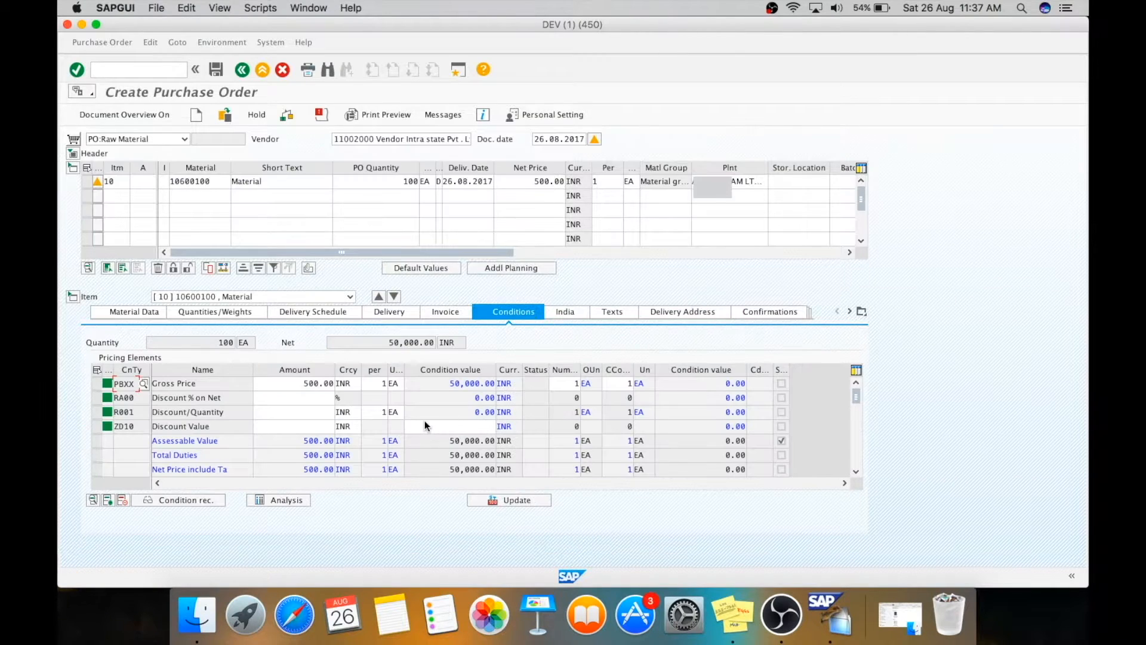
click(294, 383)
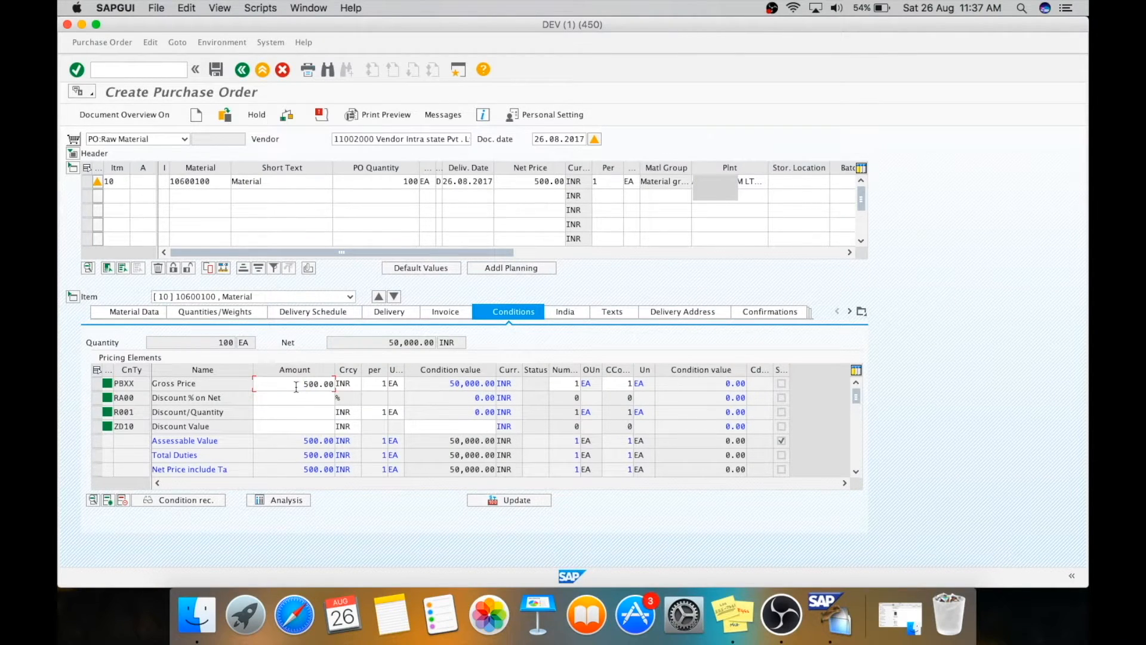
mouse_move(306, 398)
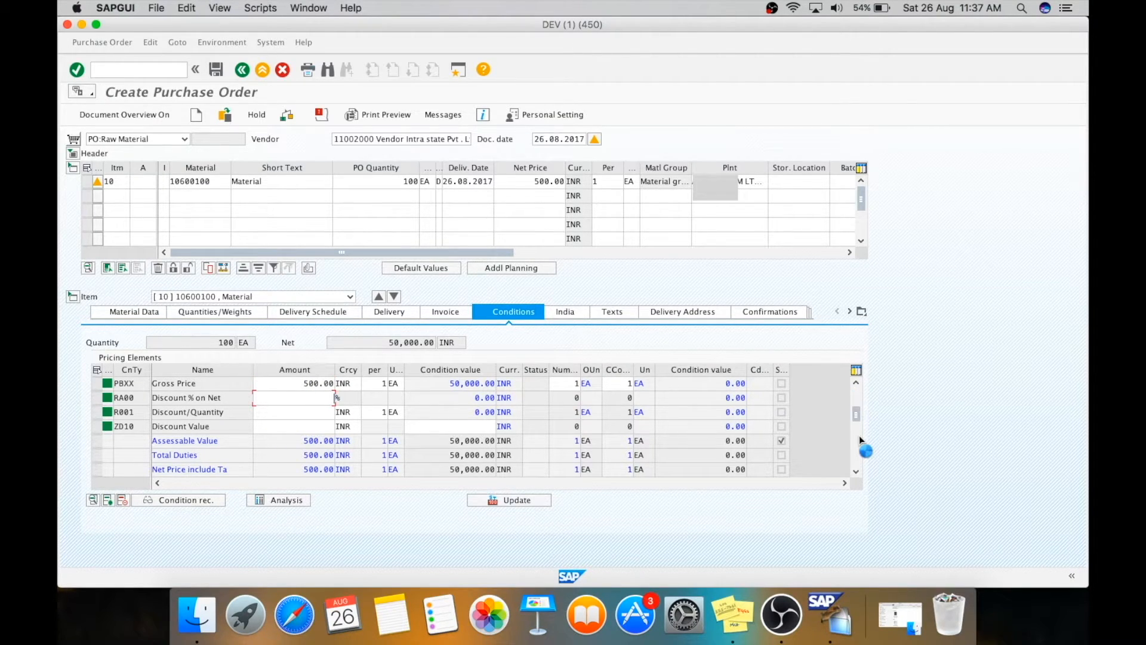
scroll(down, 3)
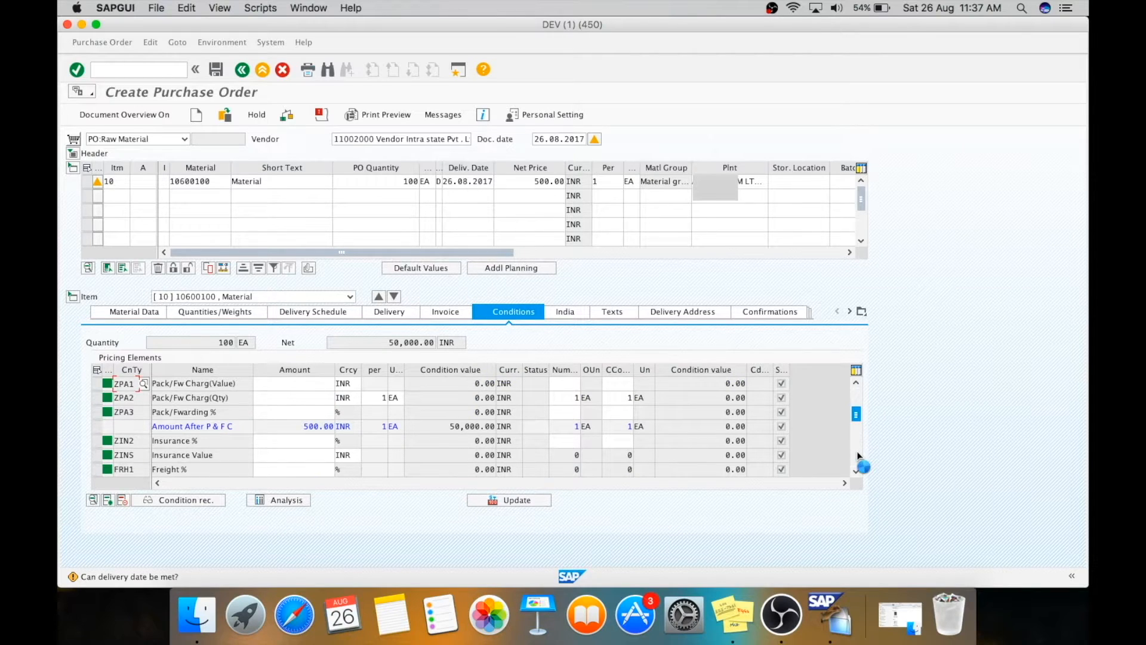
scroll(down, 3)
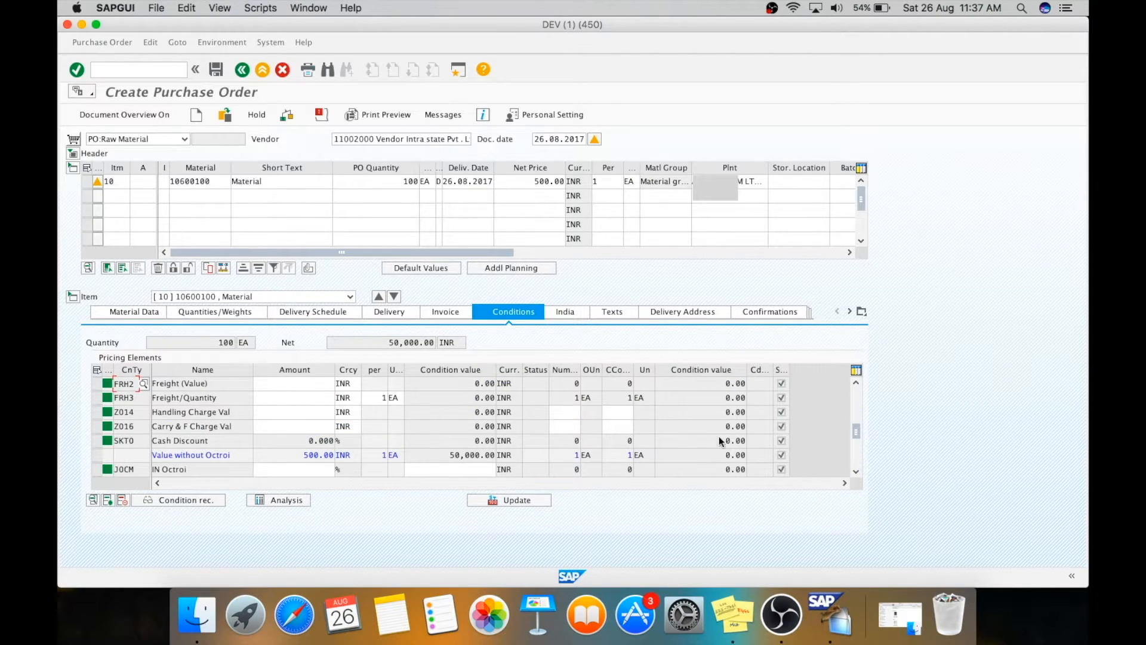
click(358, 342)
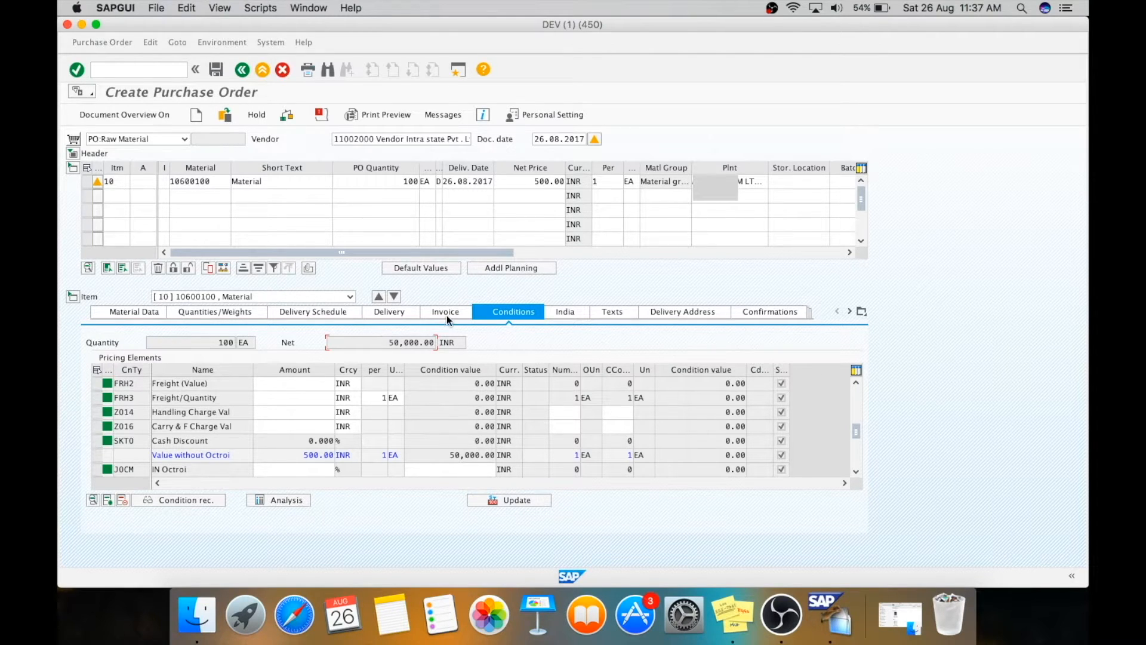
Choose tax code DF (Input CGST 6% and SGST 6%) on item 10's invoice data
click(445, 312)
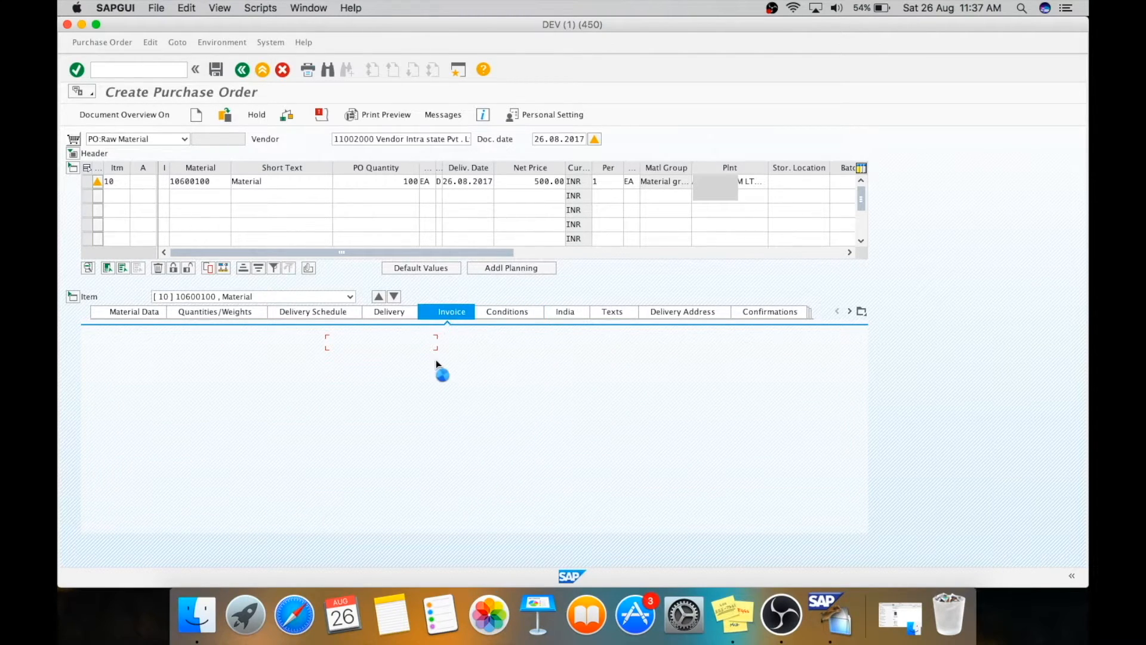
click(452, 310)
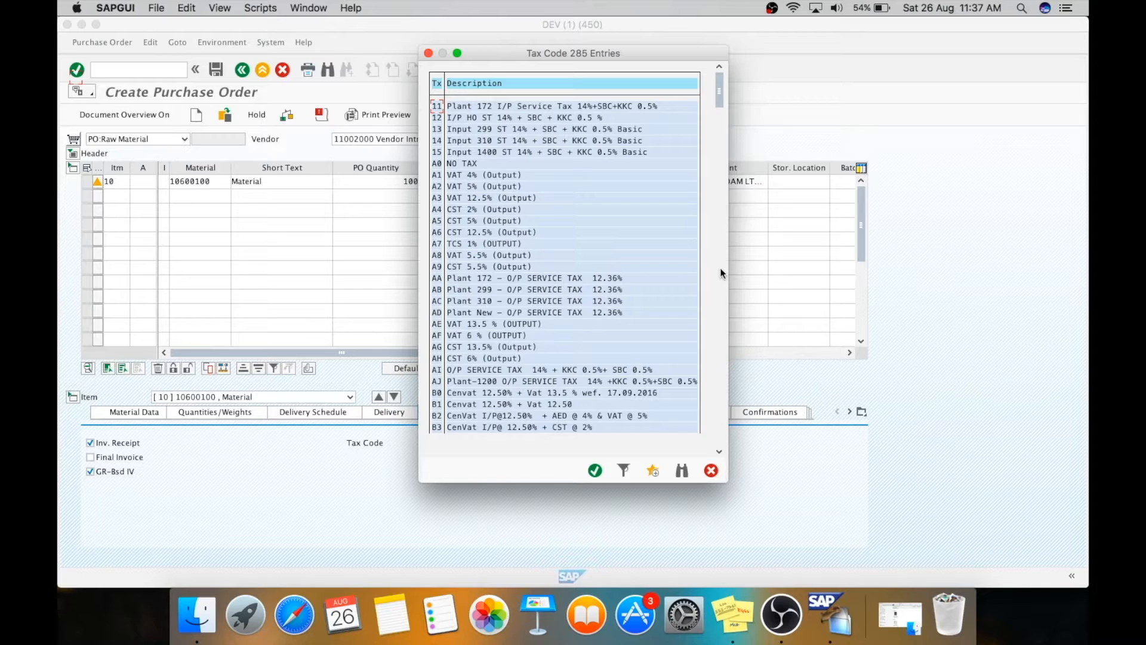
scroll(down, 3)
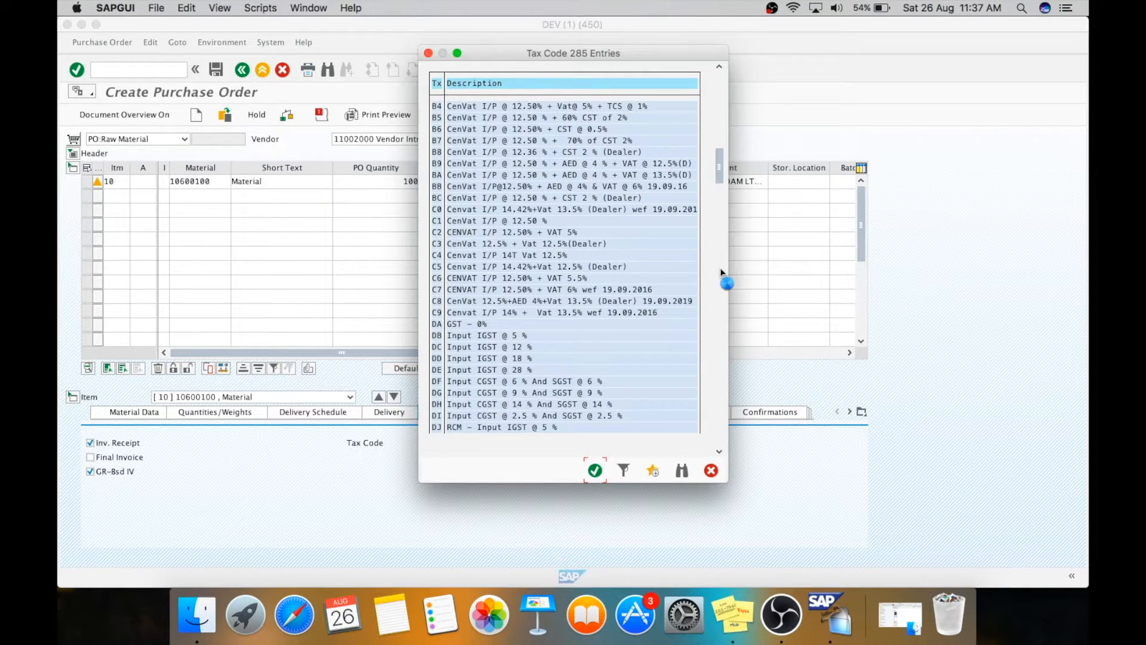
scroll(down, 3)
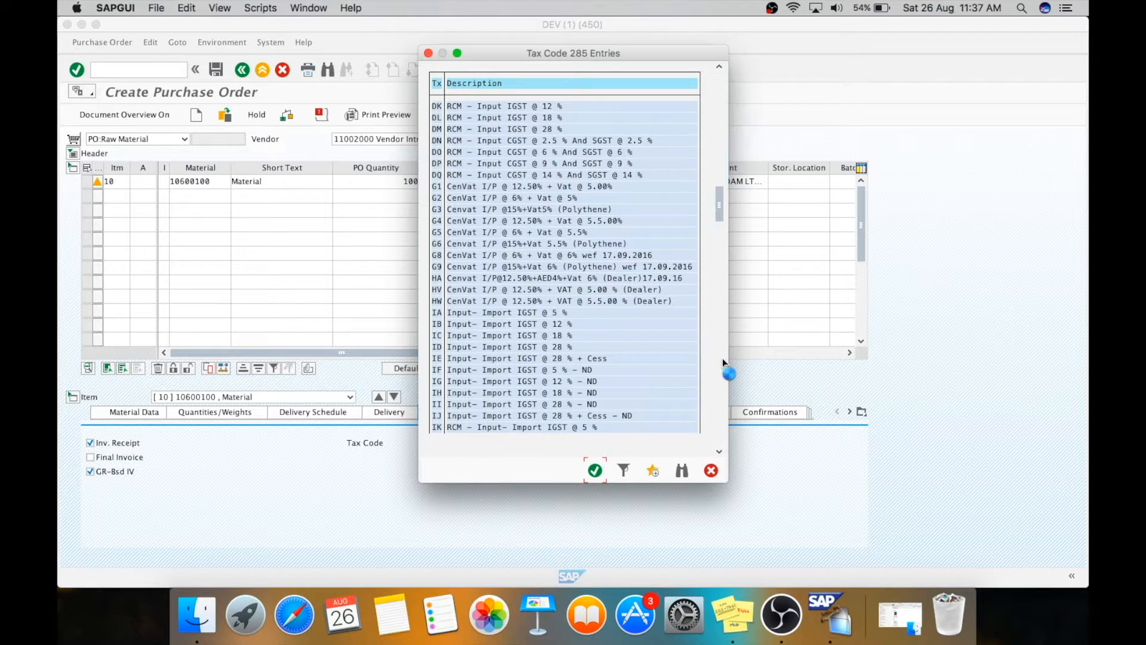
scroll(down, 3)
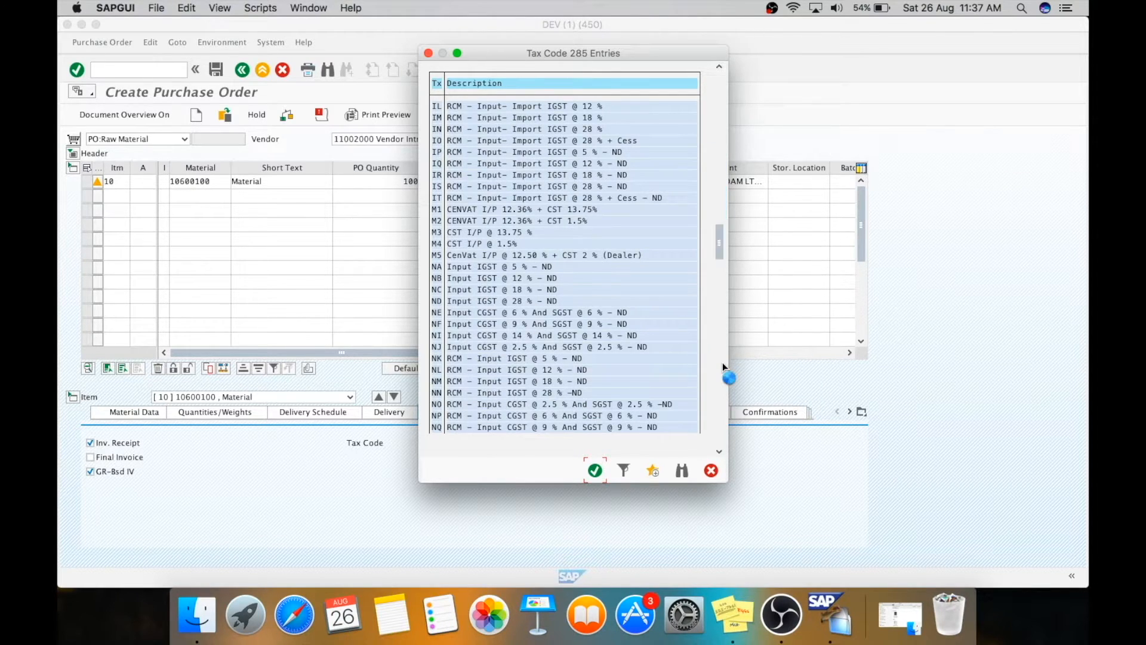
mouse_move(727, 255)
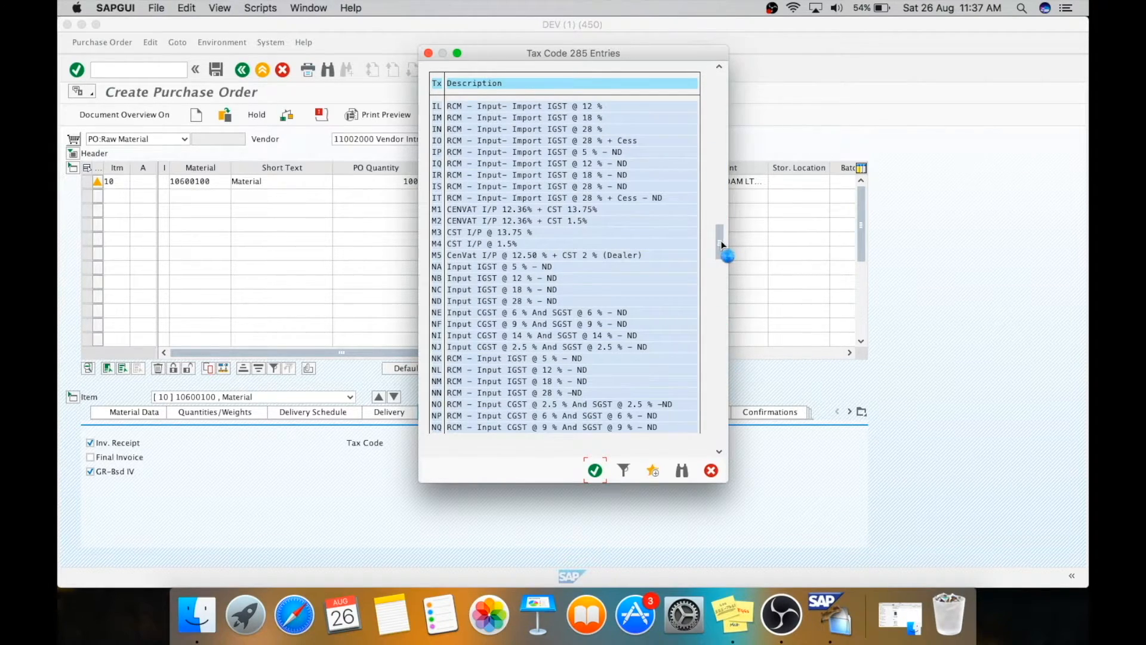
scroll(down, 3)
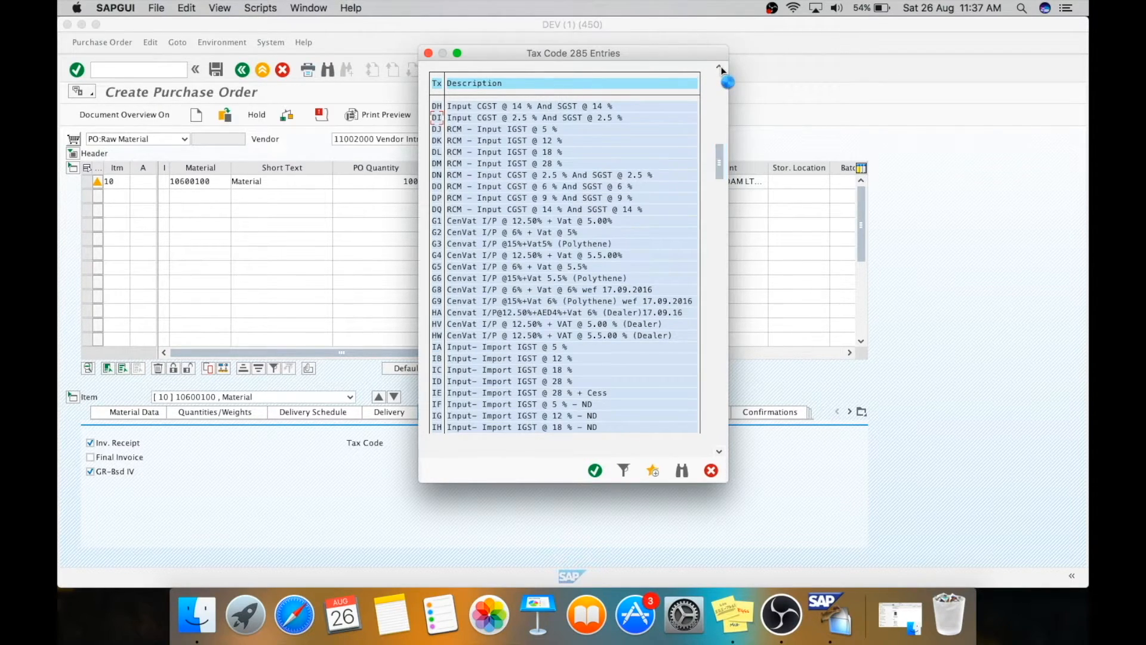
mouse_move(721, 126)
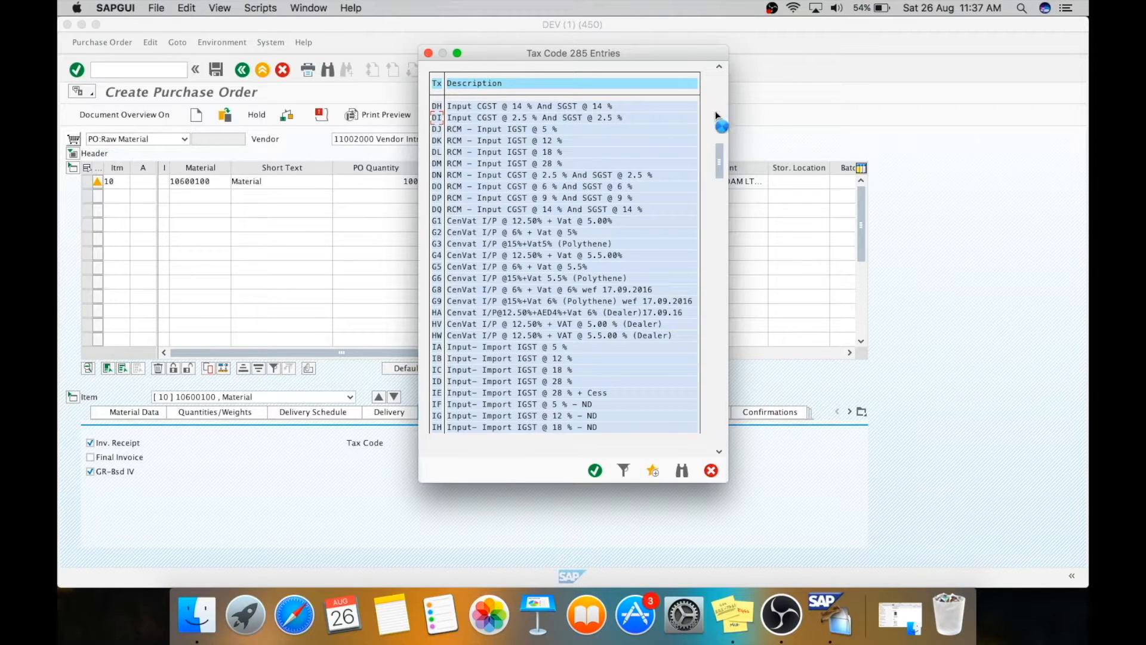
scroll(up, 3)
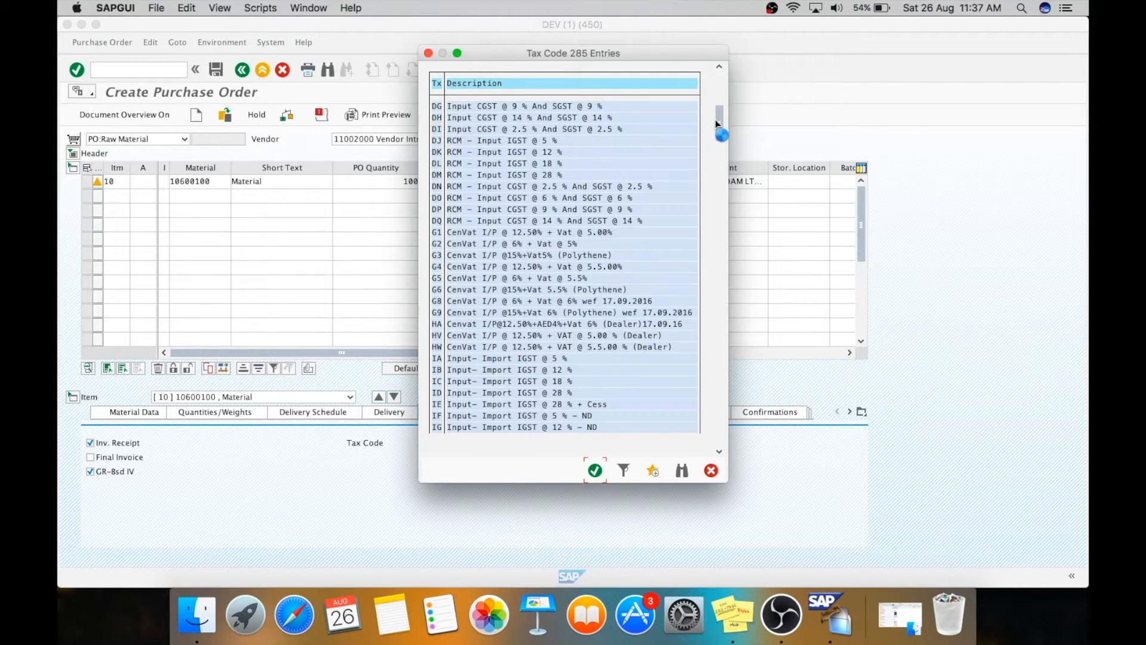
scroll(up, 3)
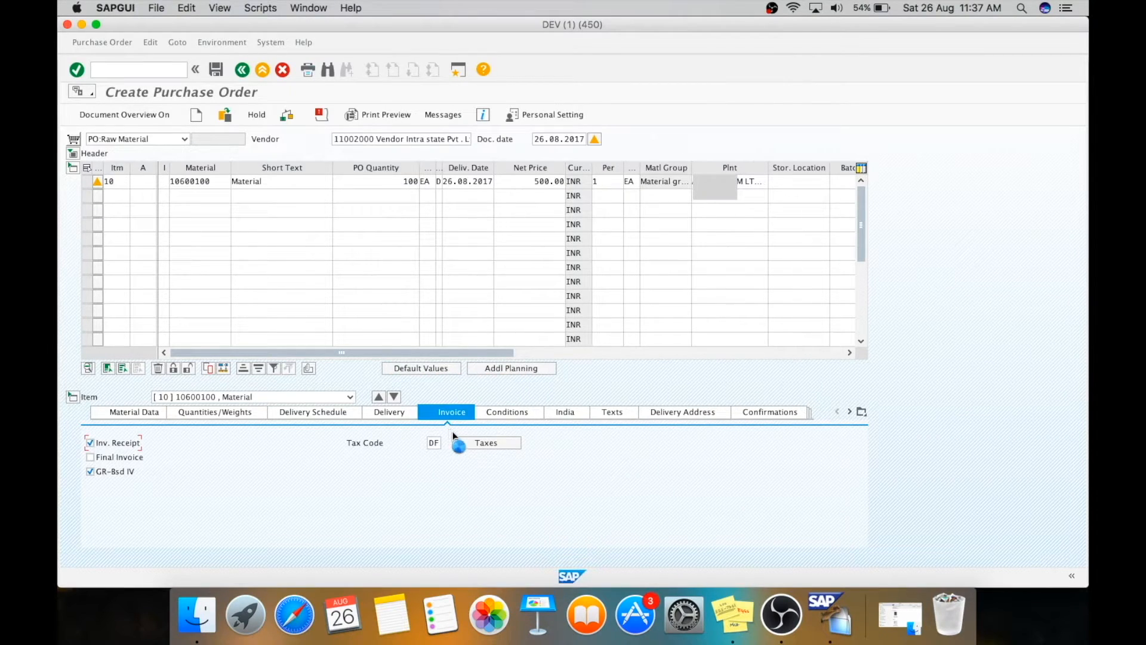
Display item 10's tax conditions: central and state GST at 6%, 3,000 INR each
click(433, 443)
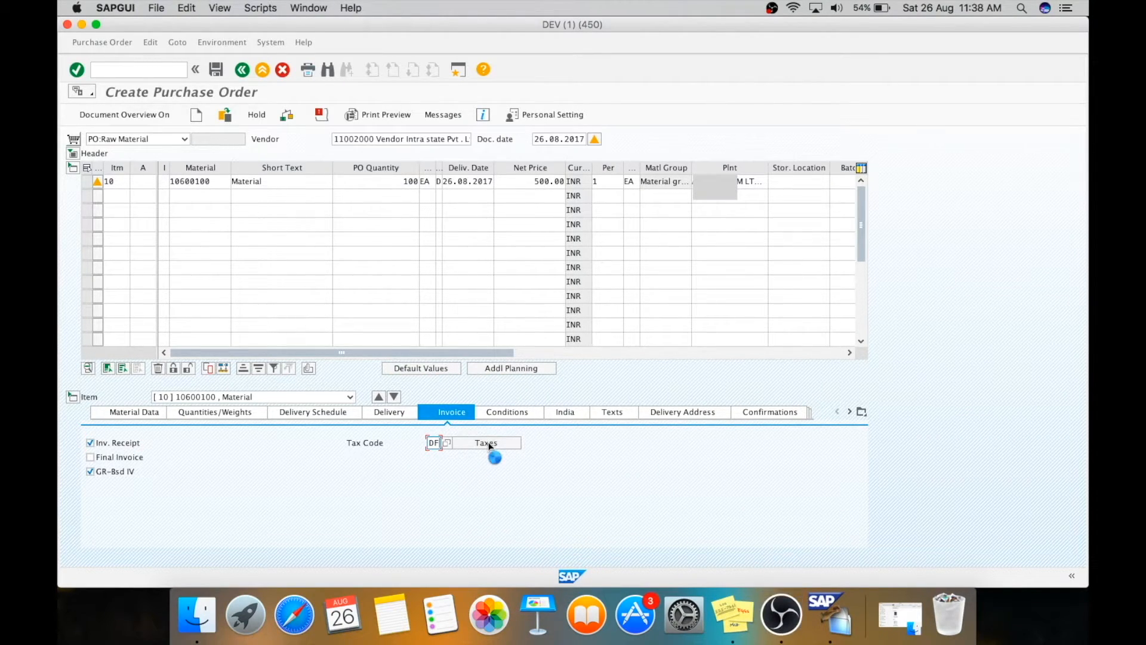
click(485, 442)
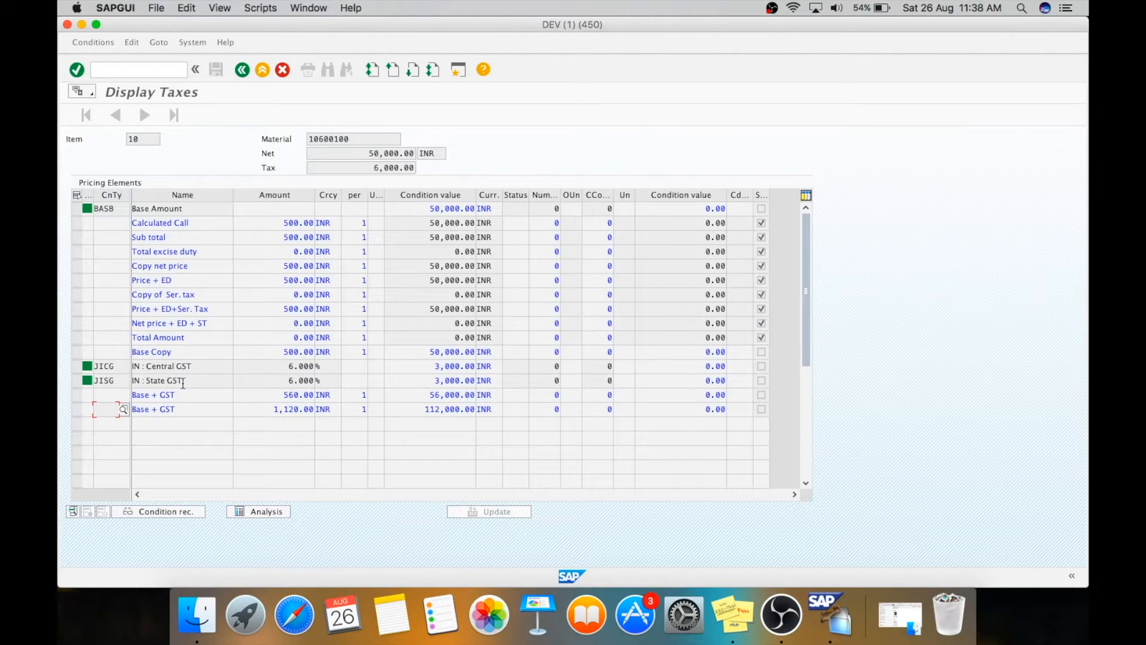
mouse_move(301, 380)
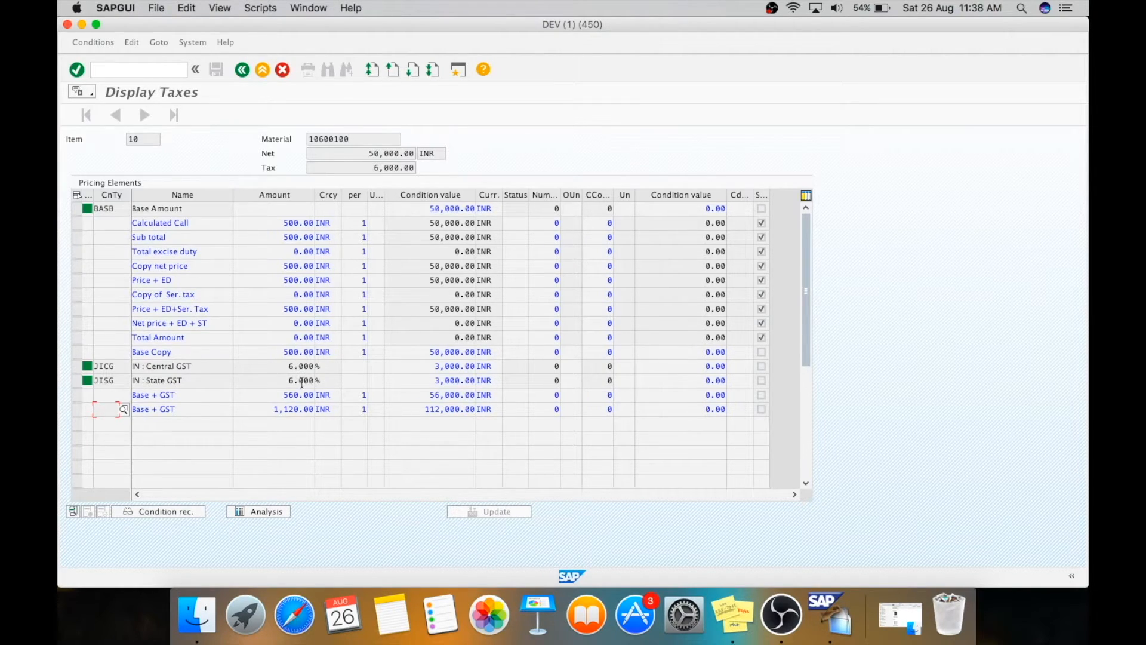
click(449, 380)
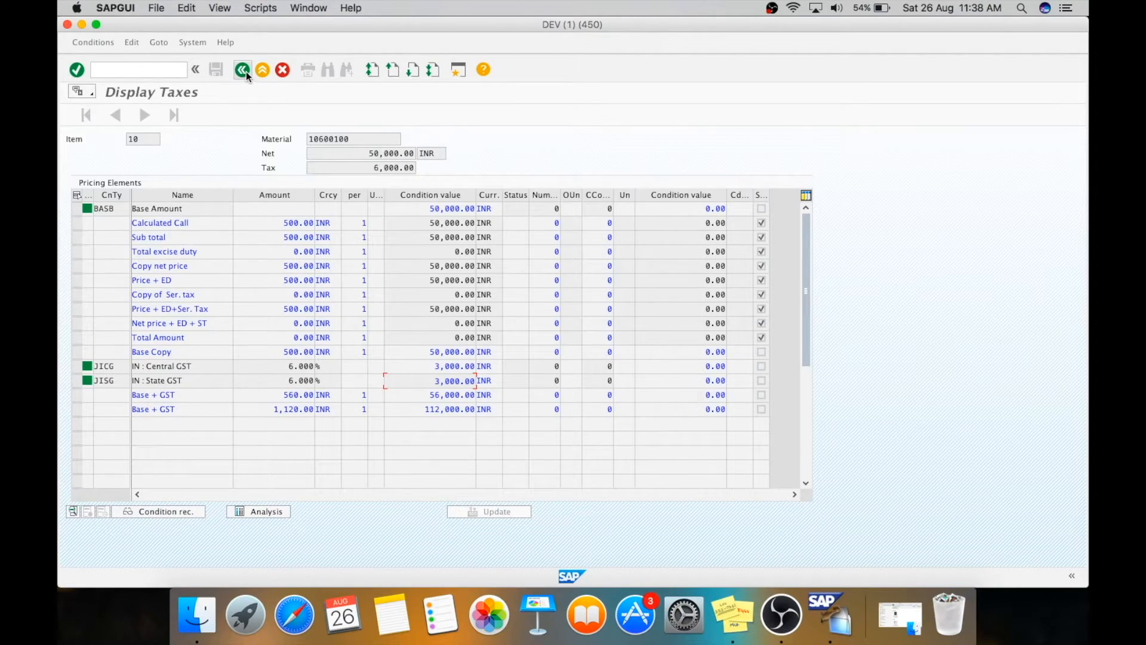
Save the purchase order as number 13001160 and read the creation message details
click(242, 69)
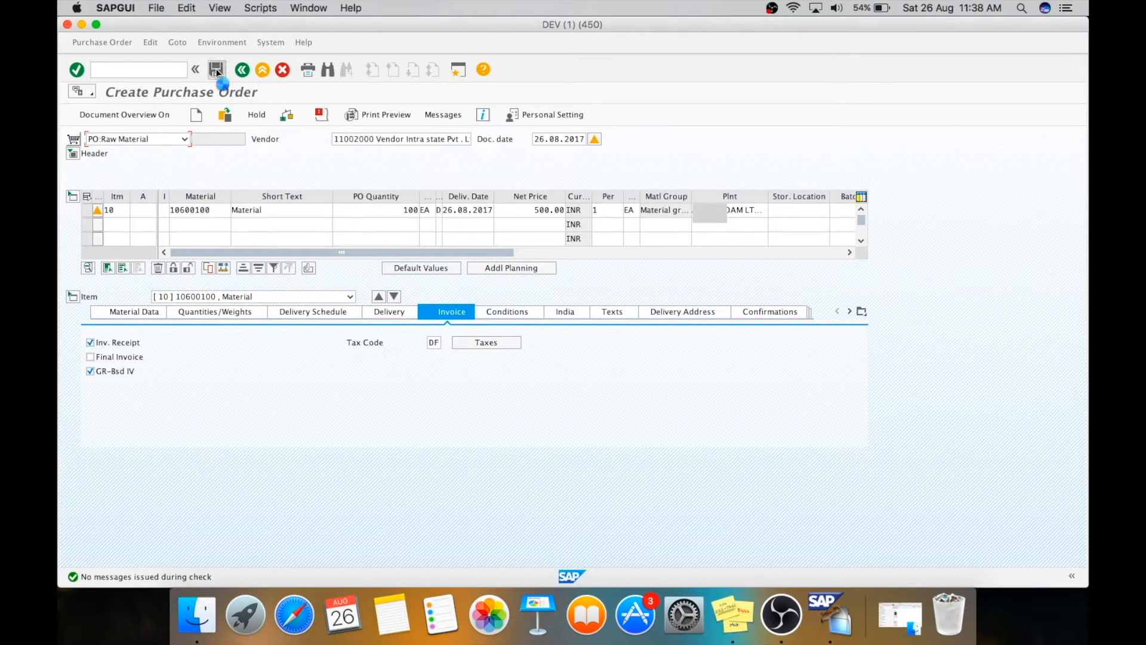
click(216, 69)
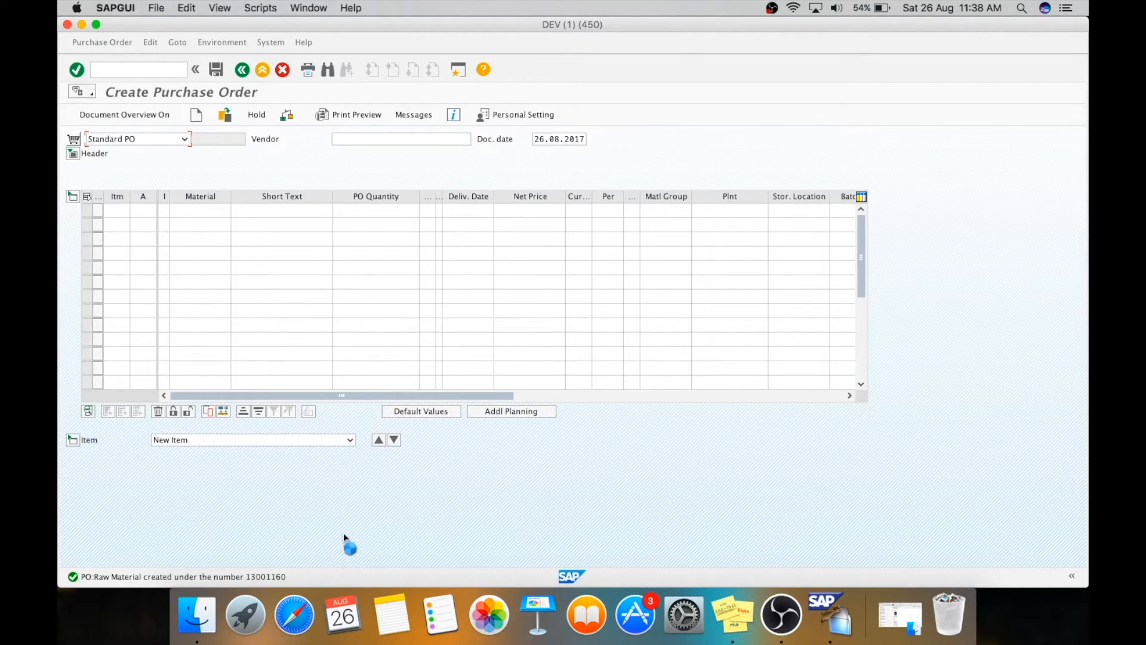
click(483, 69)
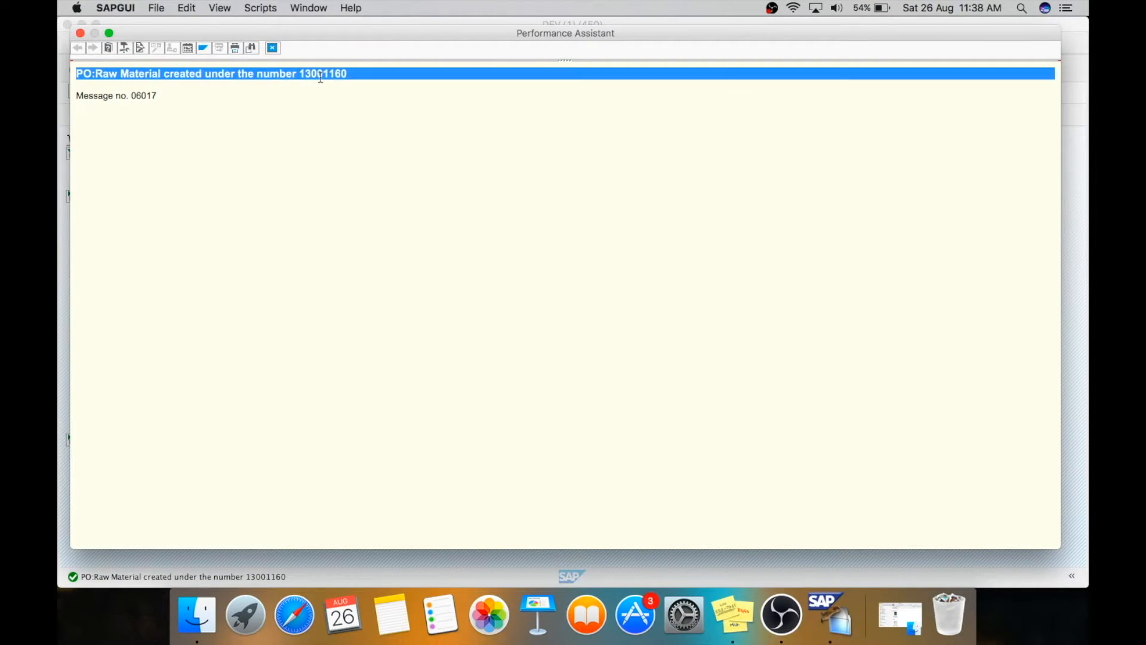
double_click(322, 72)
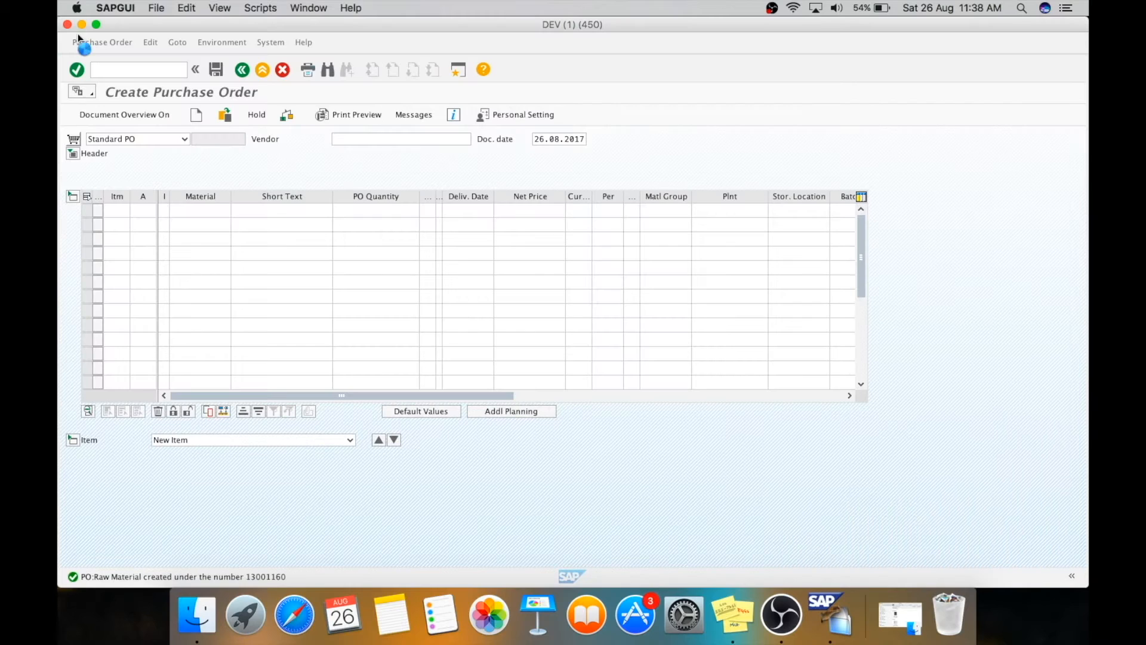
Switch to transaction ME29N for releasing purchase orders
click(137, 68)
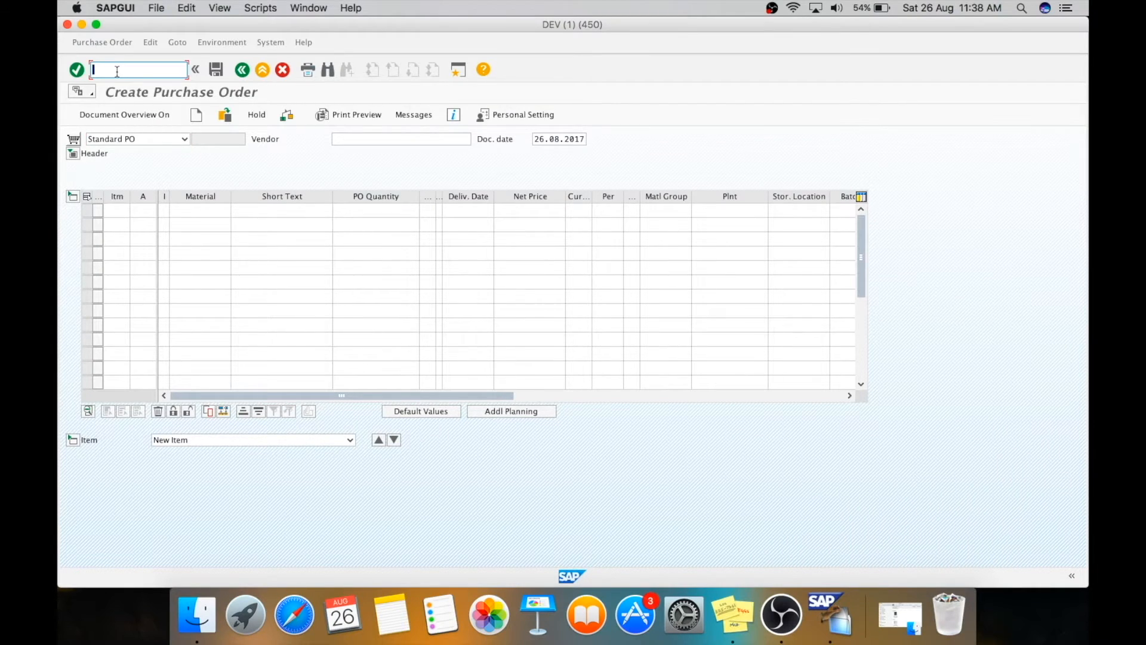
text(/ome)
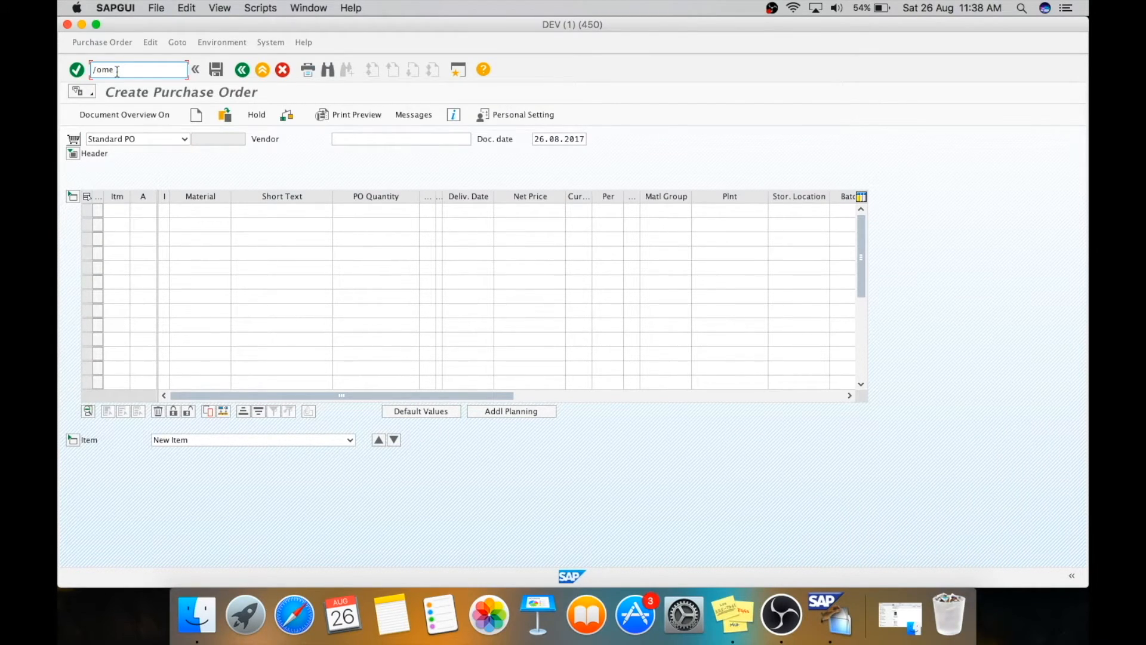
text(29n)
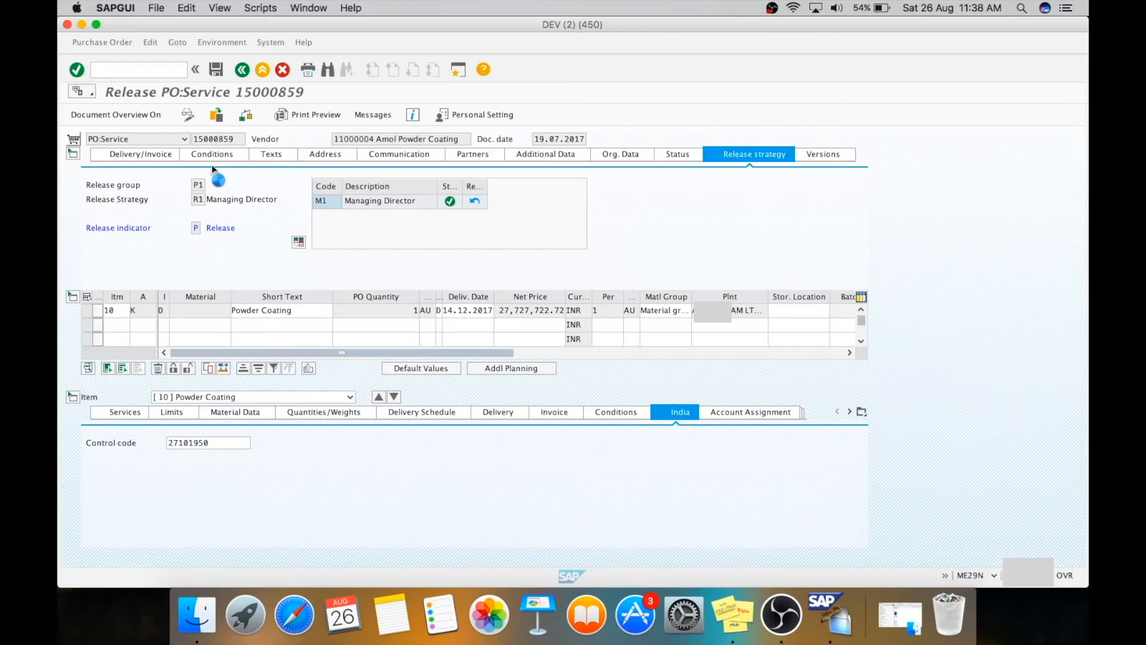
click(208, 443)
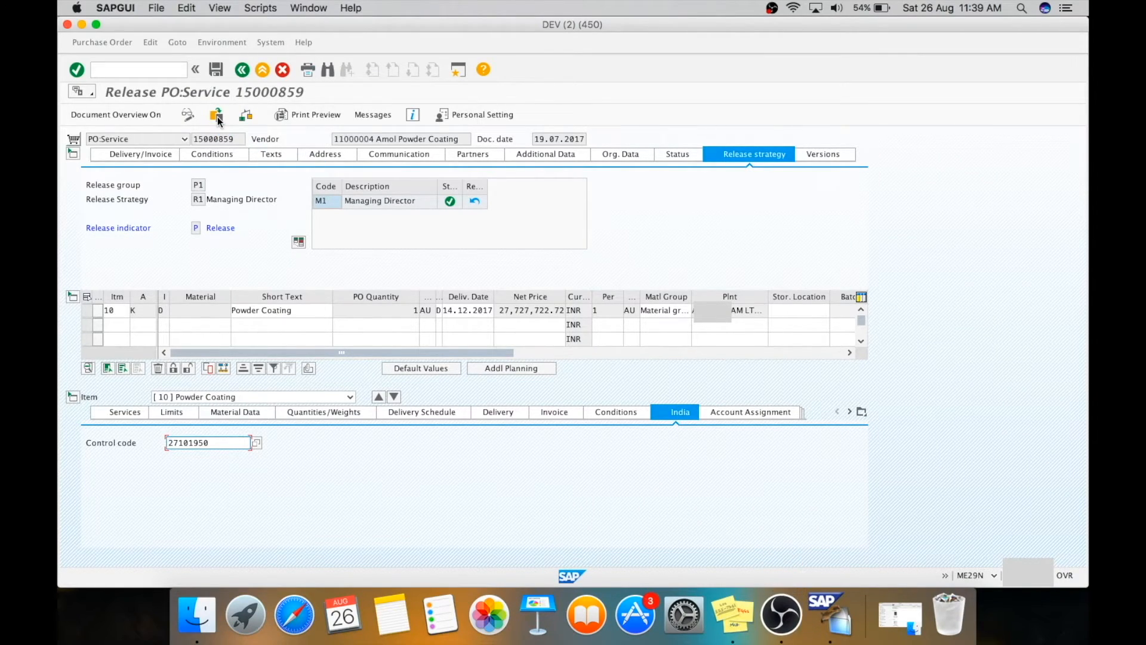
Load purchase order 13001160 via Other Document for release
click(216, 114)
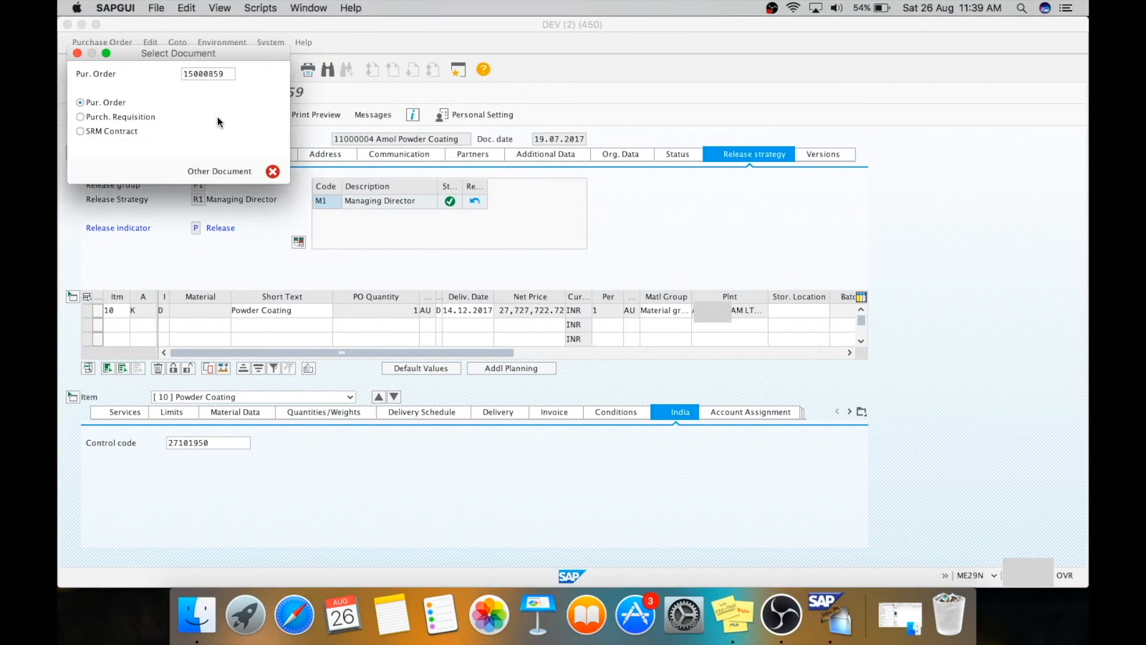
click(207, 73)
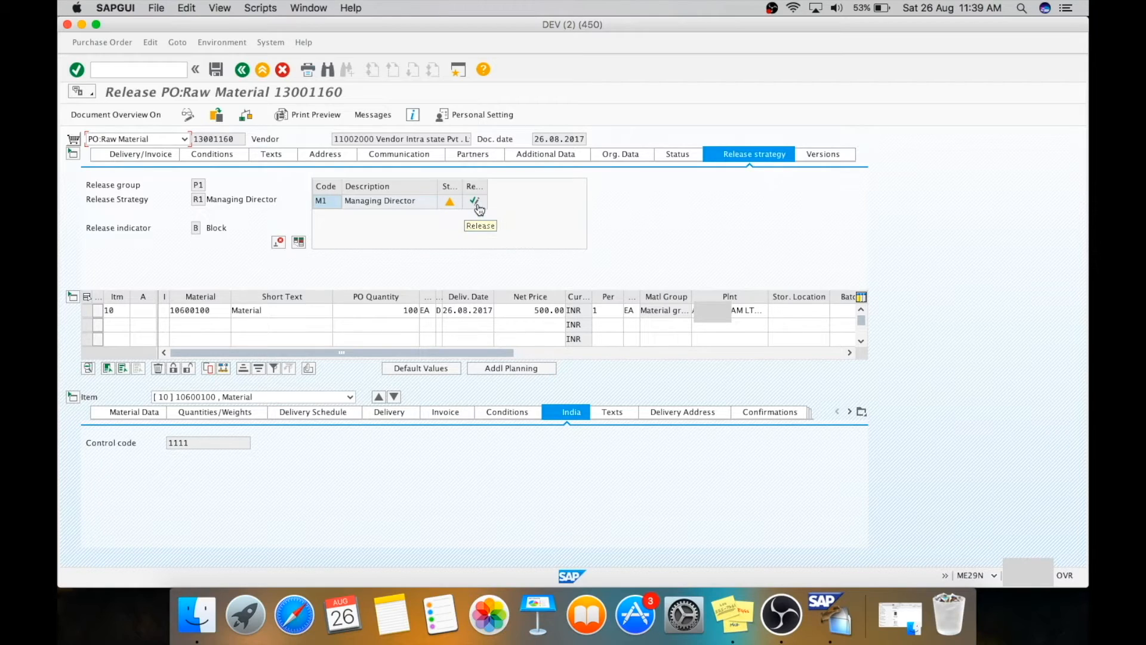
Release purchase order 13001160 with code M1 and save it
click(475, 201)
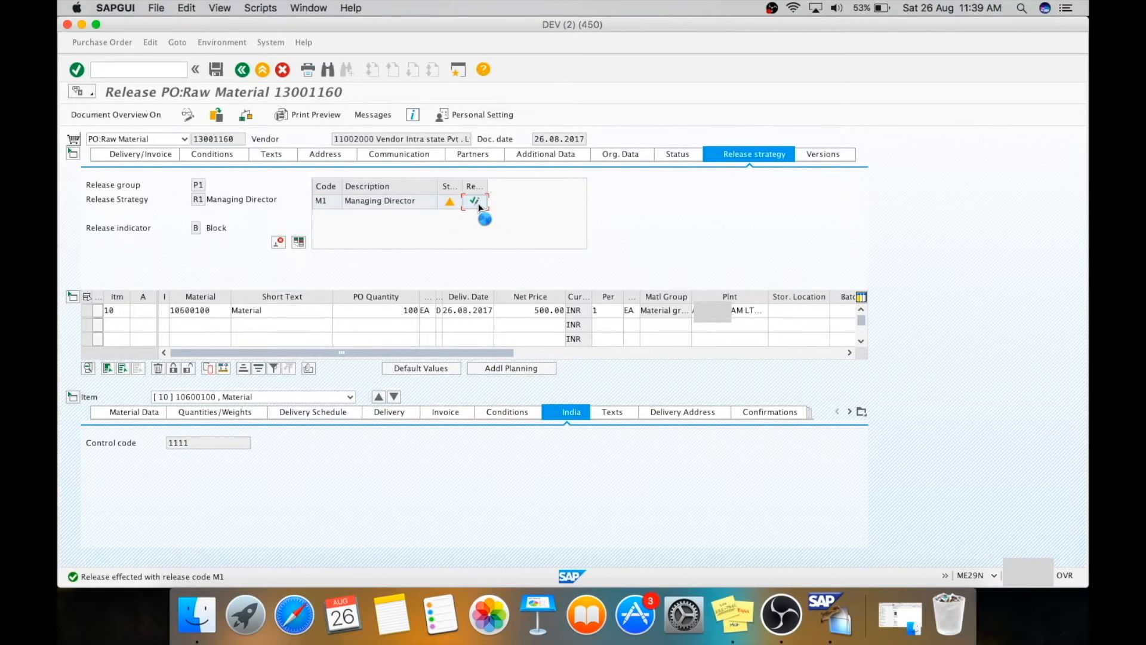
click(475, 201)
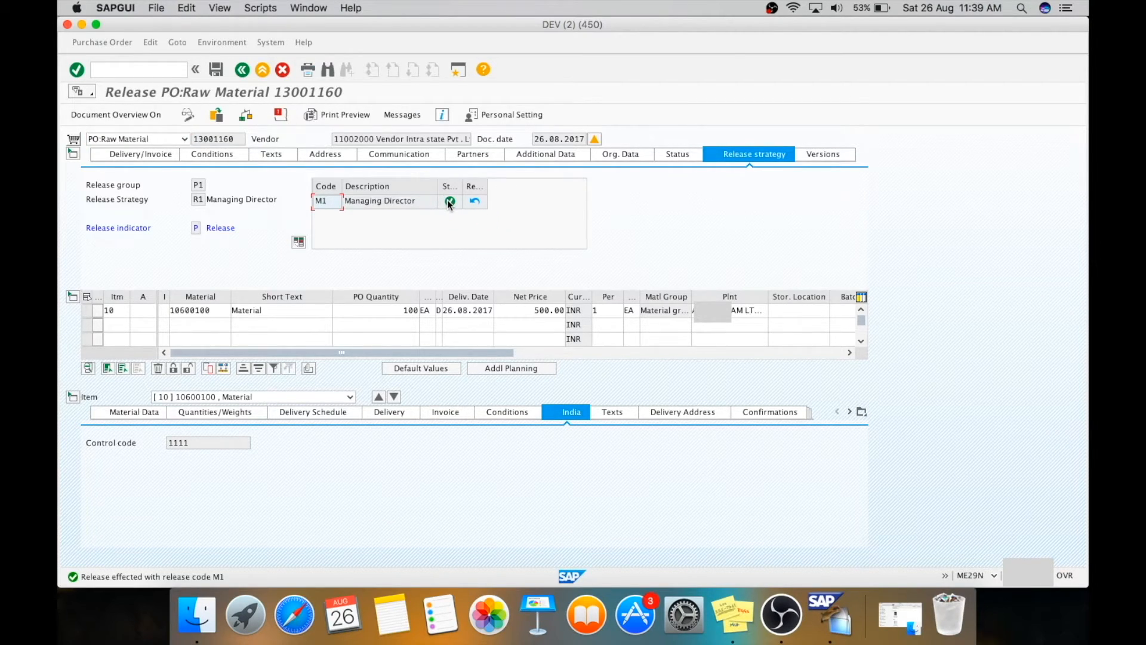
mouse_move(215, 115)
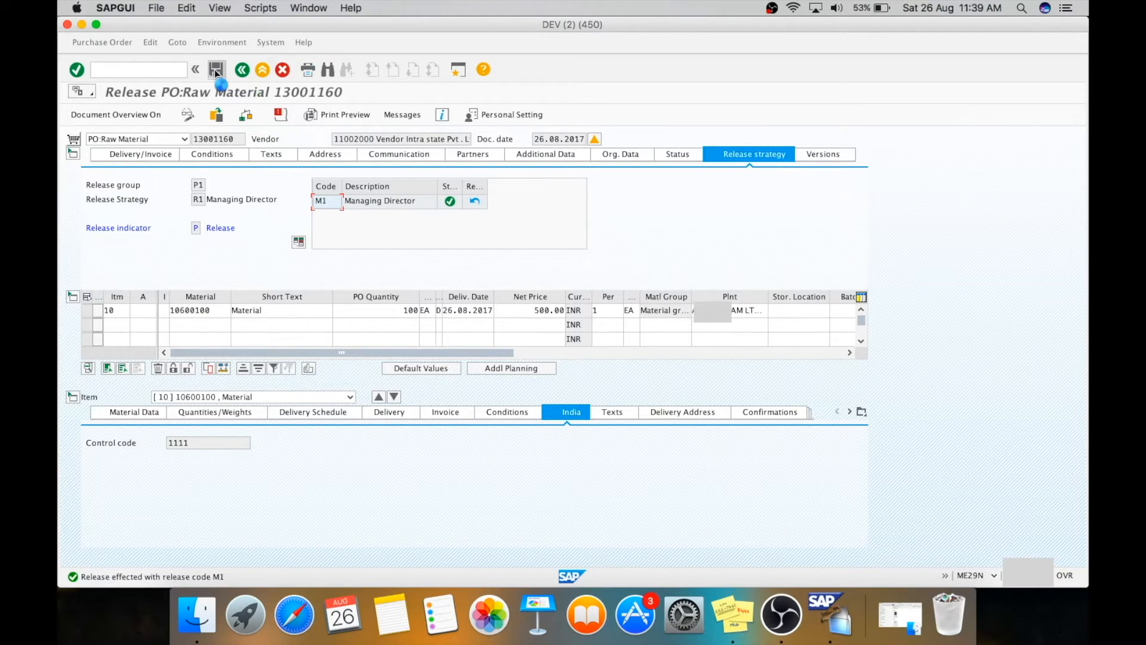
click(216, 69)
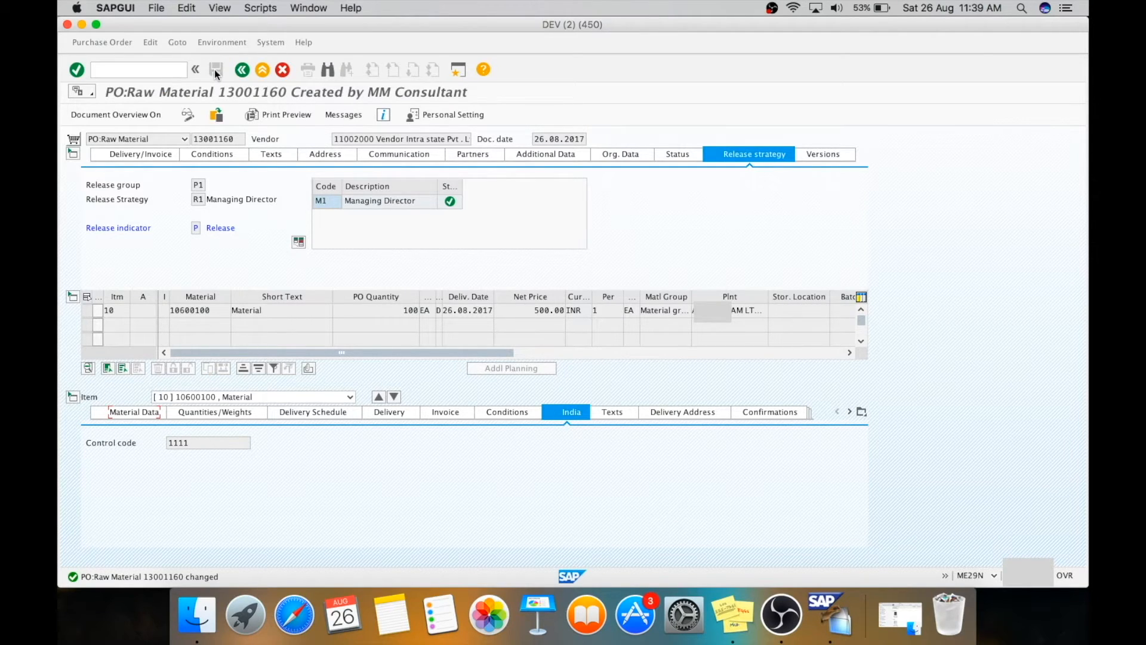
click(137, 69)
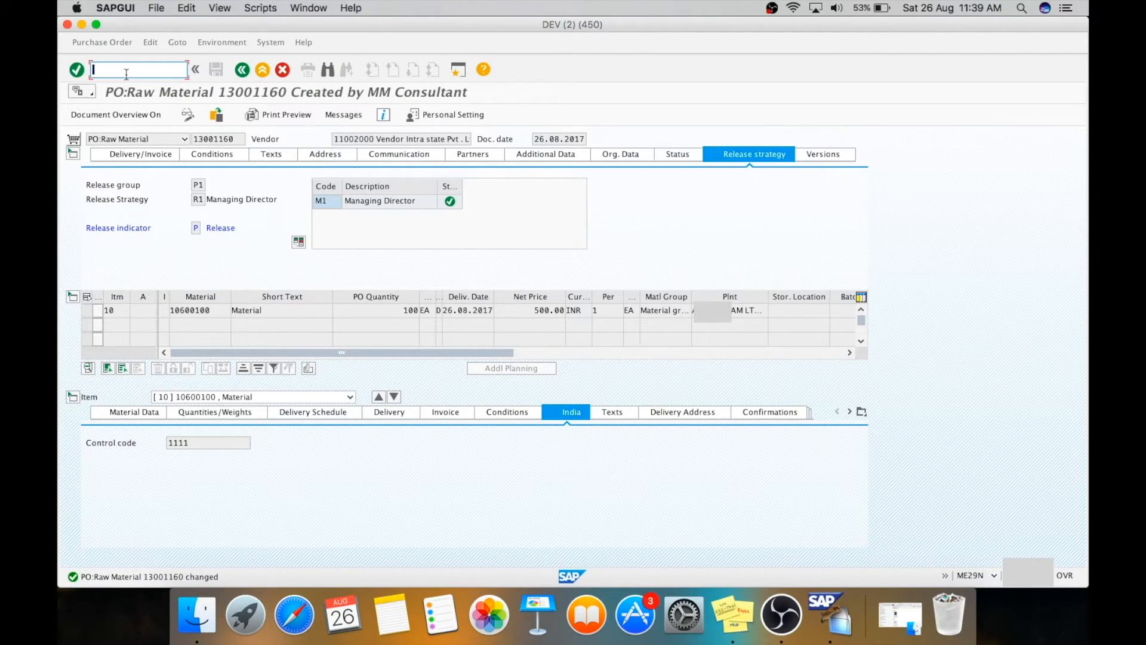
Run MIGO goods receipt for purchase order 13001160, loading its 100 EA line
text(/)
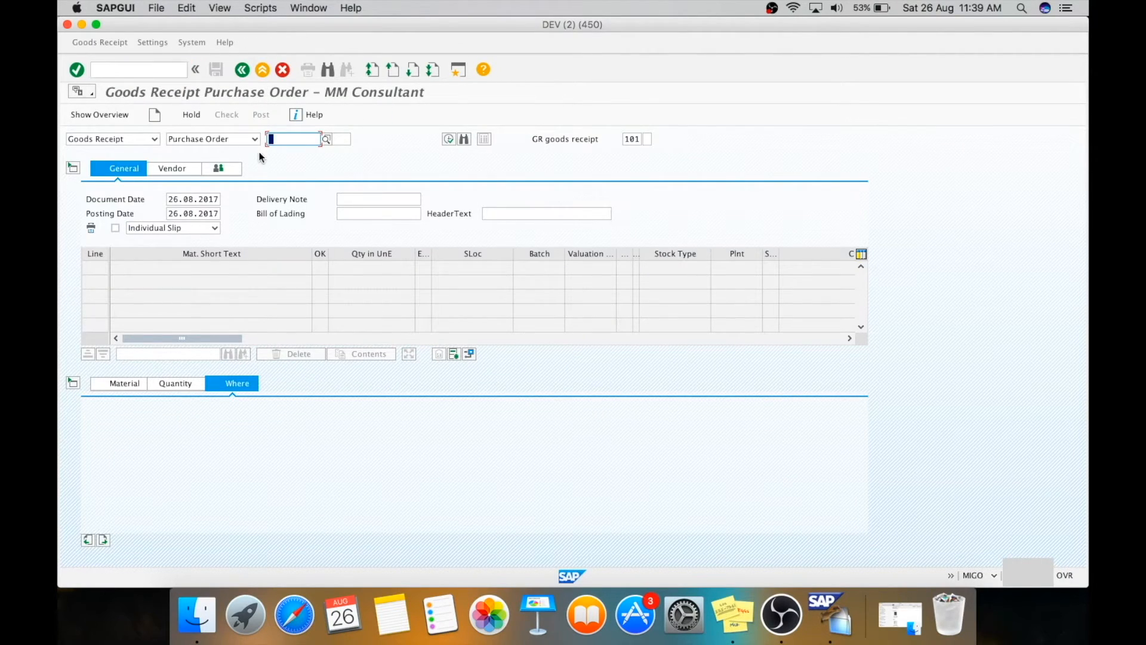
mouse_move(166, 69)
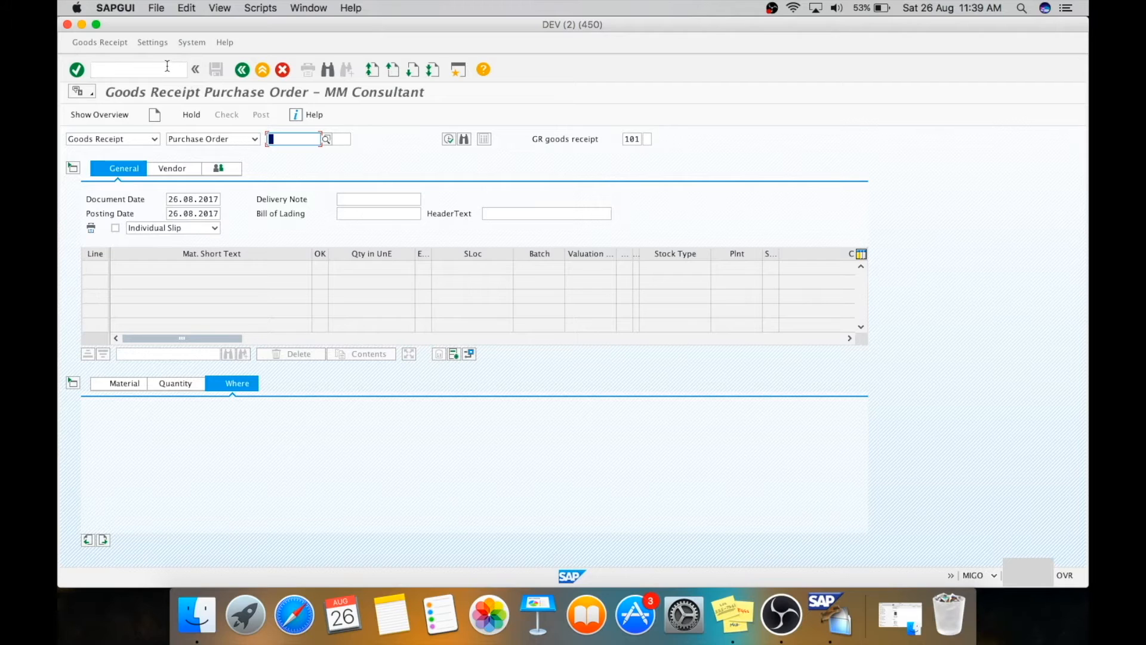
mouse_move(292, 143)
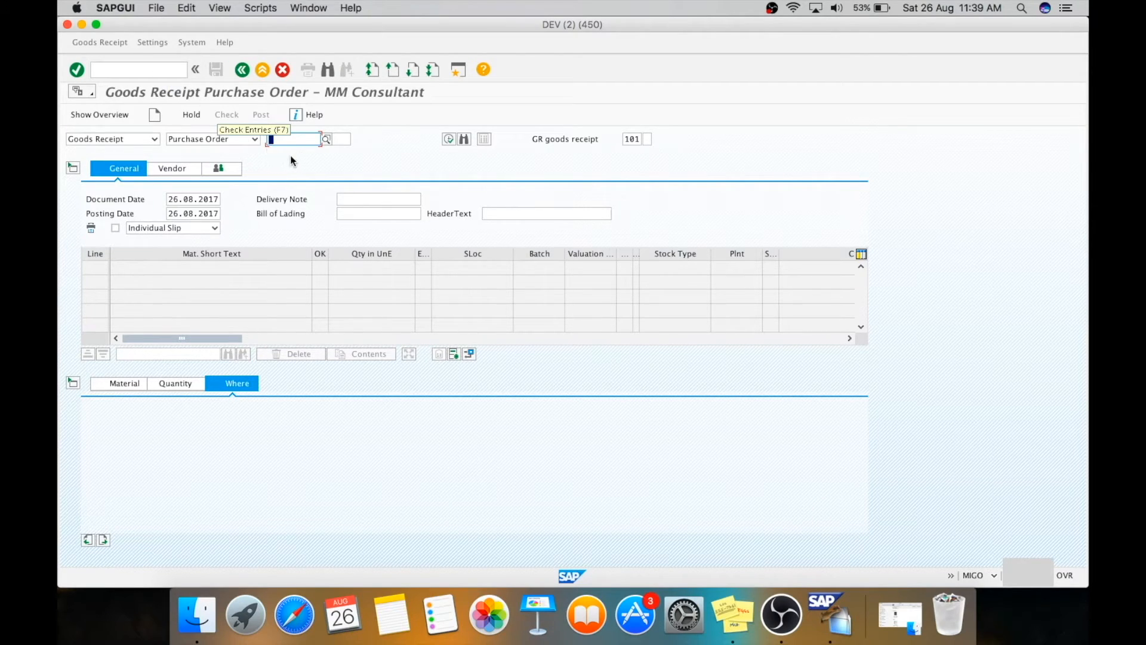
mouse_move(293, 139)
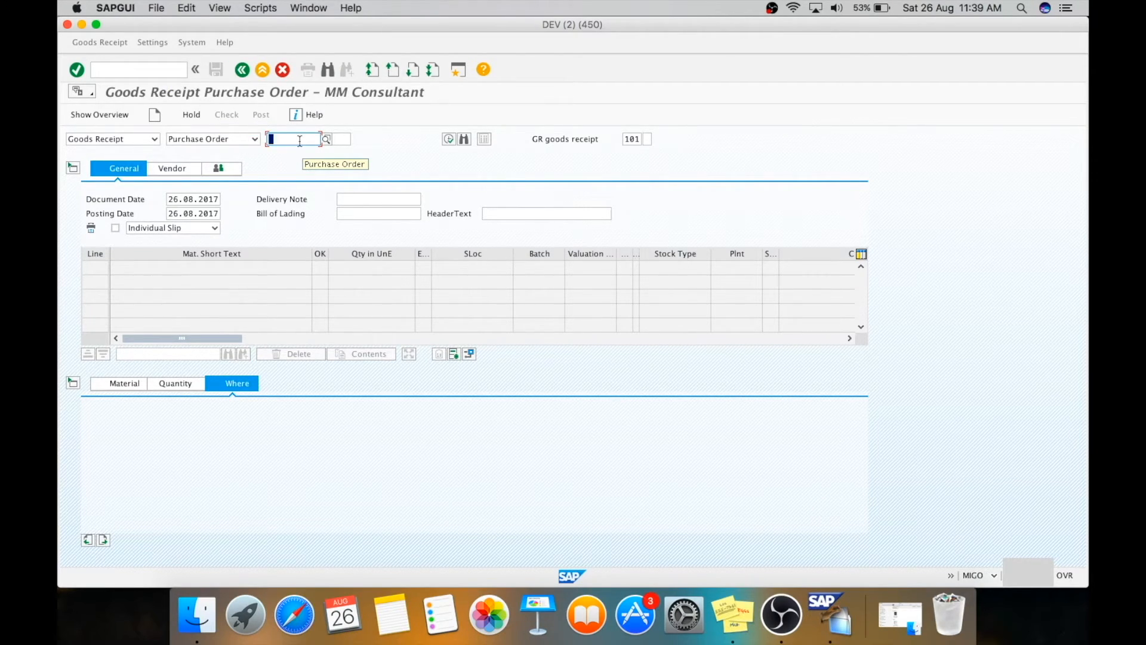
text(13001160)
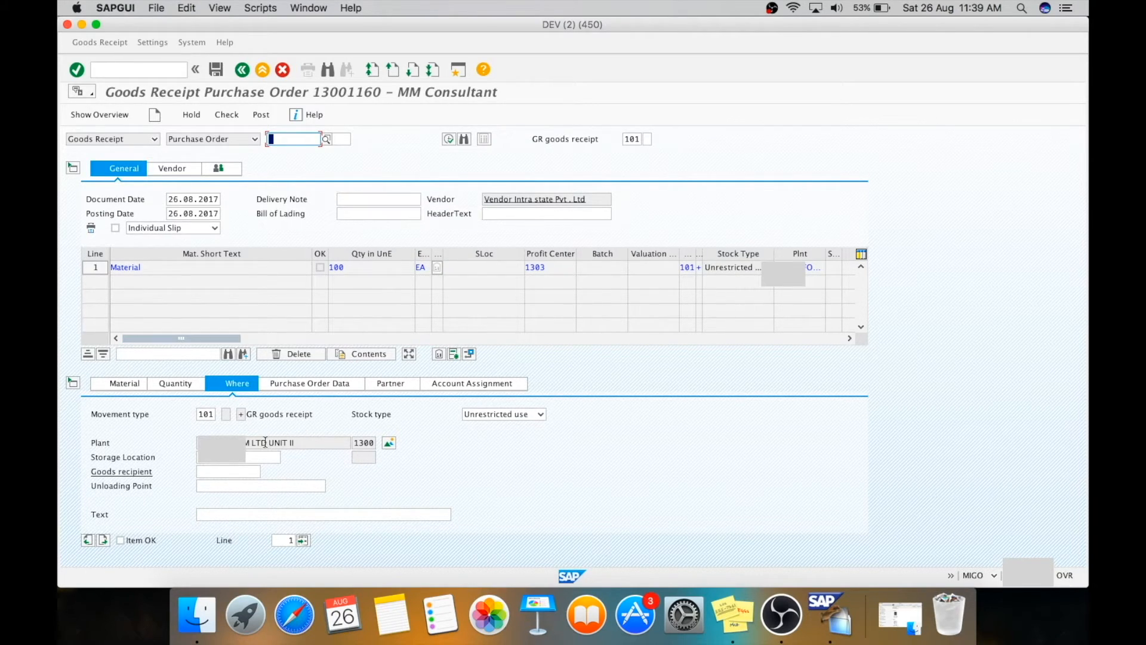
Assign storage location Customer Ull 310 and confirm the received quantity of 100
click(261, 456)
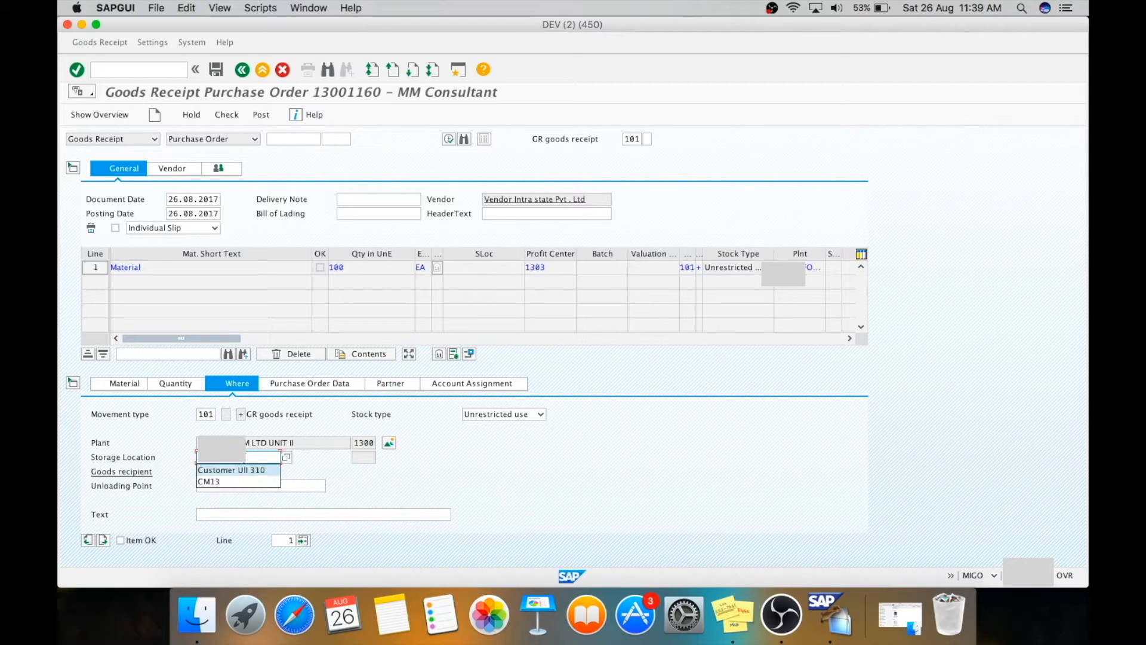
click(231, 469)
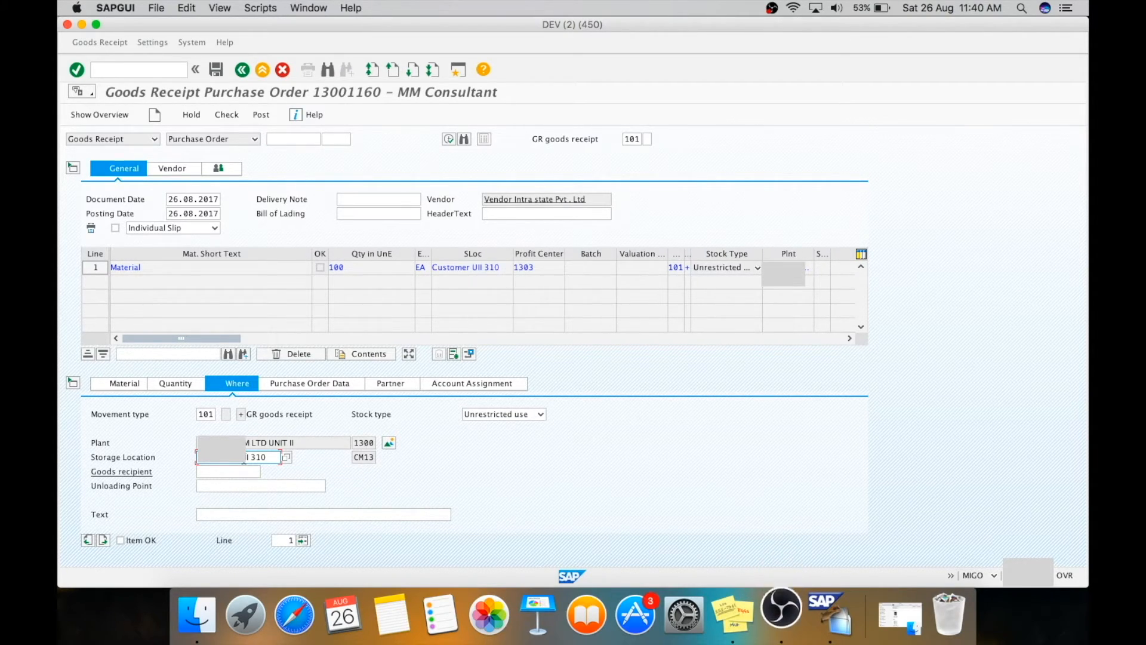
mouse_move(161, 383)
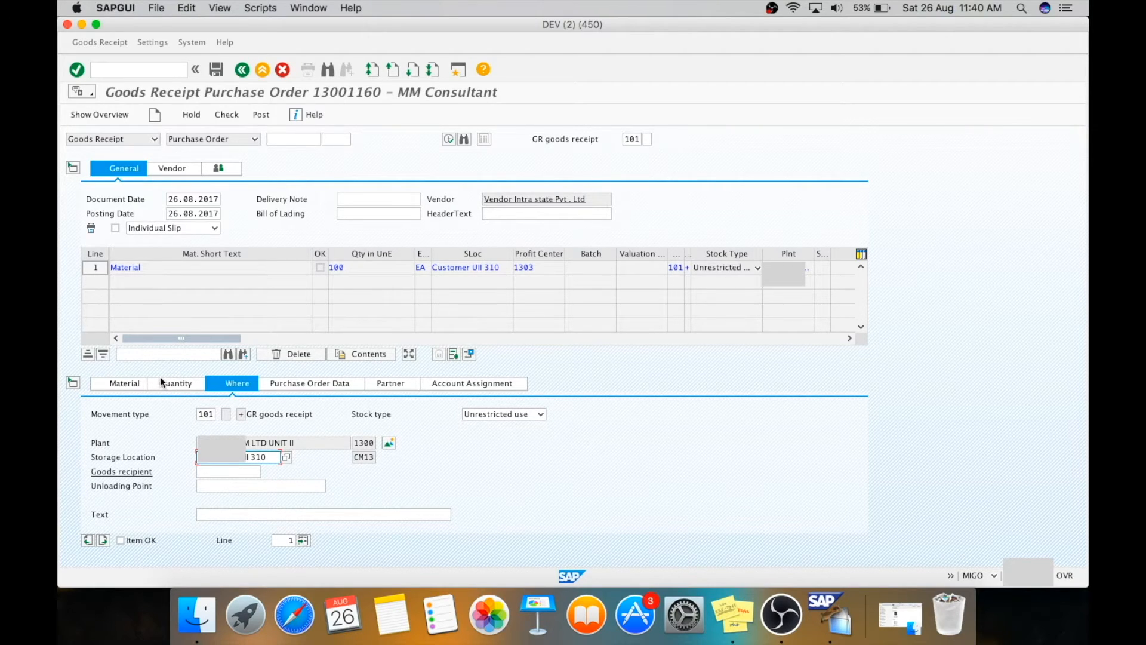
click(175, 383)
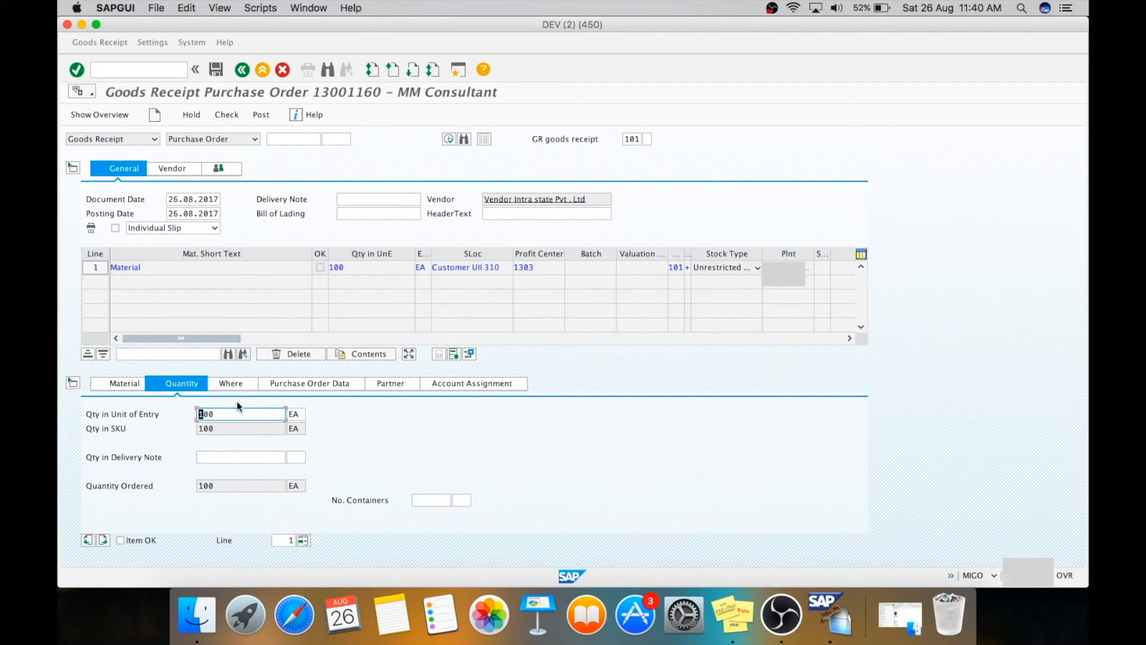
click(234, 414)
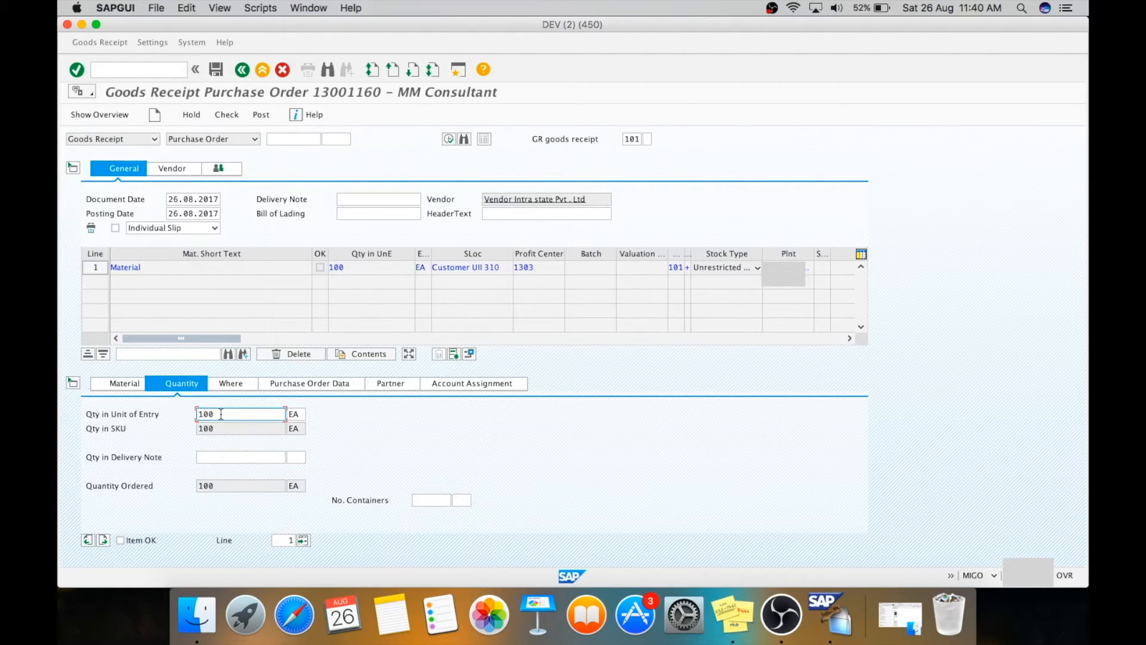
mouse_move(149, 538)
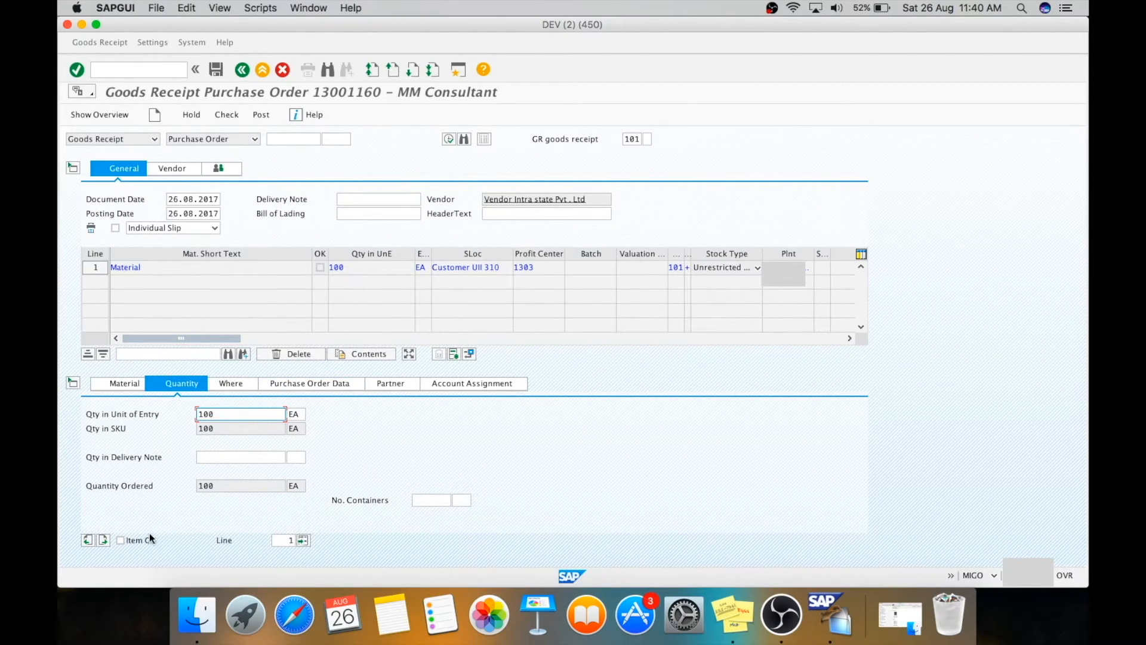
click(120, 539)
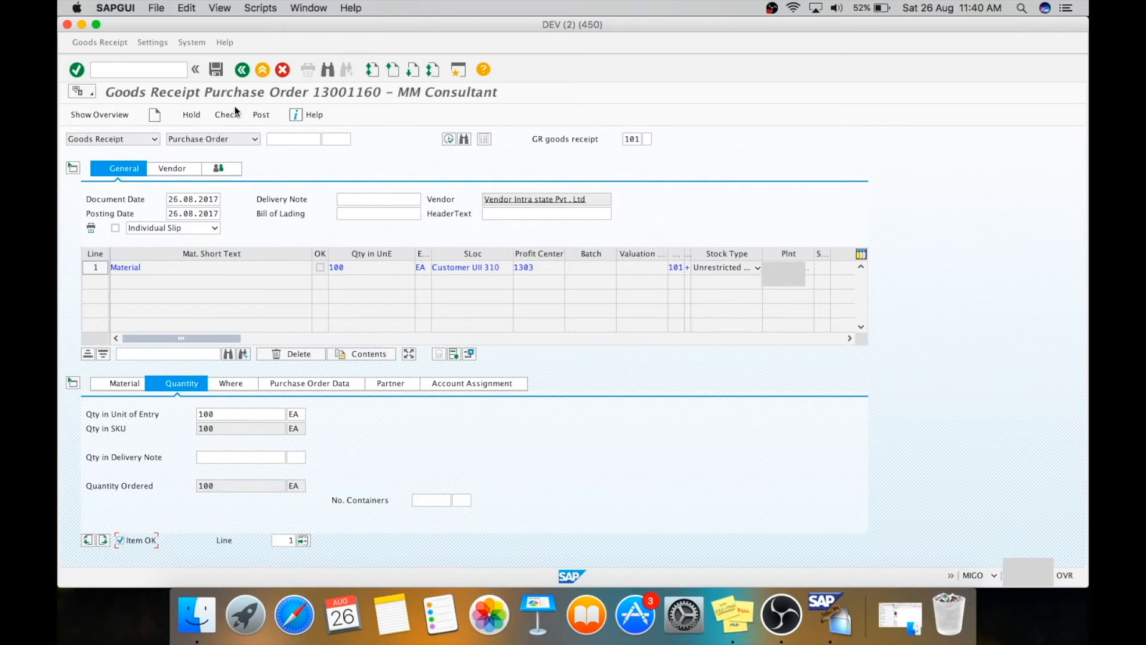
click(225, 114)
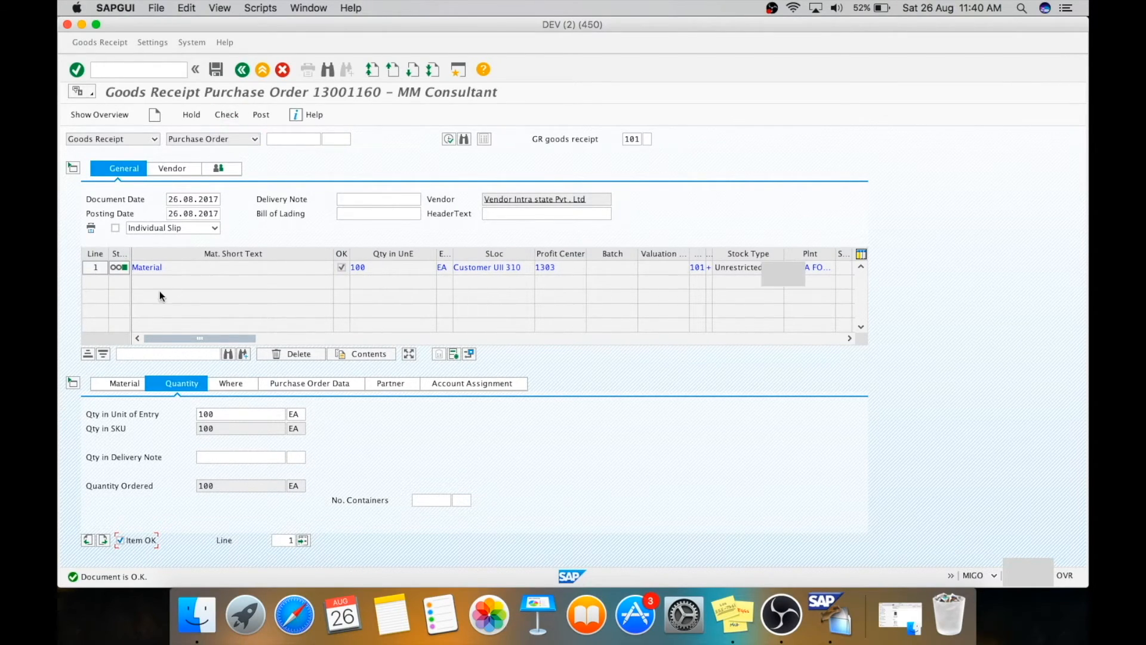
mouse_move(124, 274)
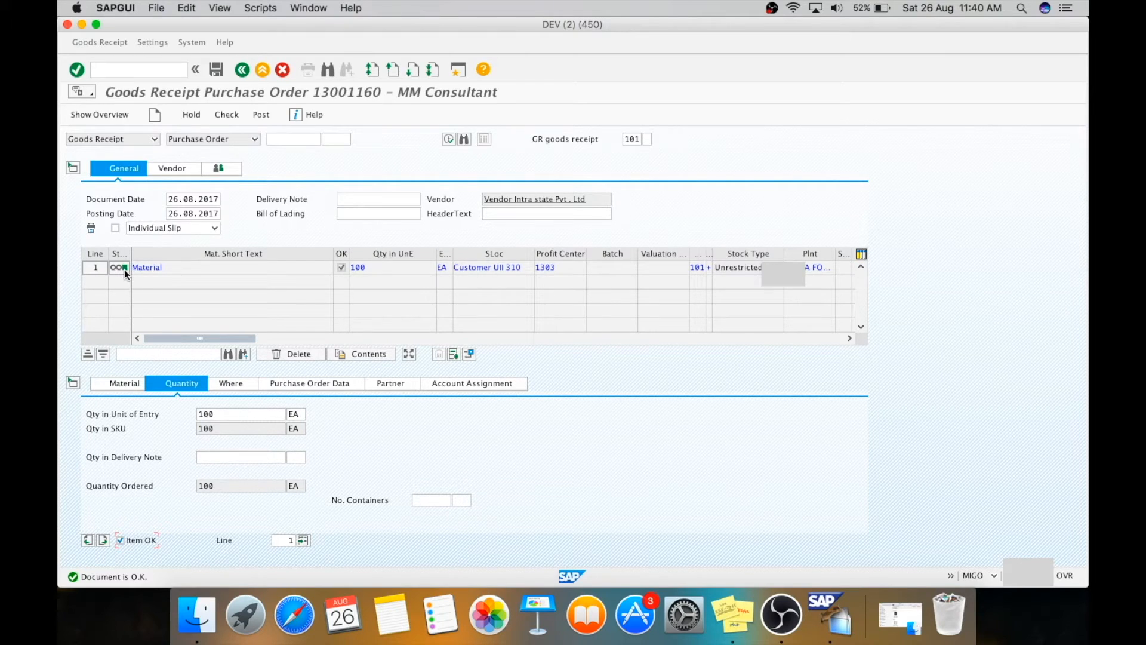
mouse_move(247, 135)
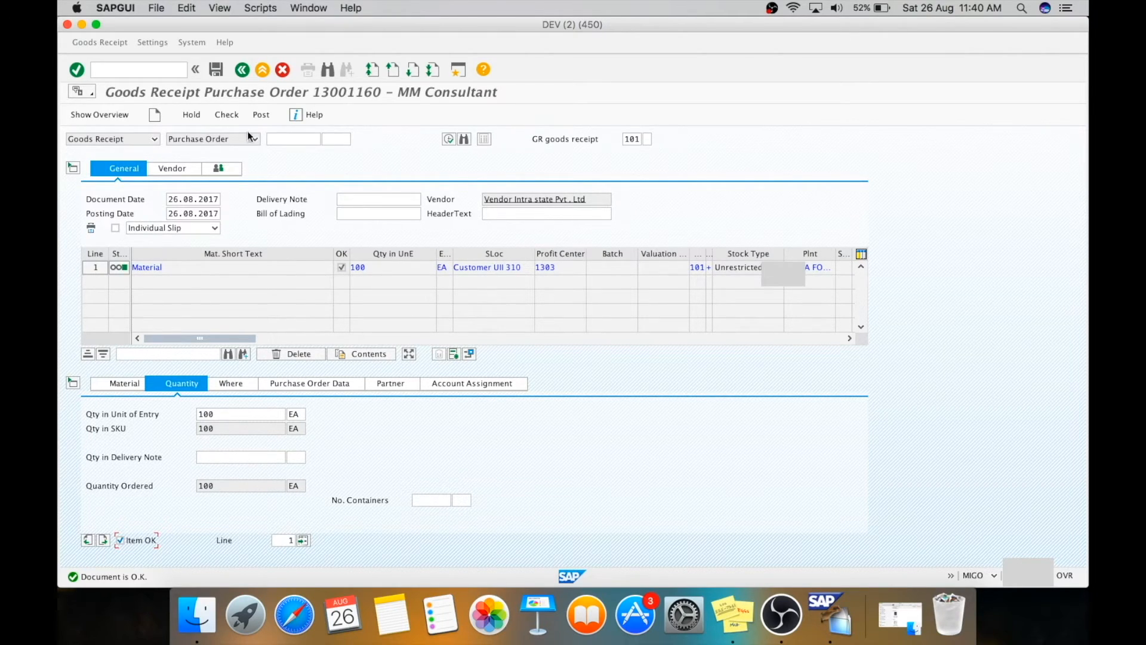
click(260, 114)
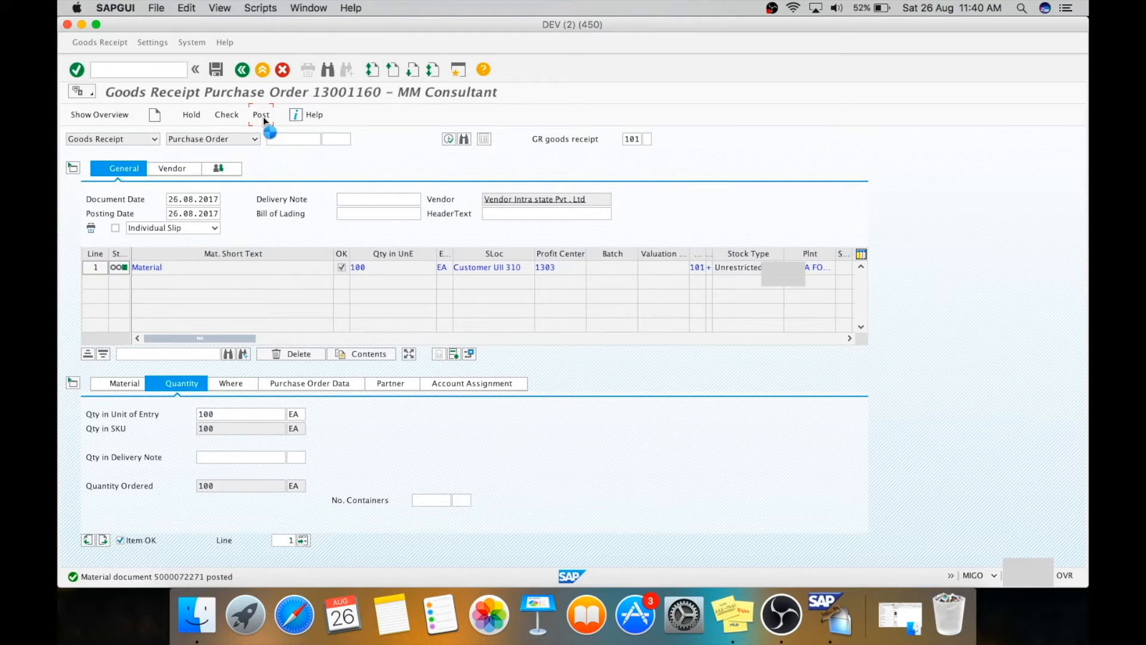
click(260, 114)
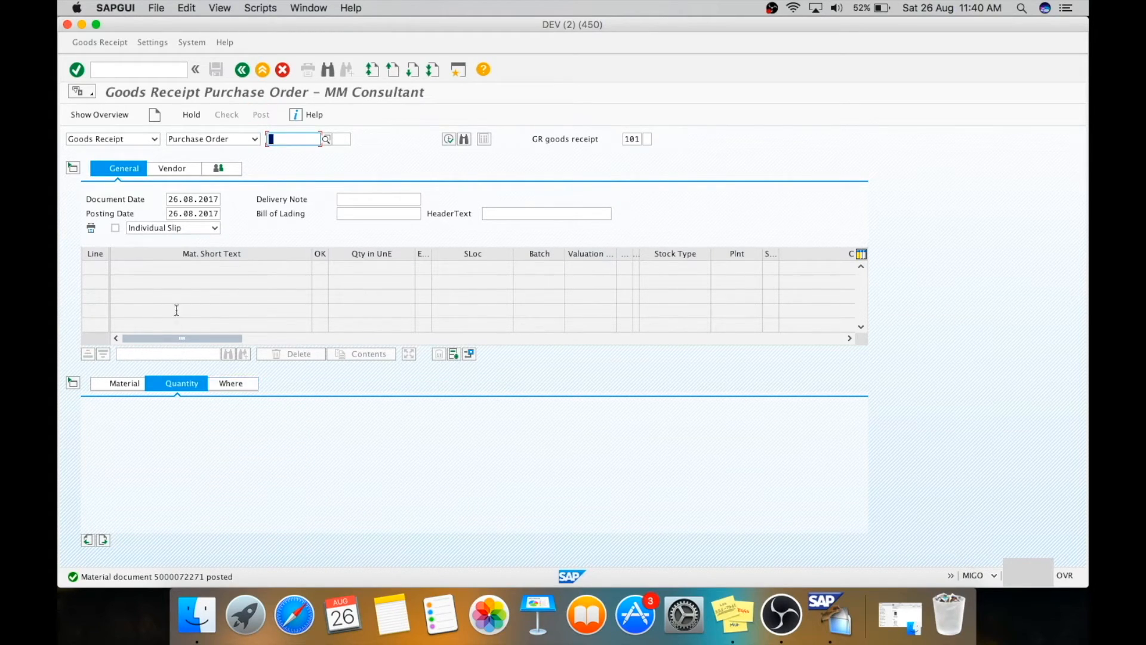
Start the incoming invoice entry transaction (MIRO)
click(137, 68)
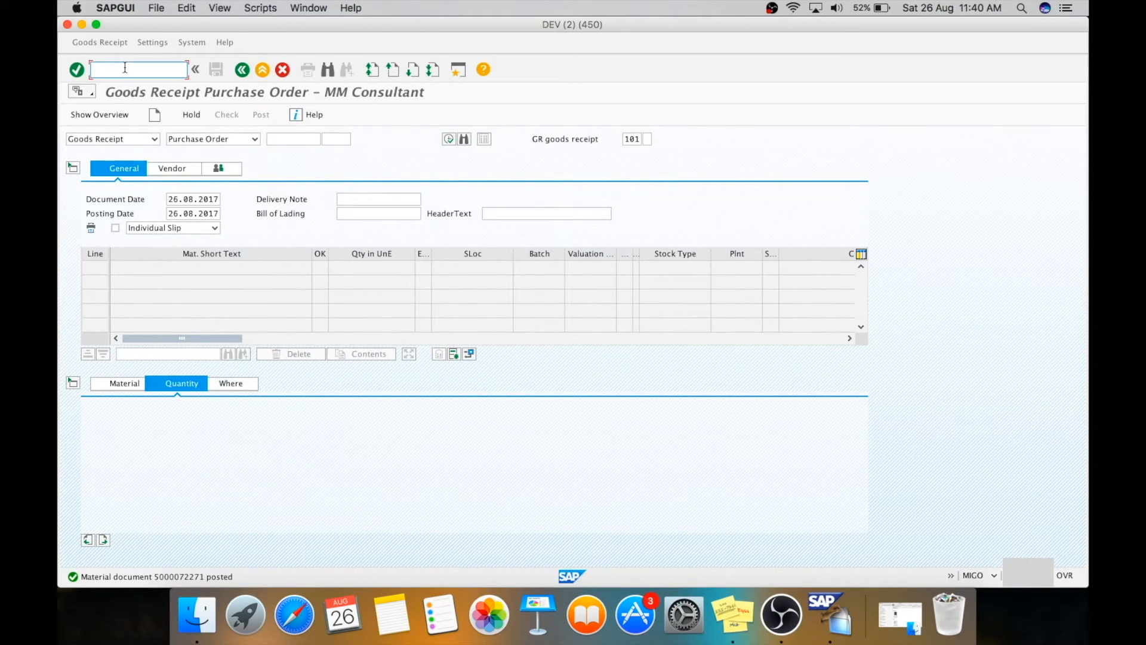
text(/nmir)
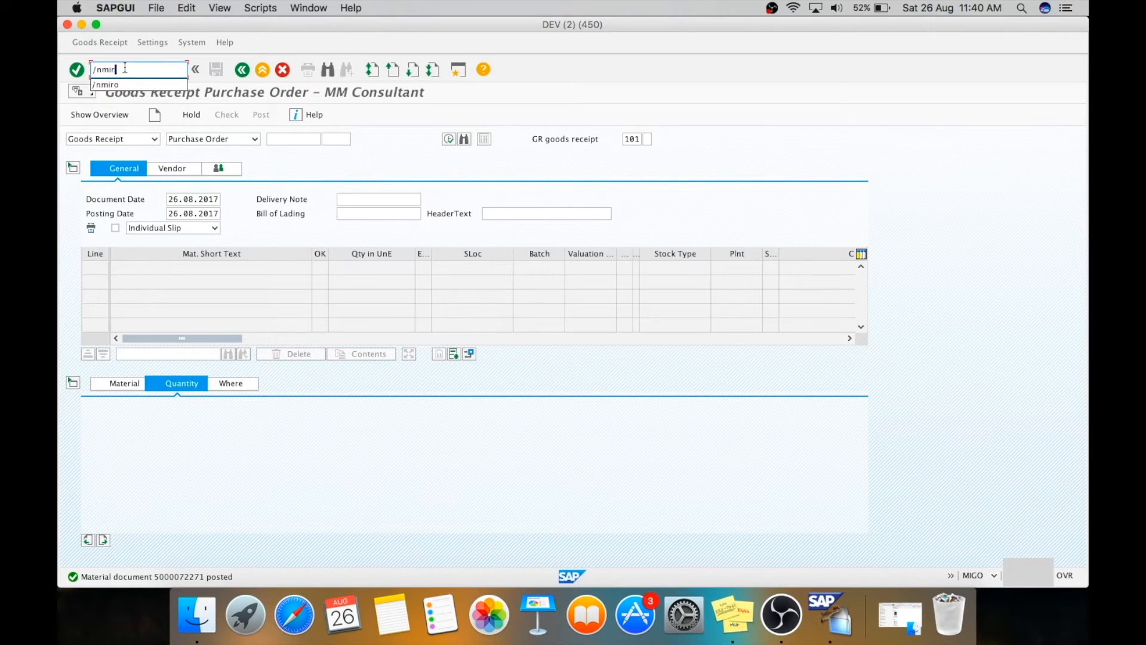
click(105, 84)
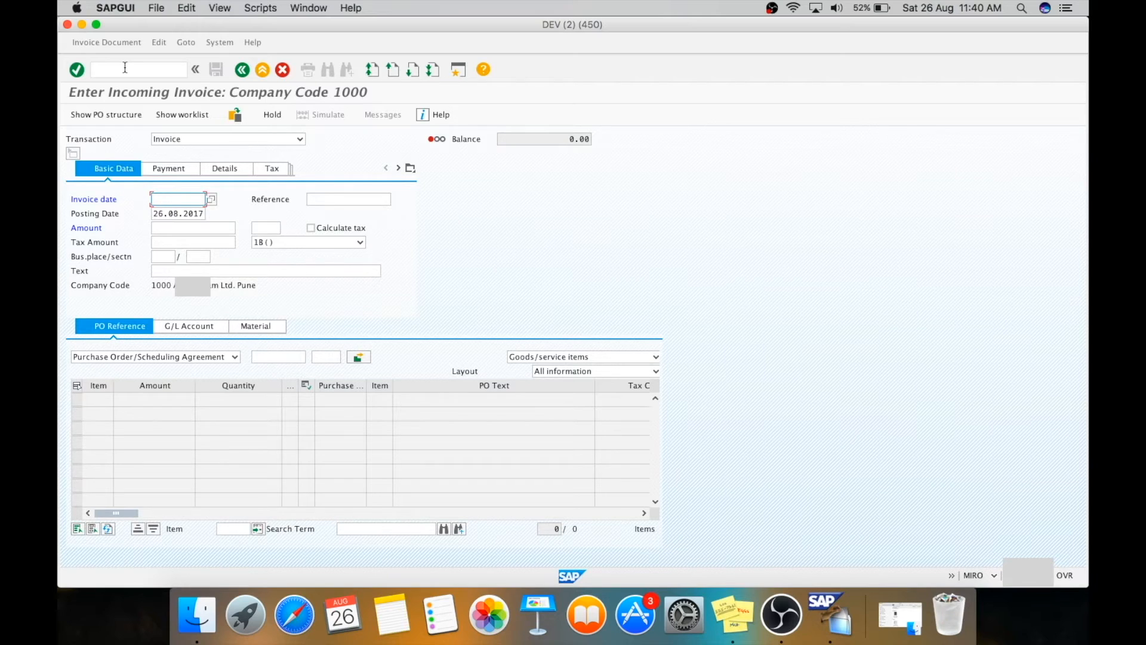
click(135, 69)
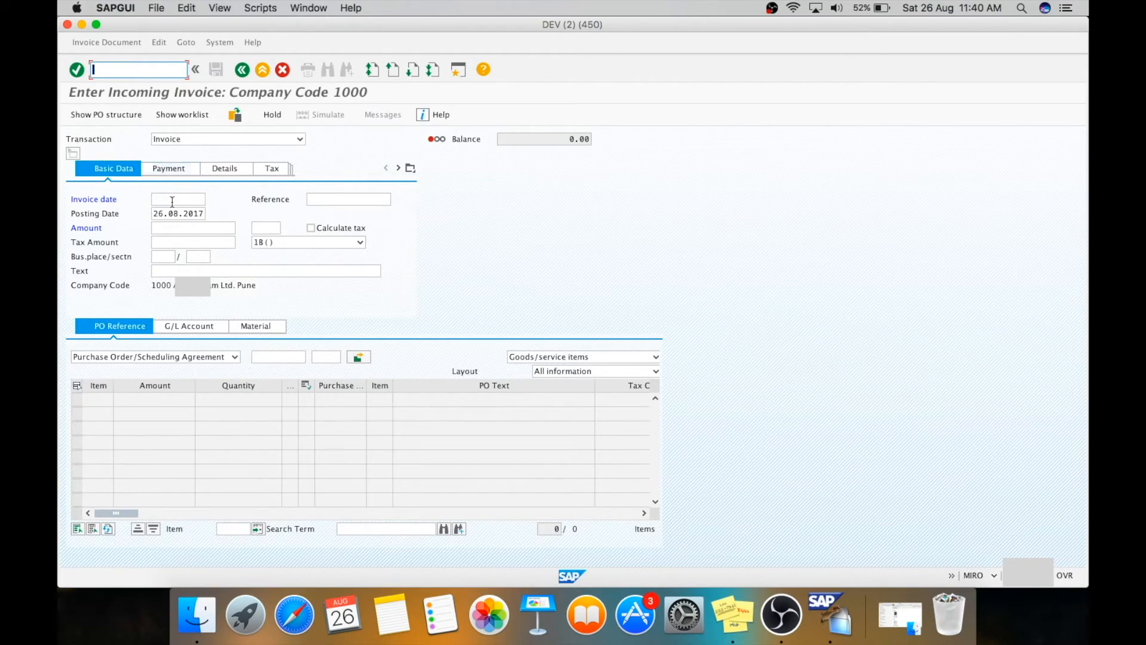
Enter invoice date 26.08.2017 and reference 123
click(177, 199)
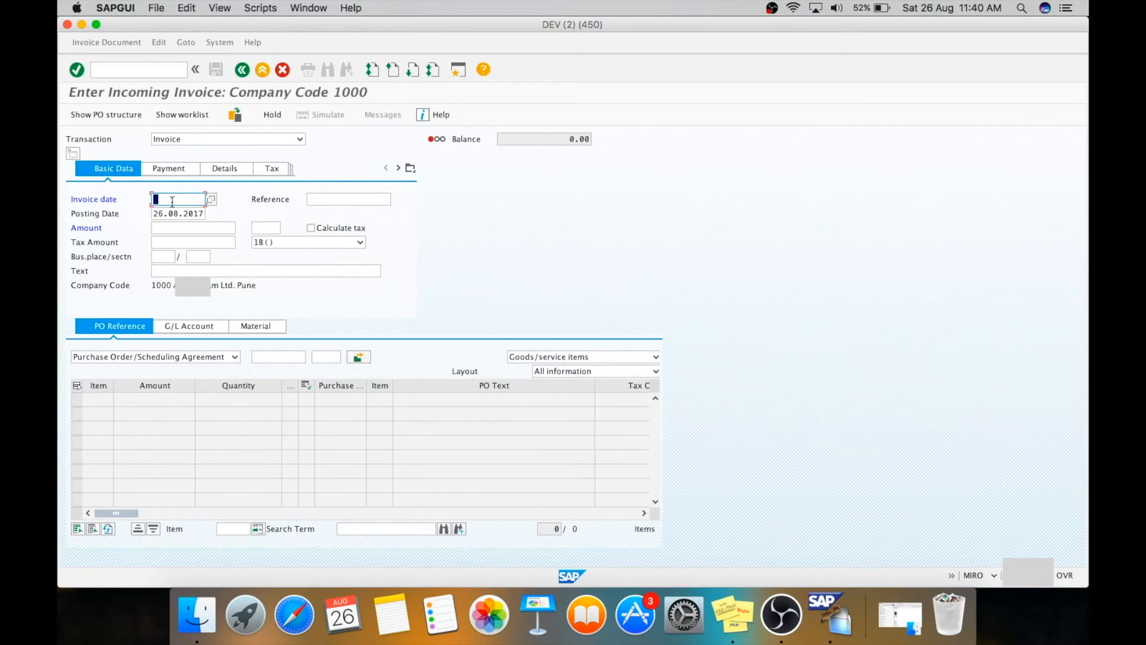
text(26)
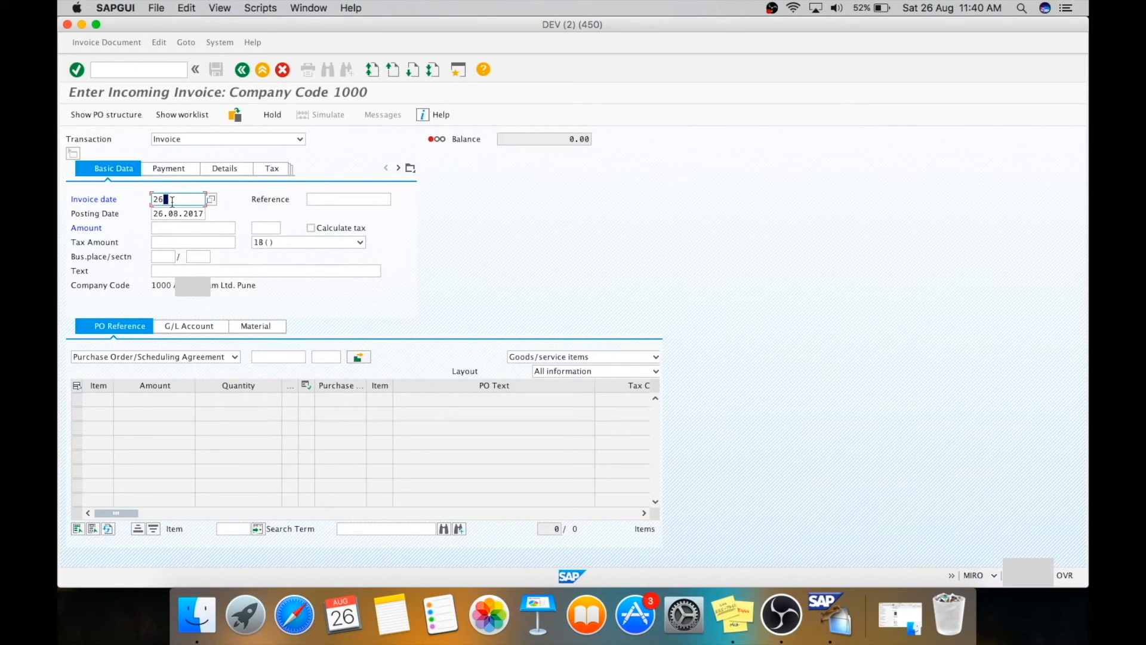
key(Return)
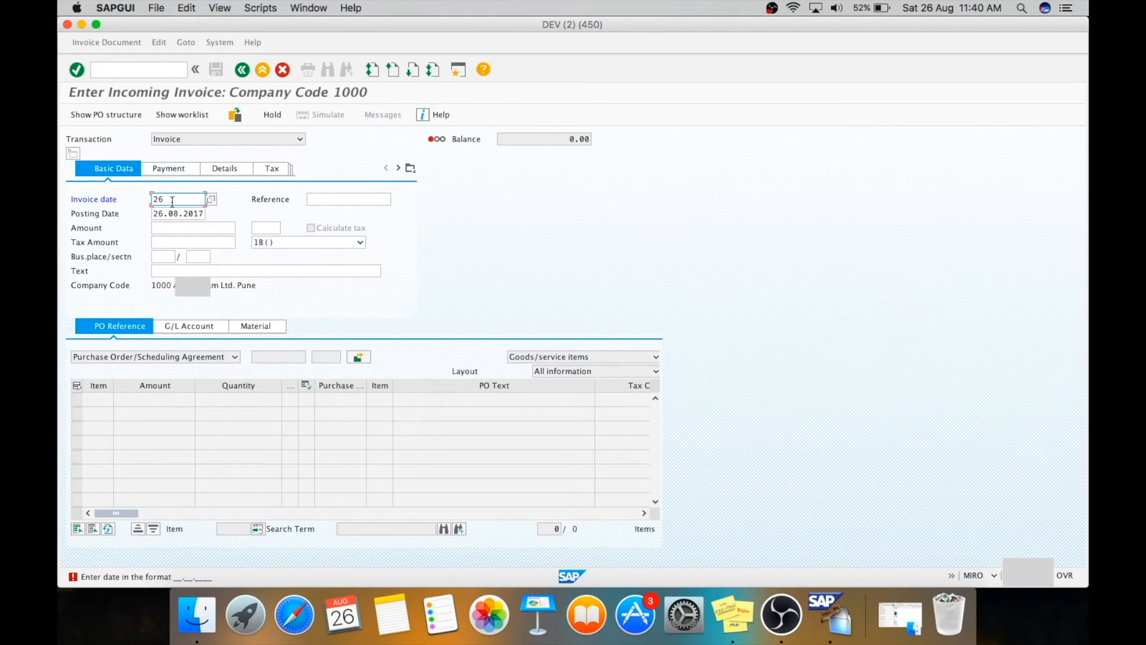
text(.)
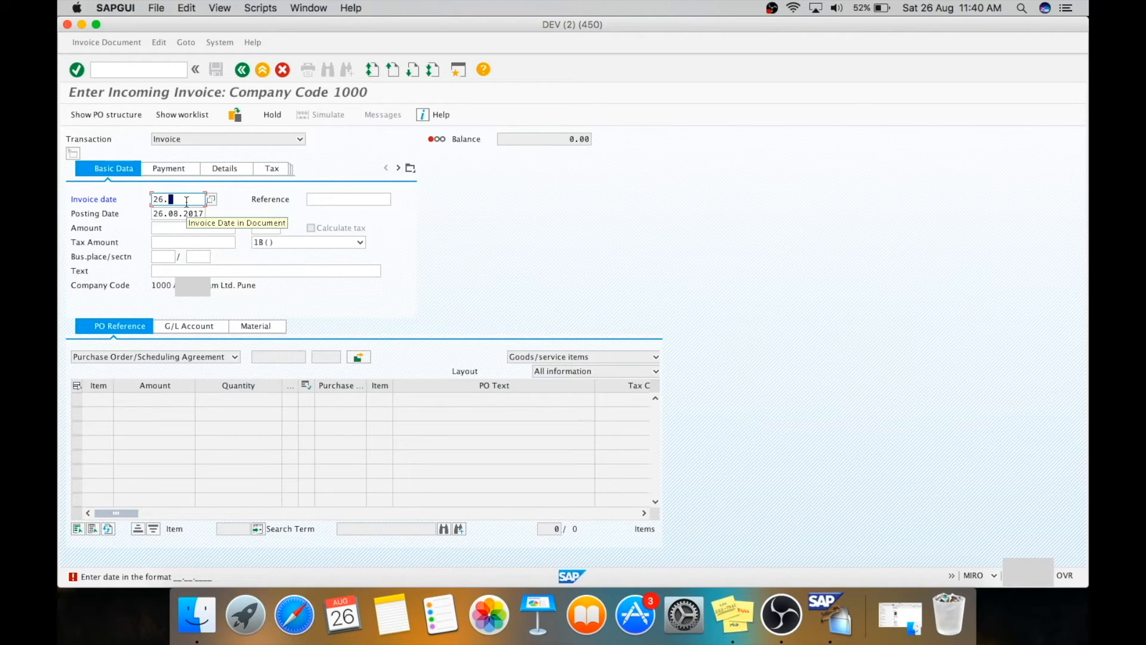
text(08.2017)
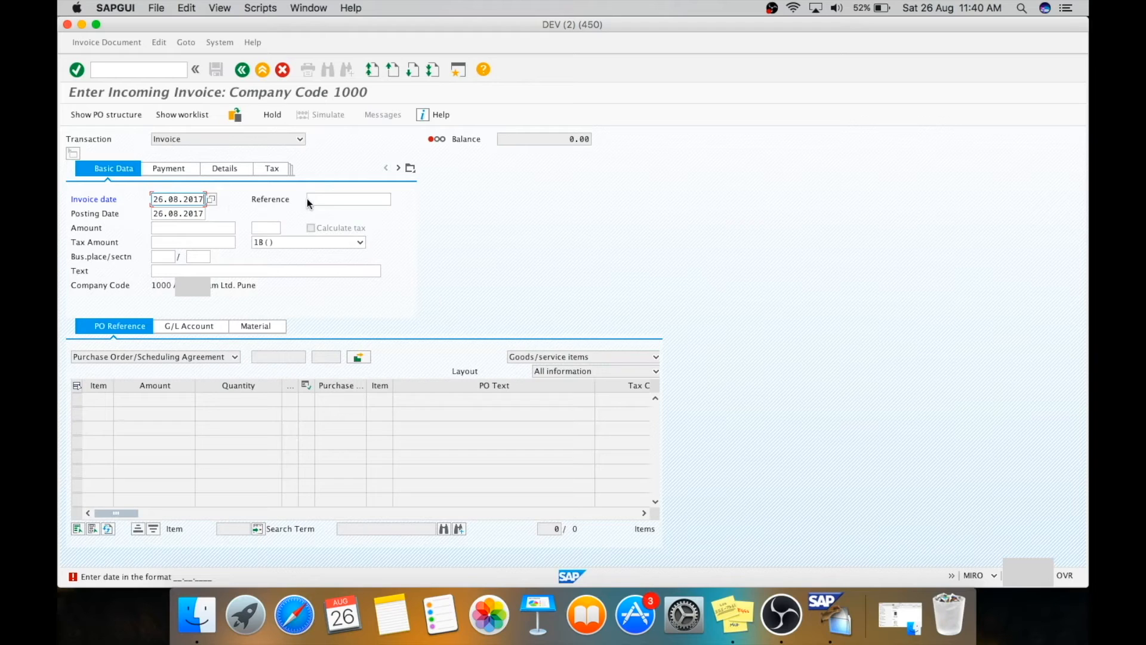
text(123)
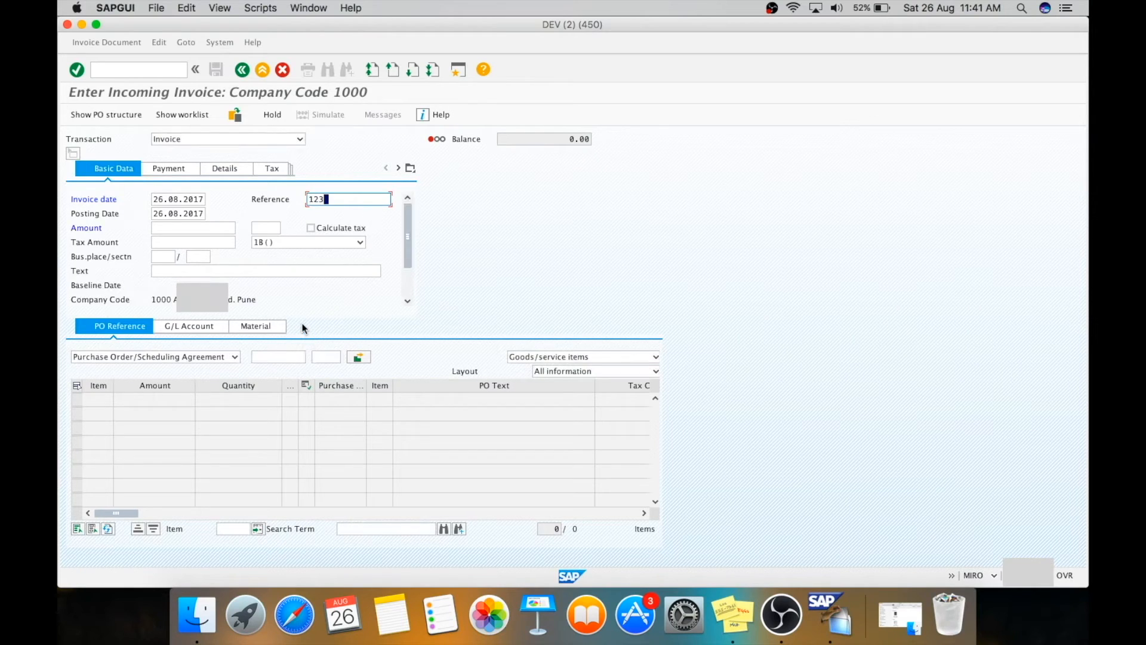
Reference purchase order 13001160, loading its 50,000.00 INR item with tax code DF
click(277, 357)
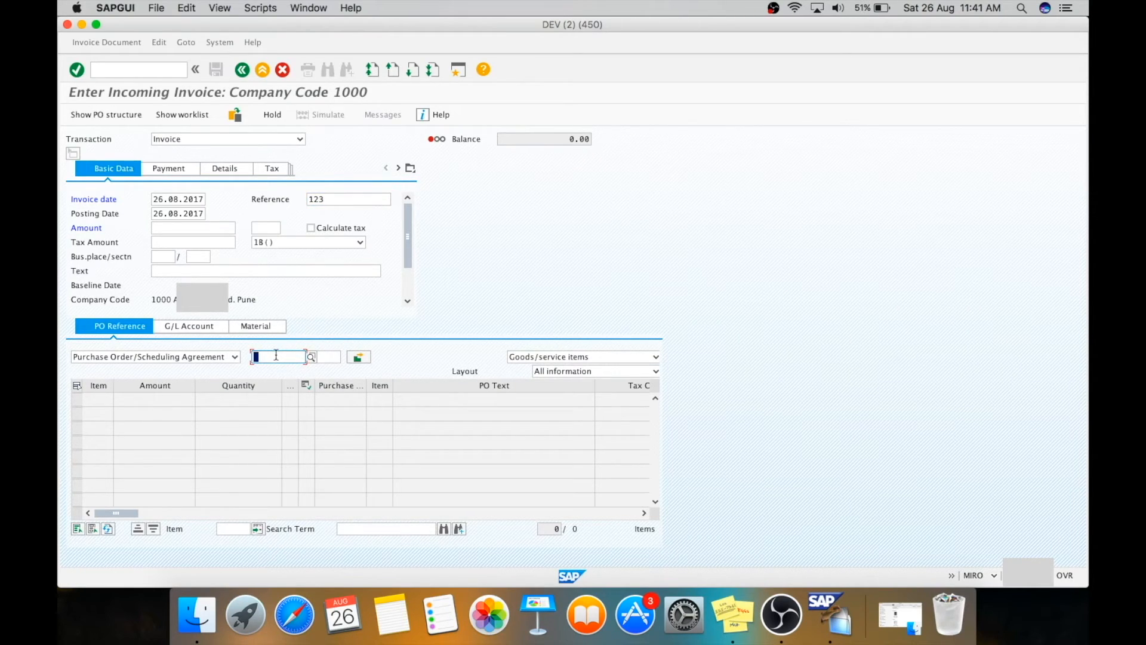
text(13001160)
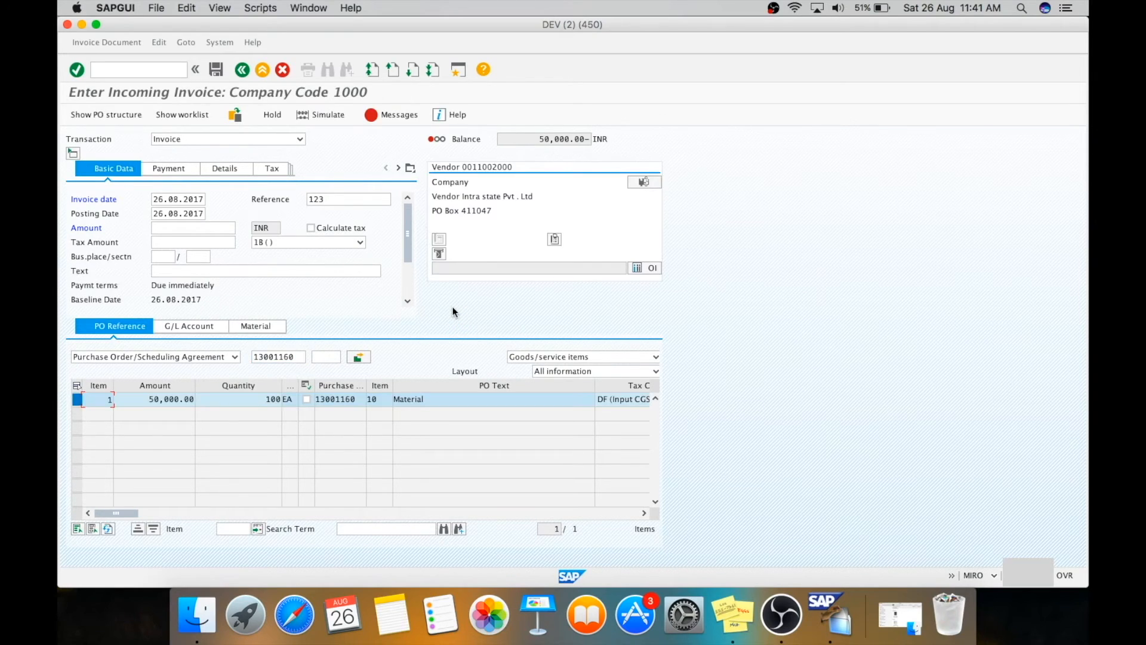
mouse_move(416, 315)
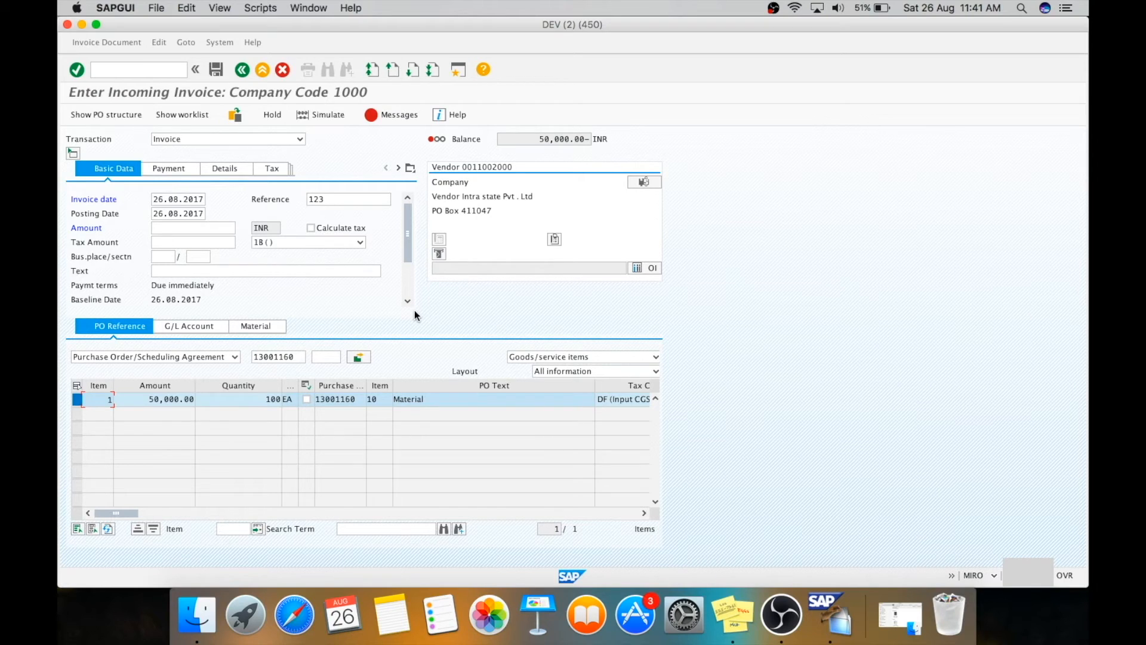
click(239, 399)
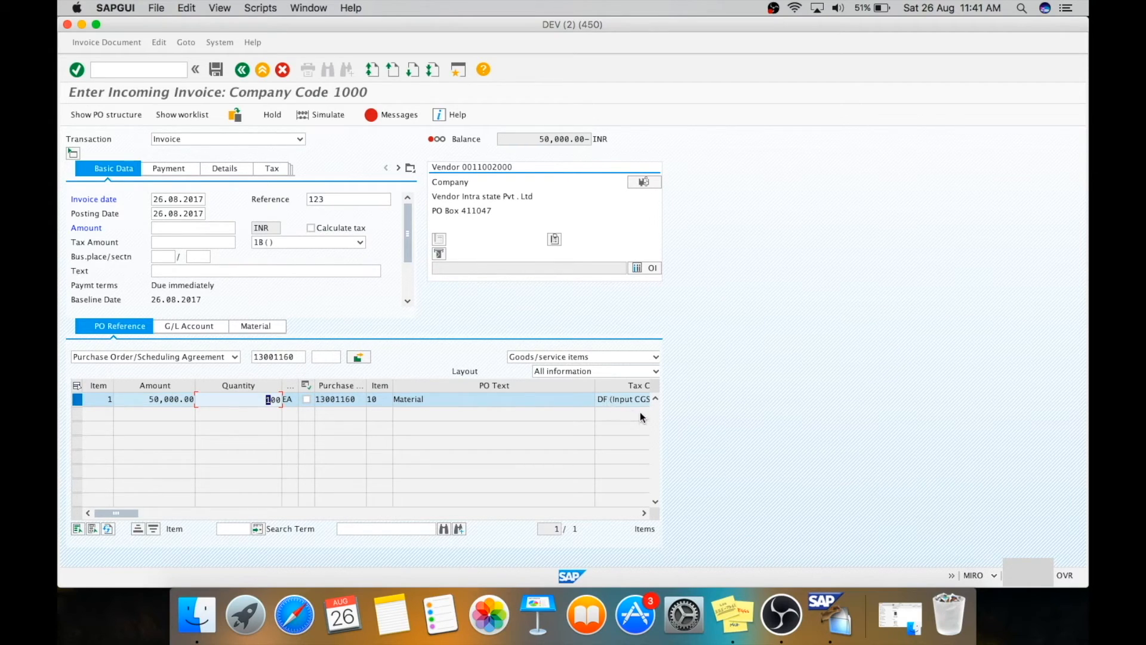
scroll(right, 3)
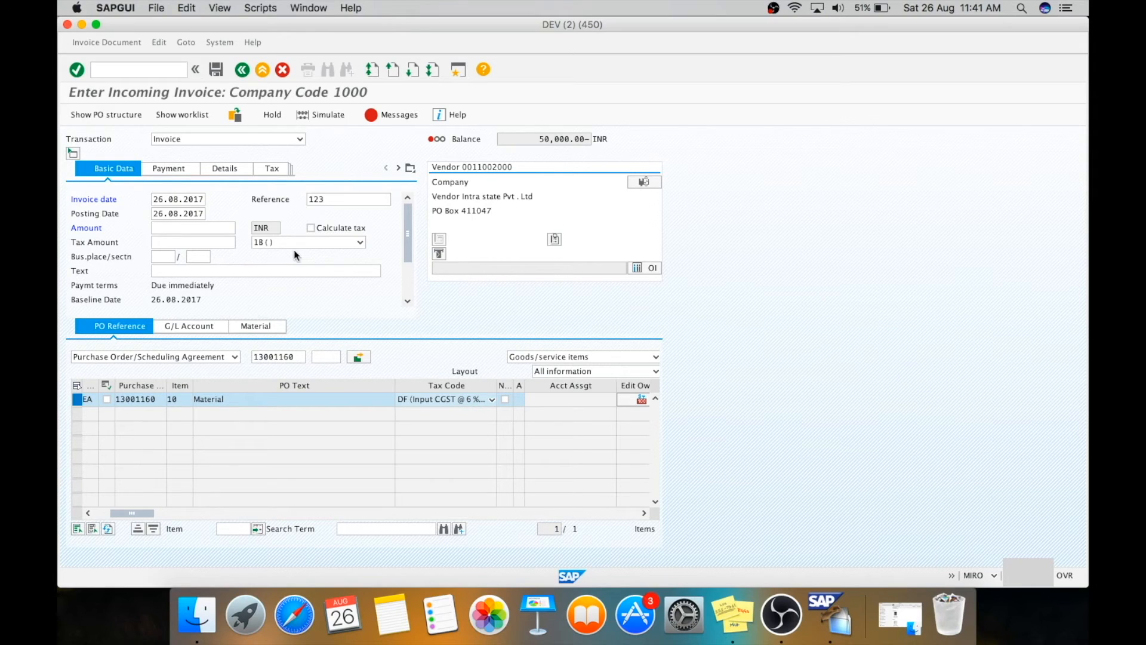
Choose the CGST 6% and SGST 6% tax code DF with calculated tax
click(360, 242)
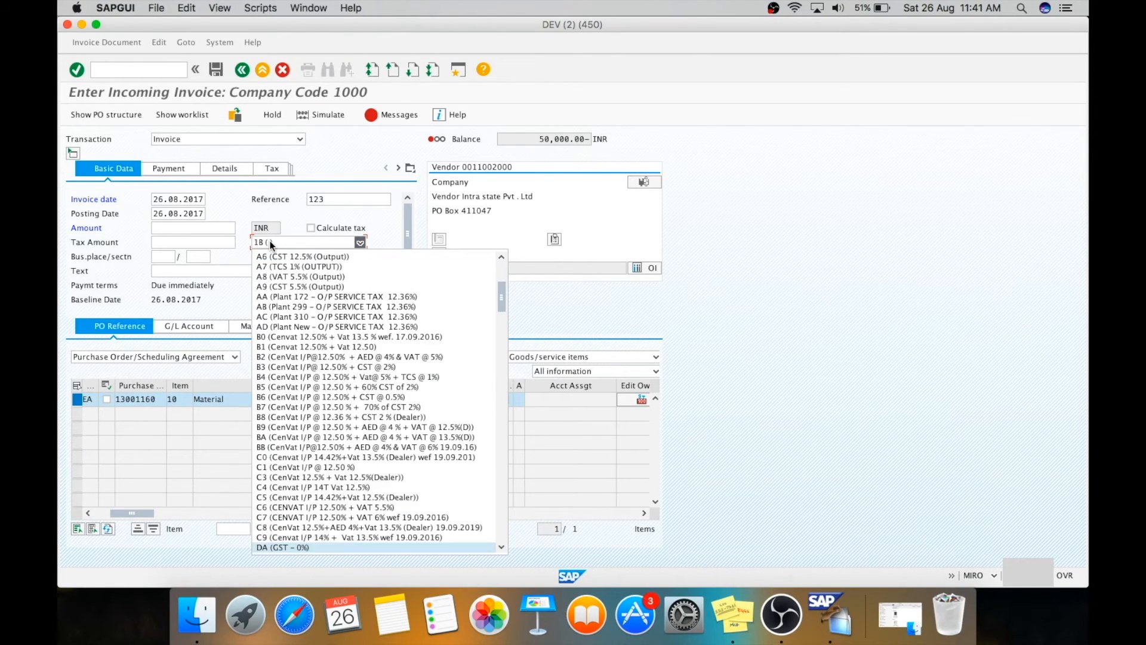
scroll(down, 3)
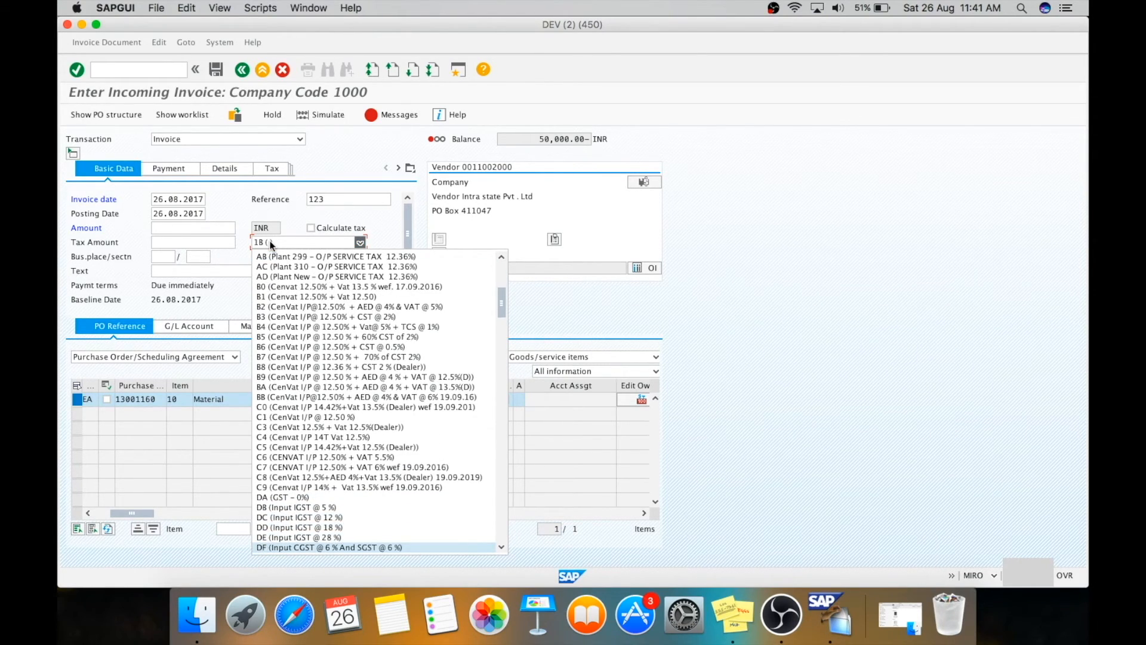
click(328, 547)
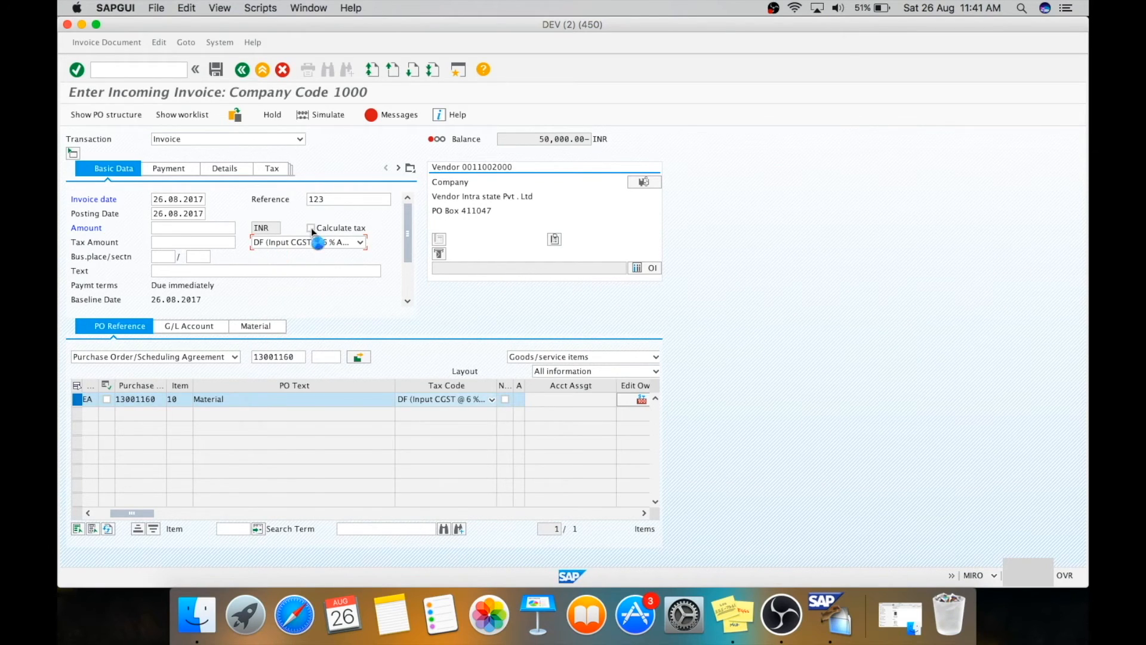
click(310, 228)
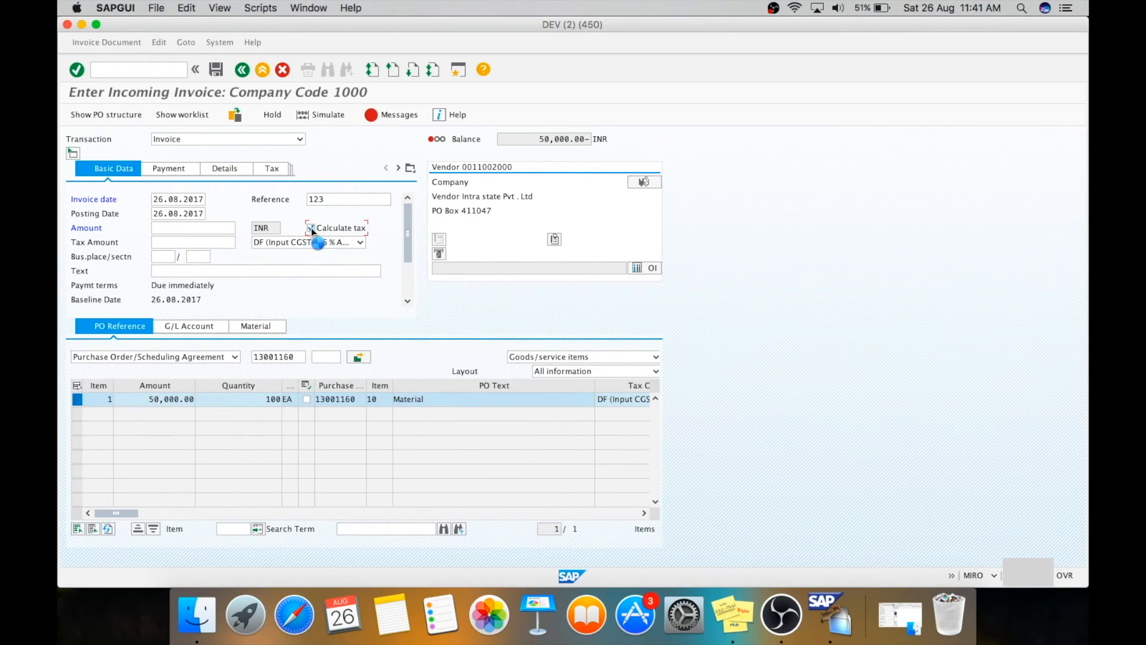
Enter business place 1000 and invoice amount 56,000.00, balancing the invoice
click(310, 227)
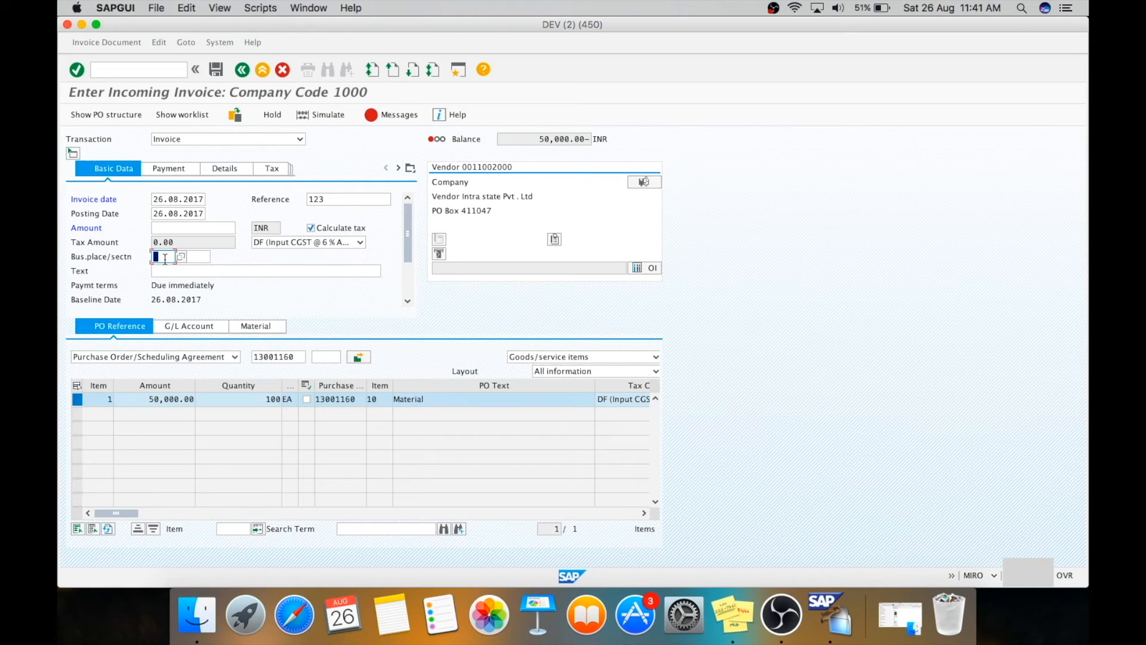
text(1000)
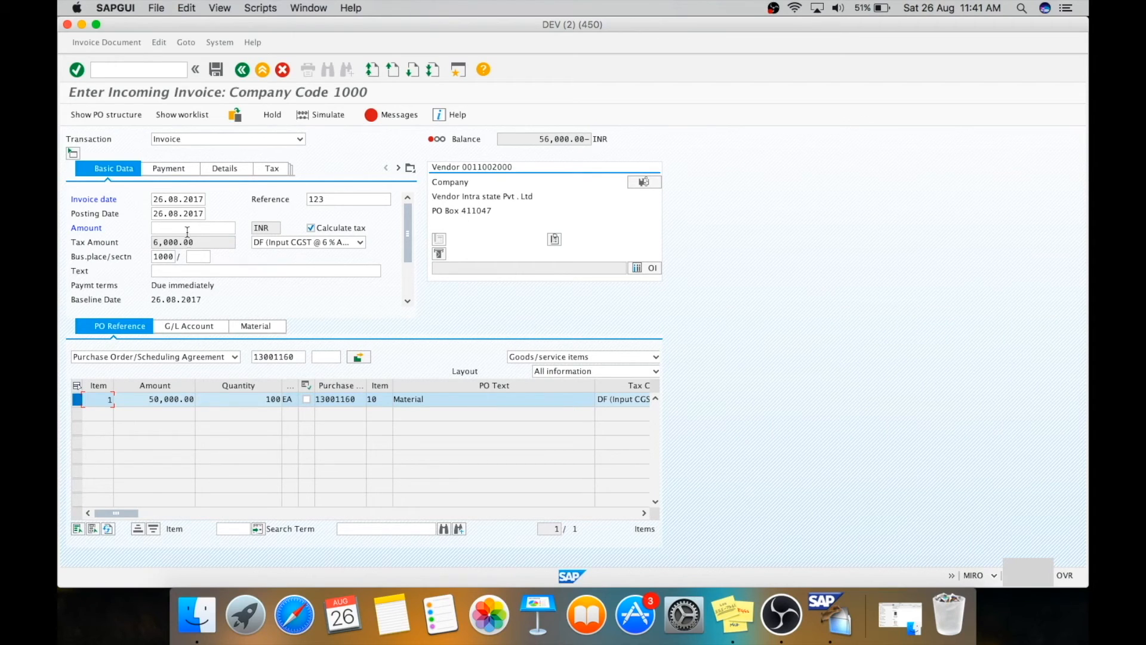
click(193, 228)
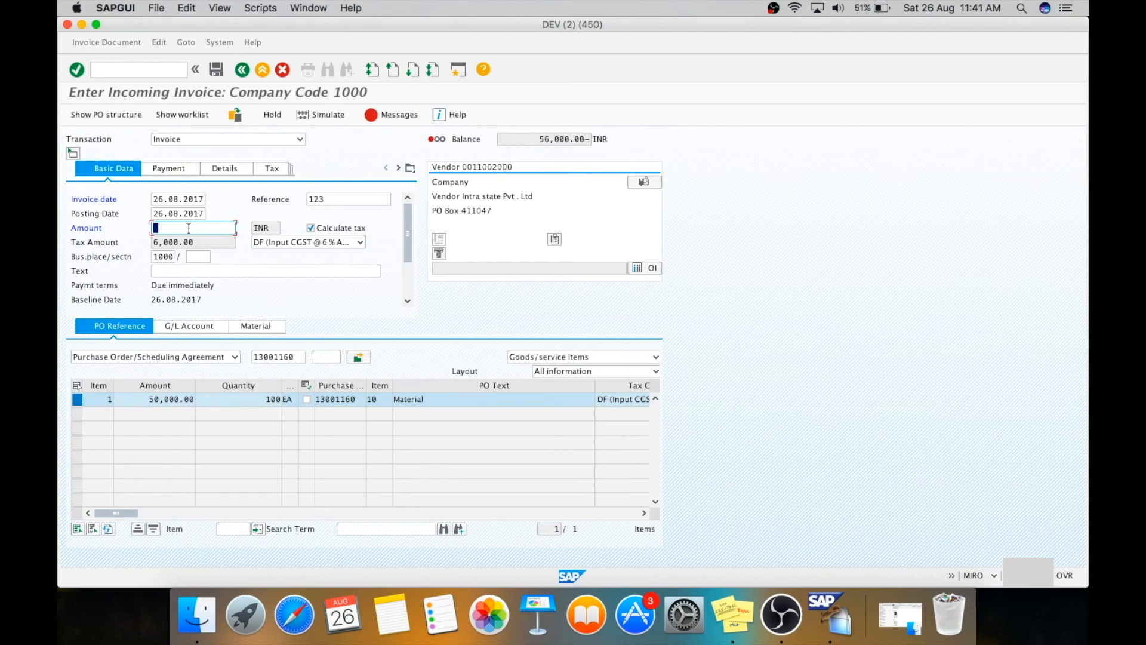
text(56)
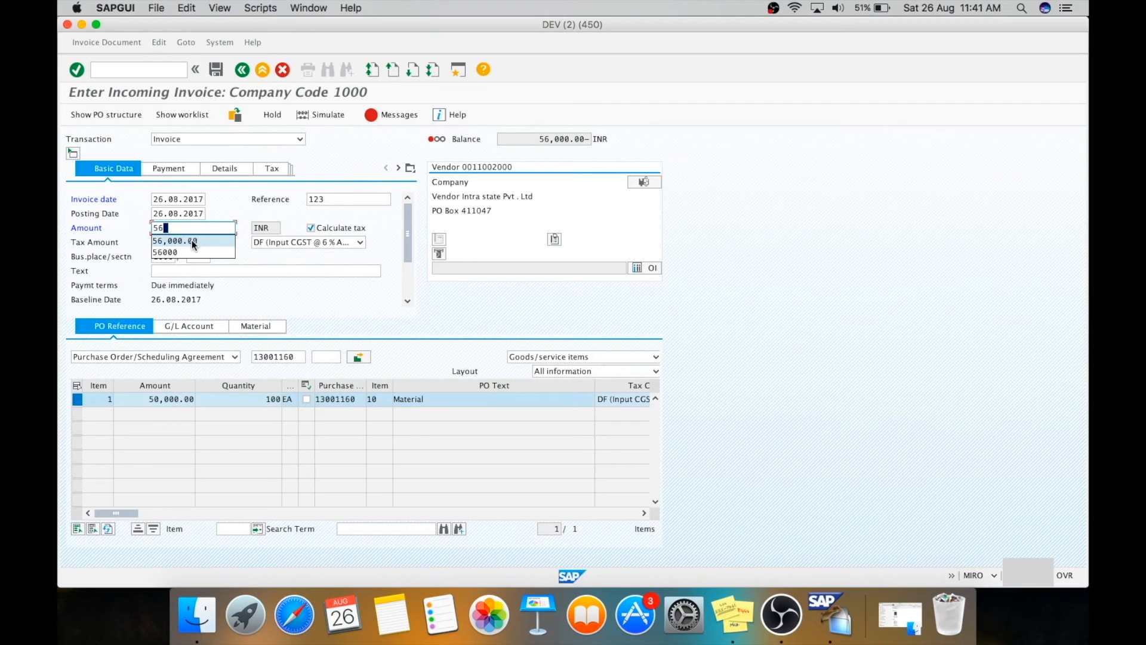
click(174, 240)
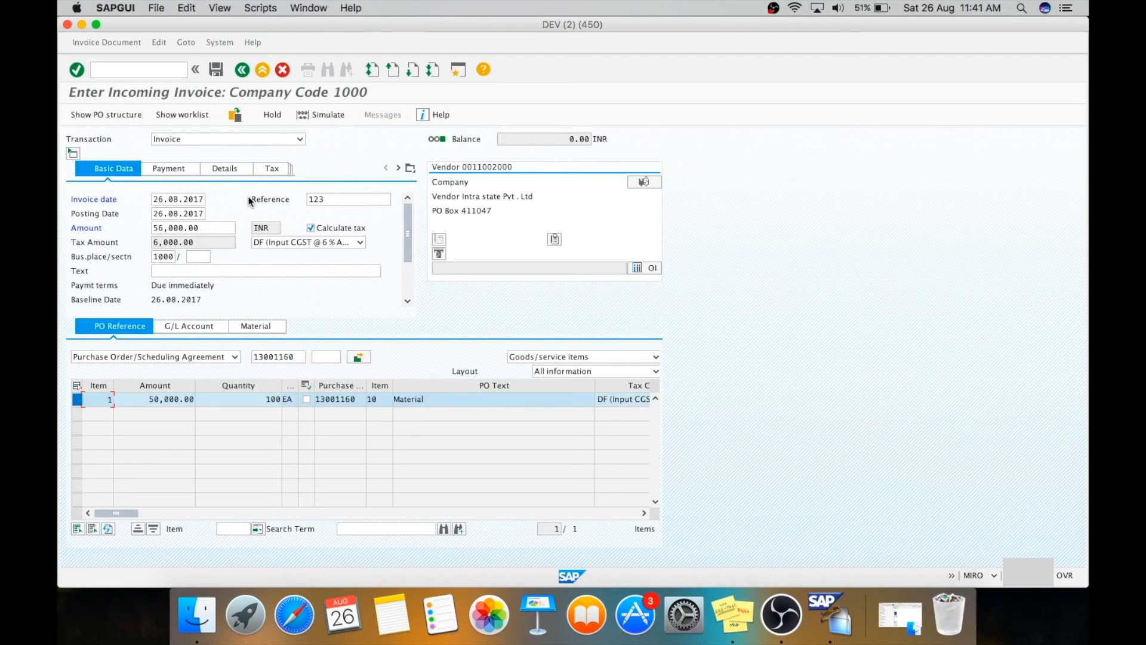
mouse_move(327, 114)
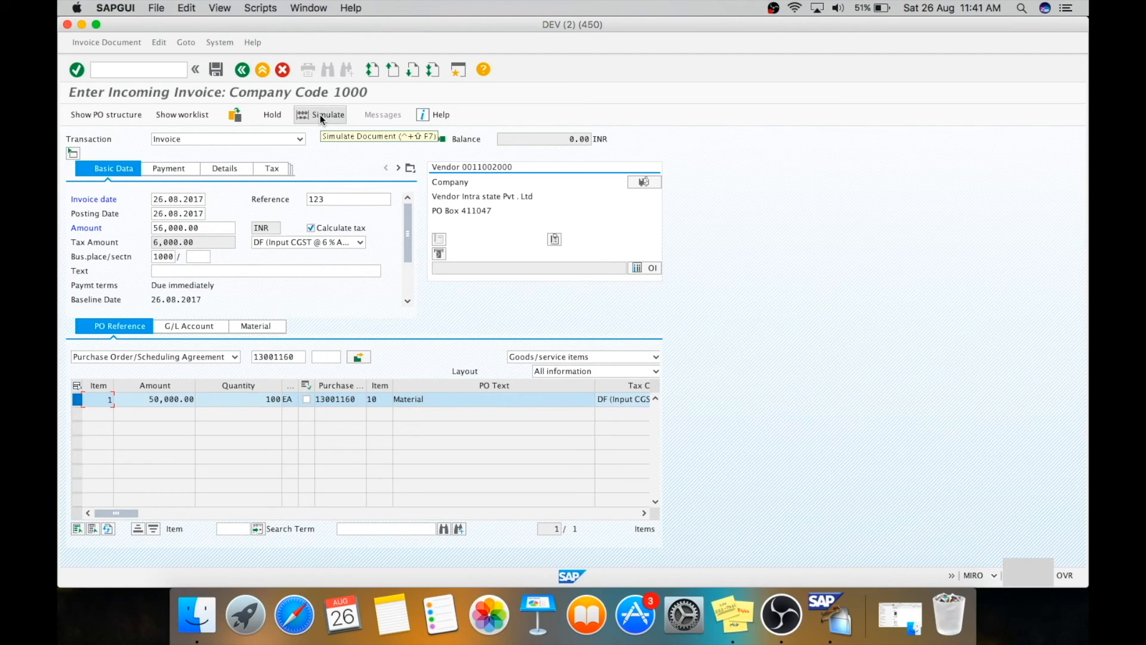
click(326, 114)
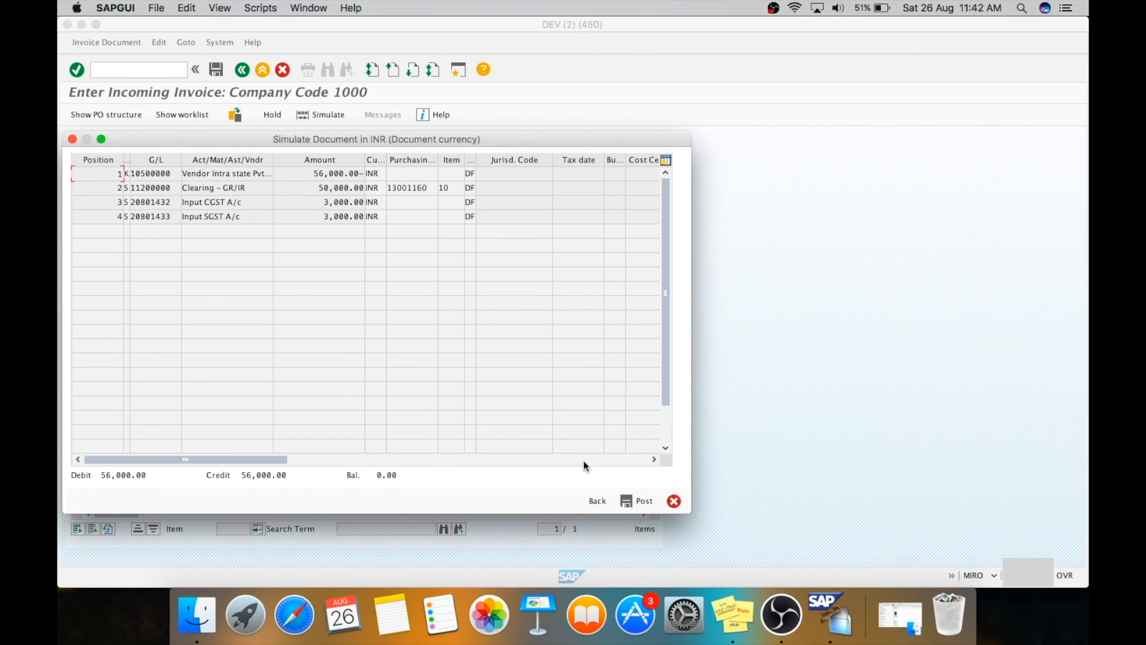
click(597, 501)
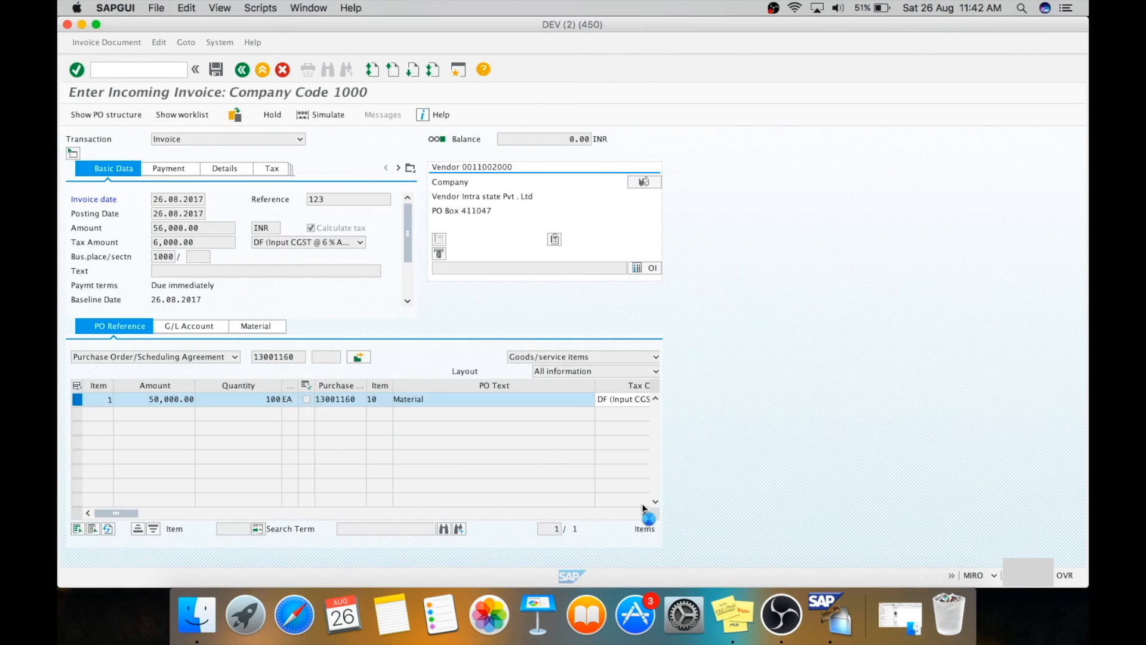
click(216, 69)
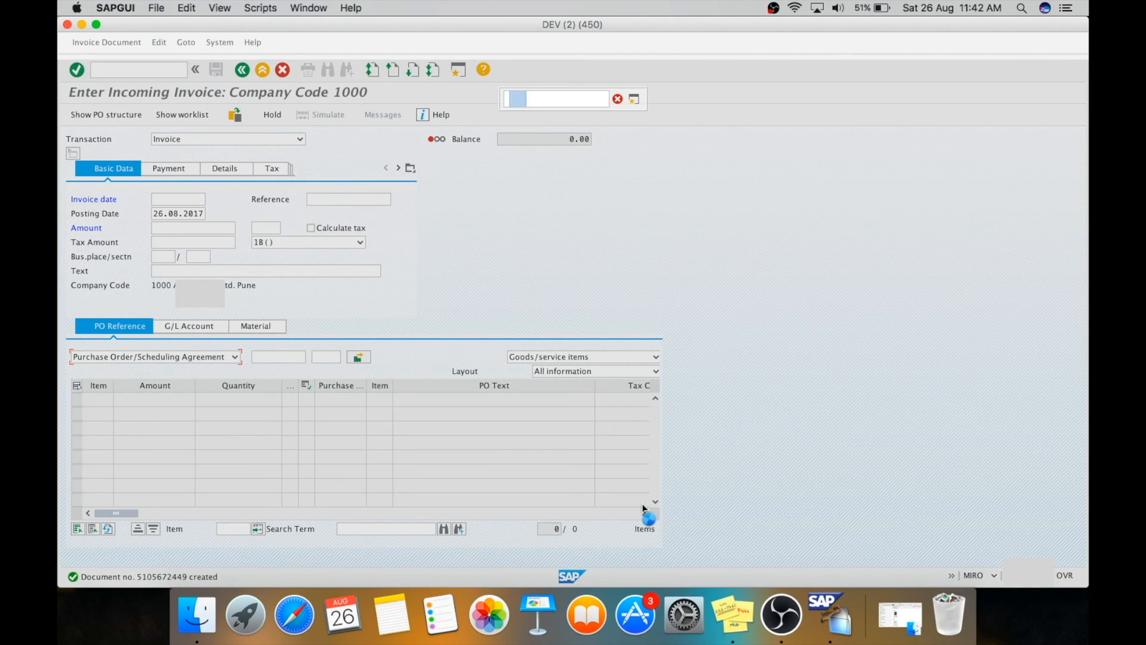